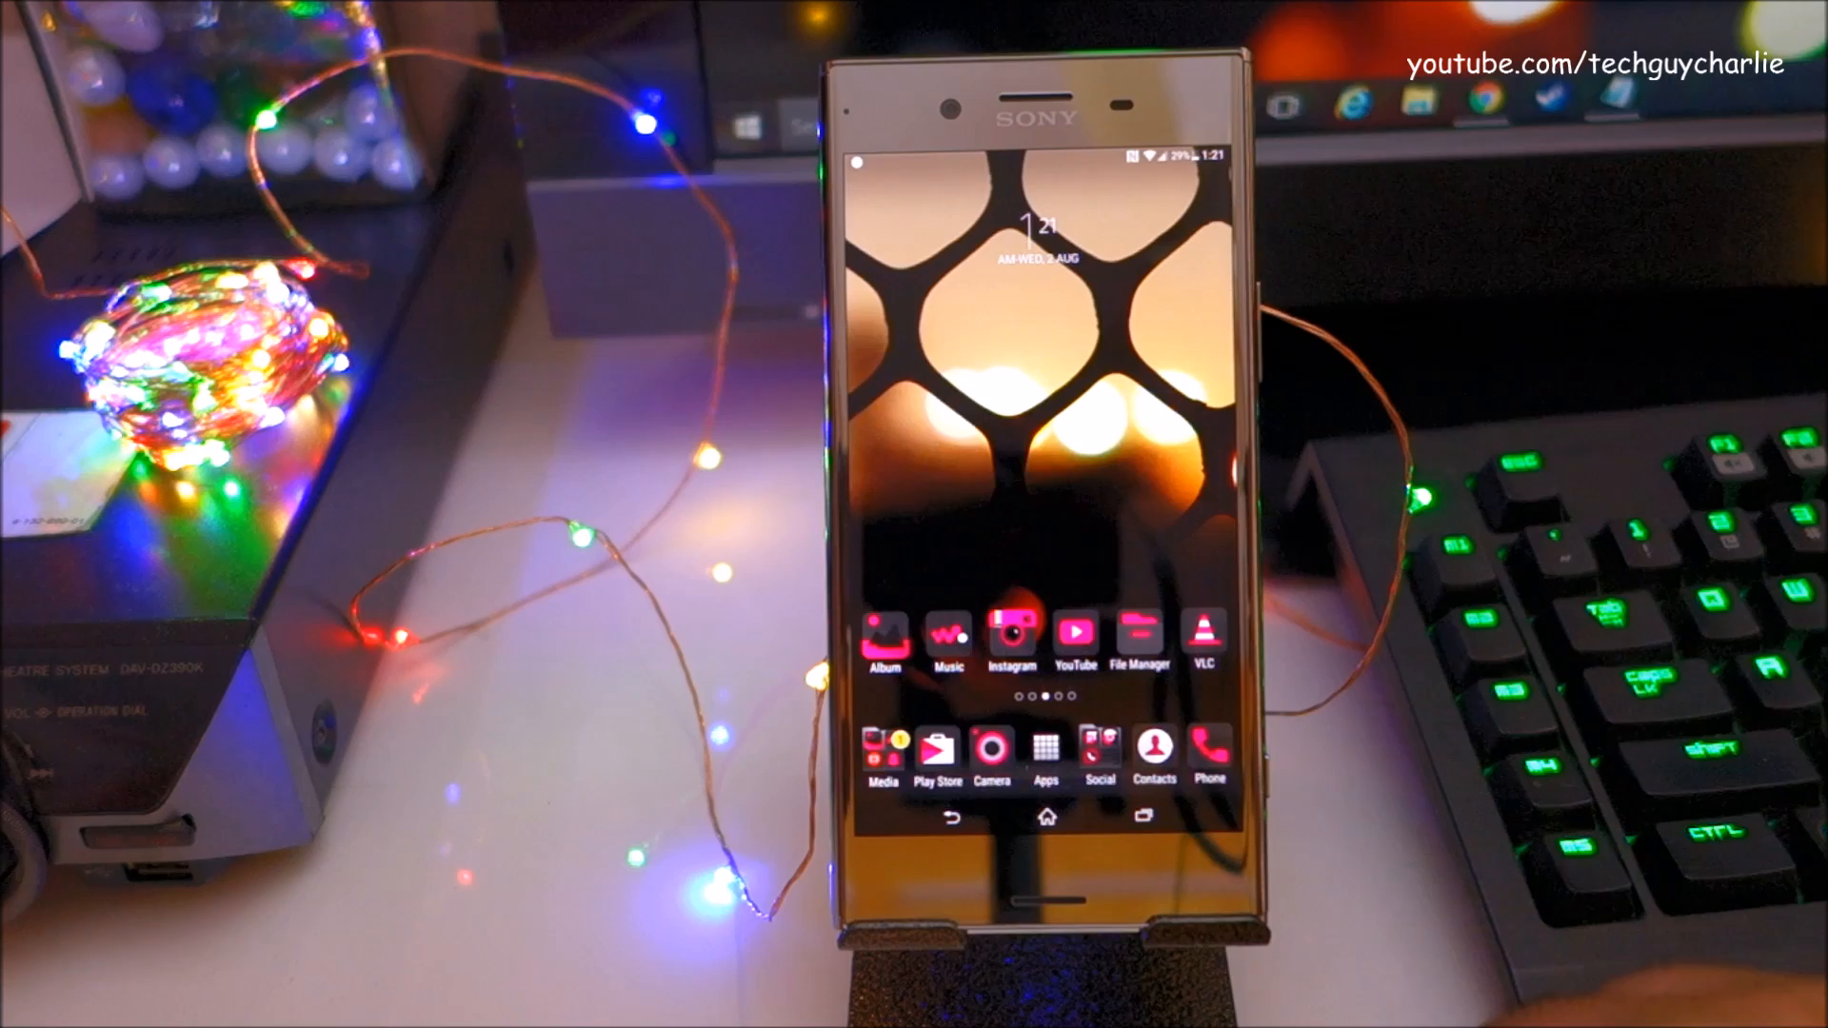
Launch AIDA64 from the app drawer and view its Display information.
click(1043, 752)
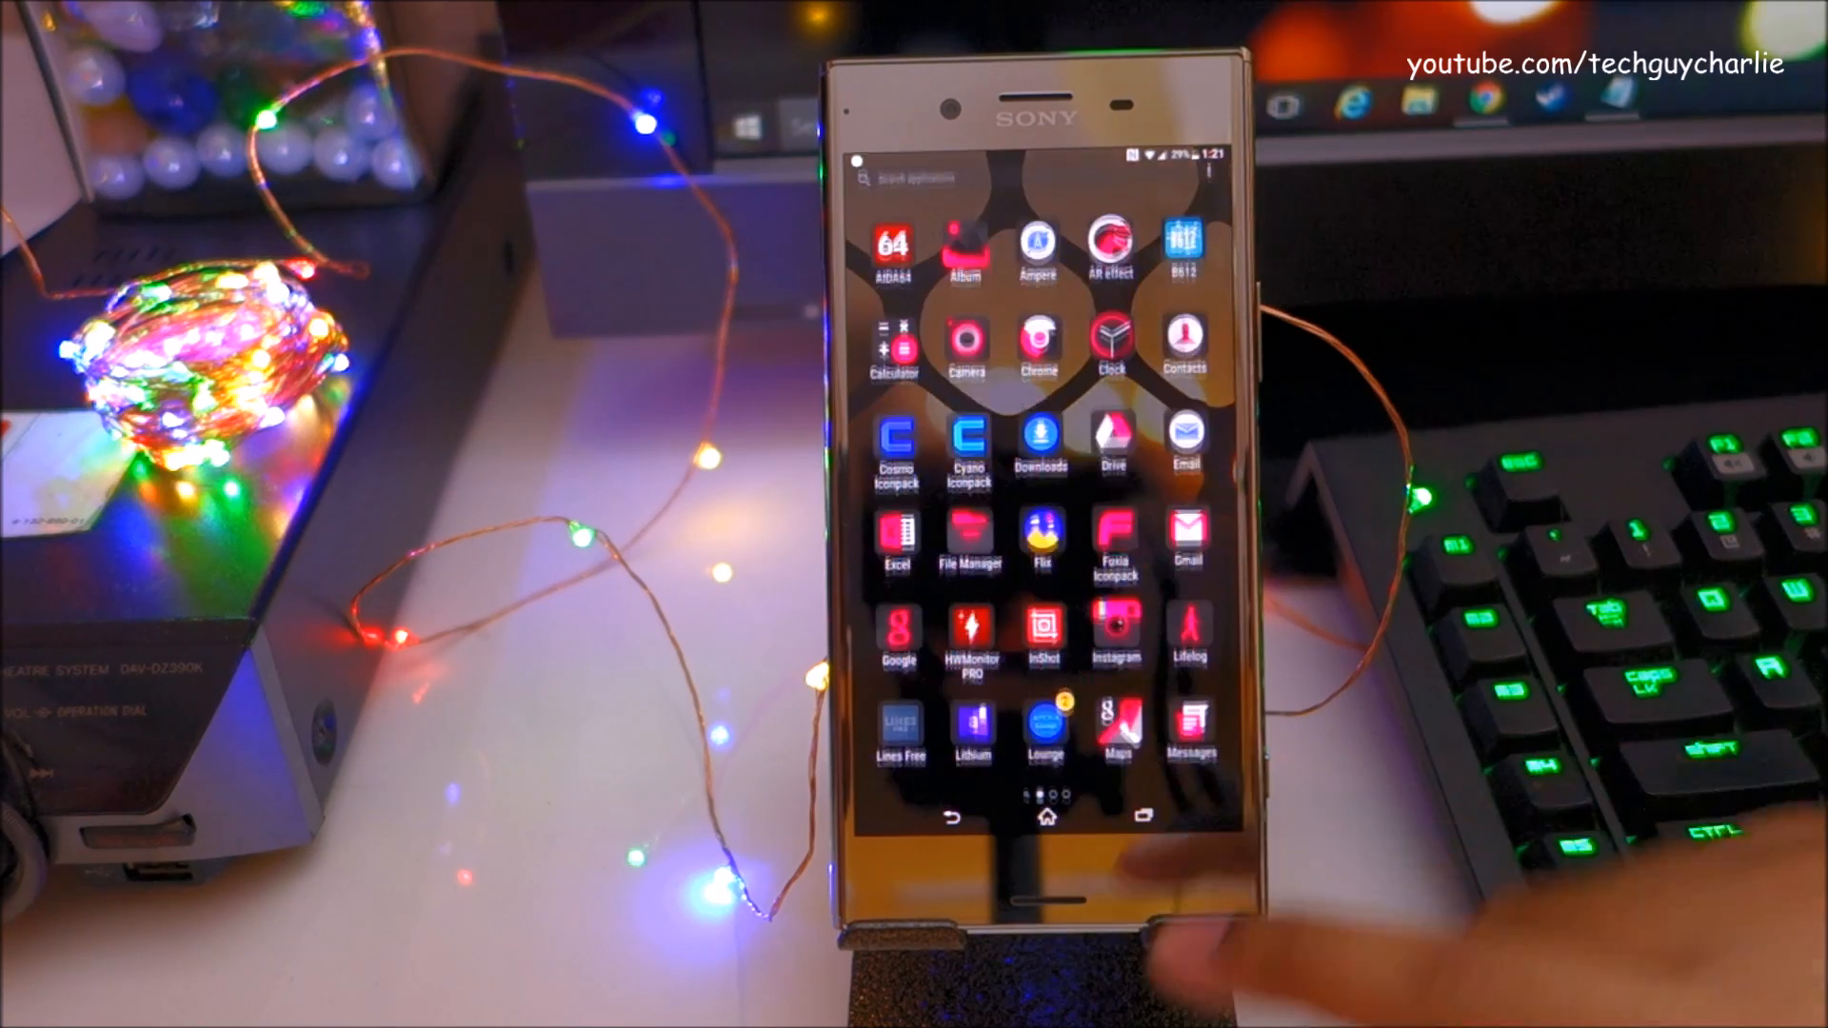
click(893, 250)
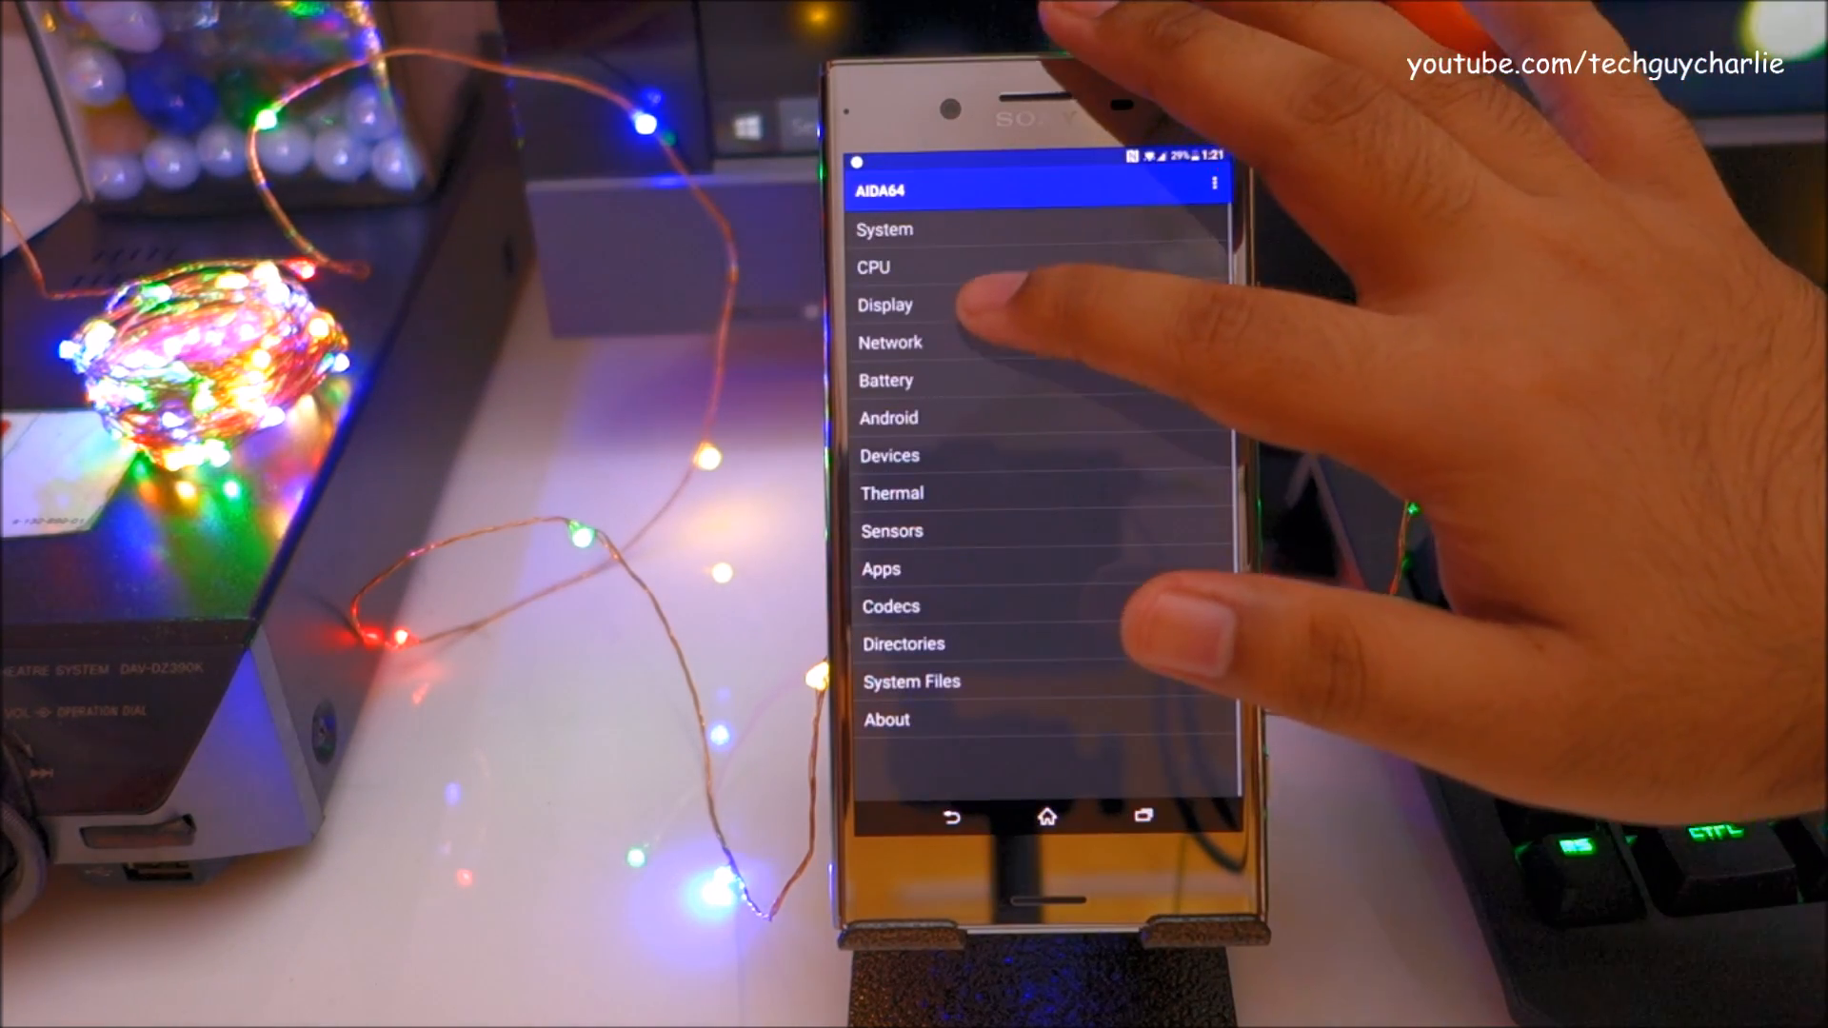
click(886, 304)
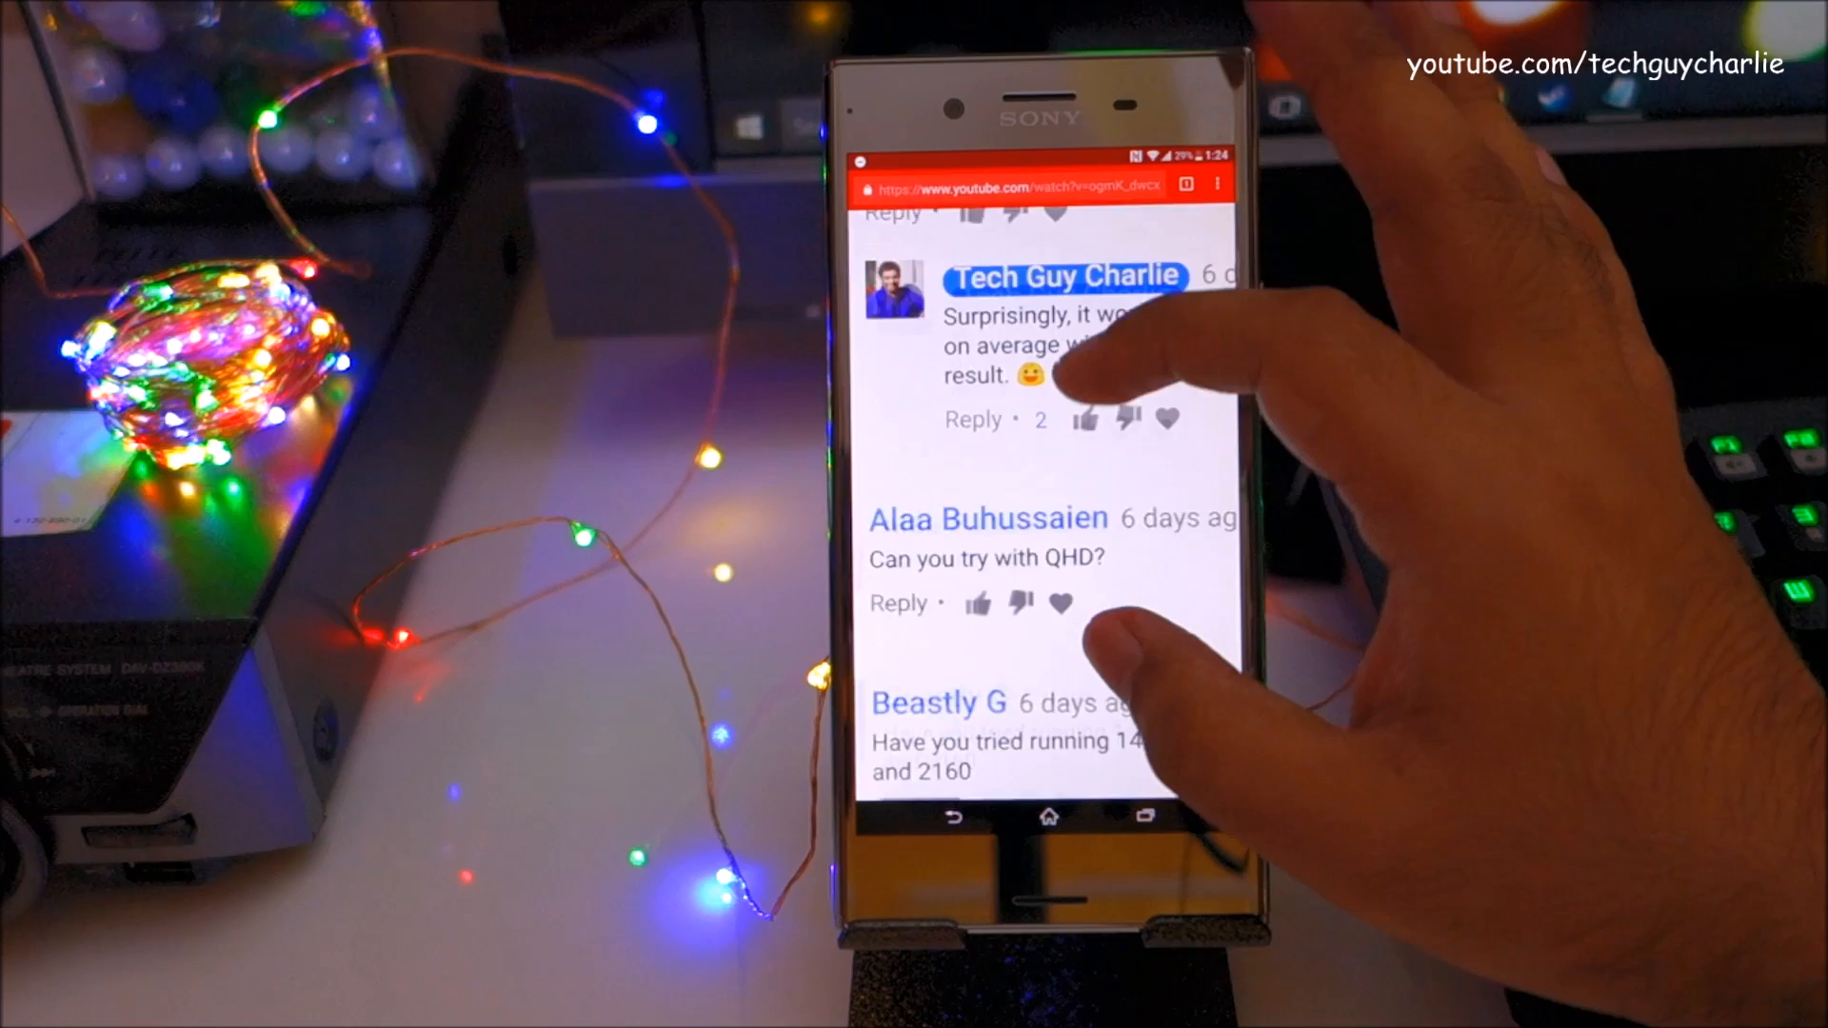
scroll(down, 3)
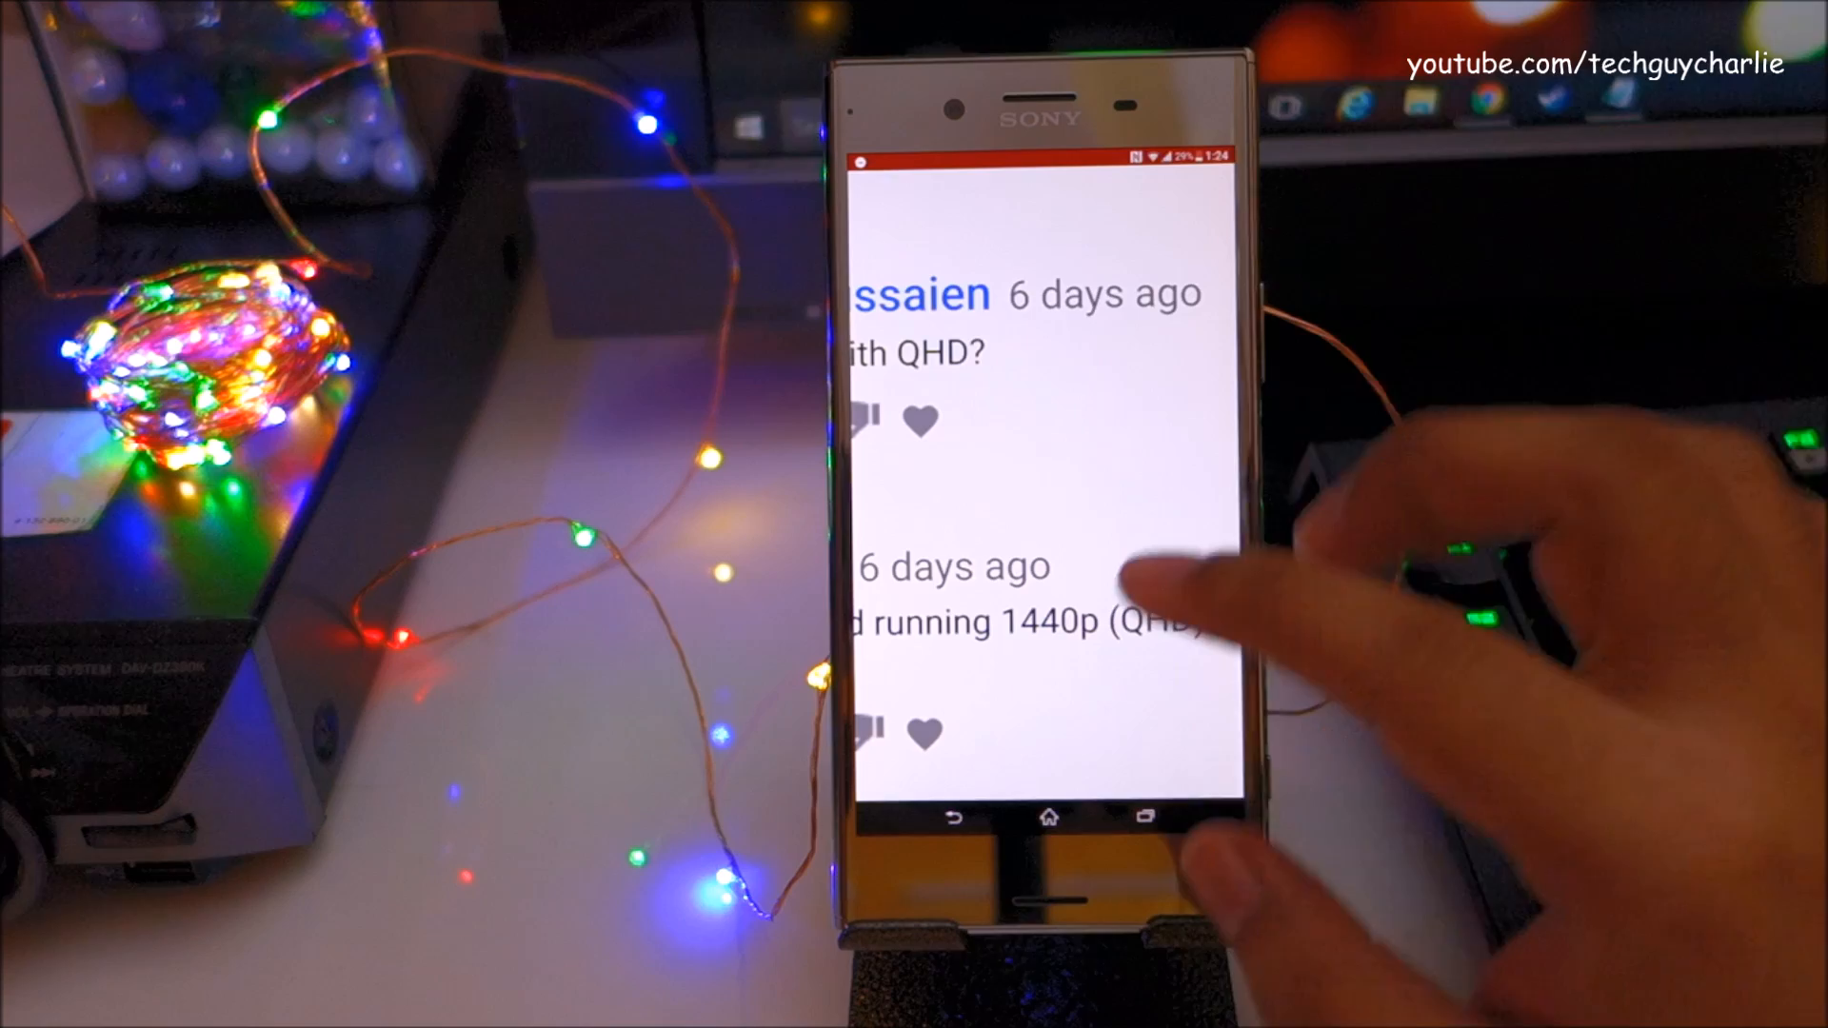
scroll(down, 3)
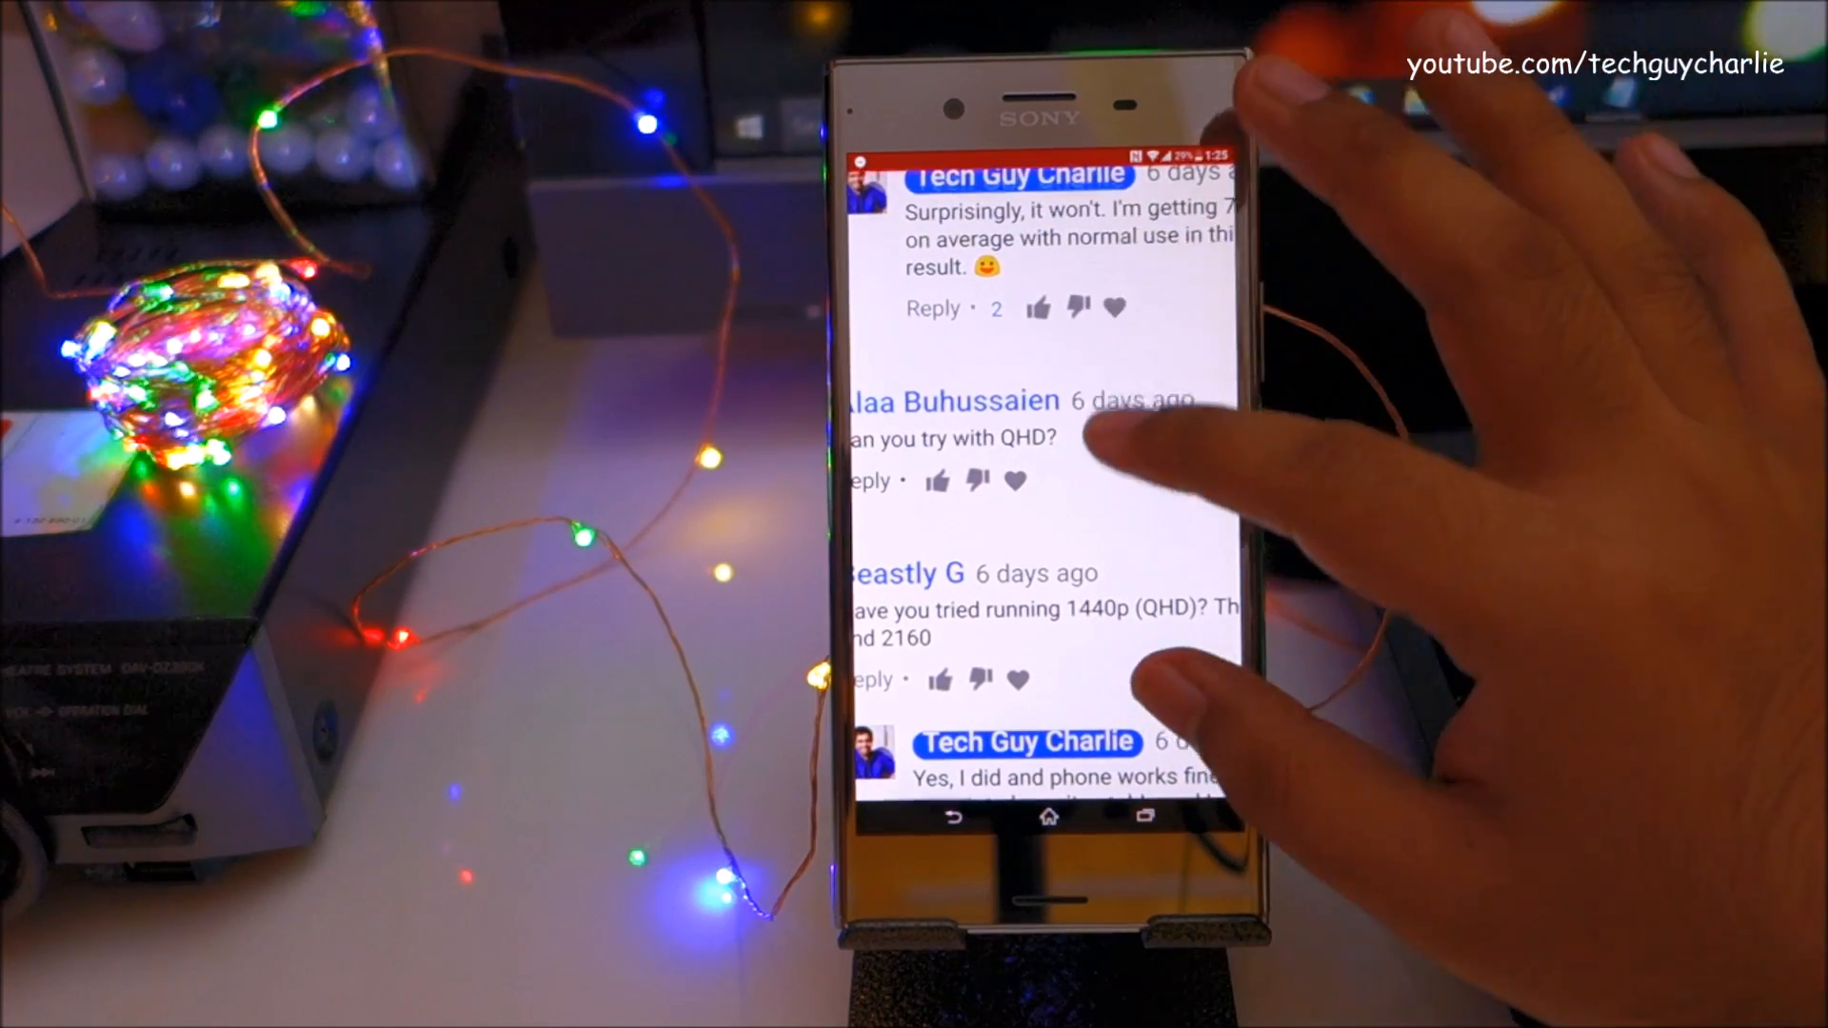
click(1046, 815)
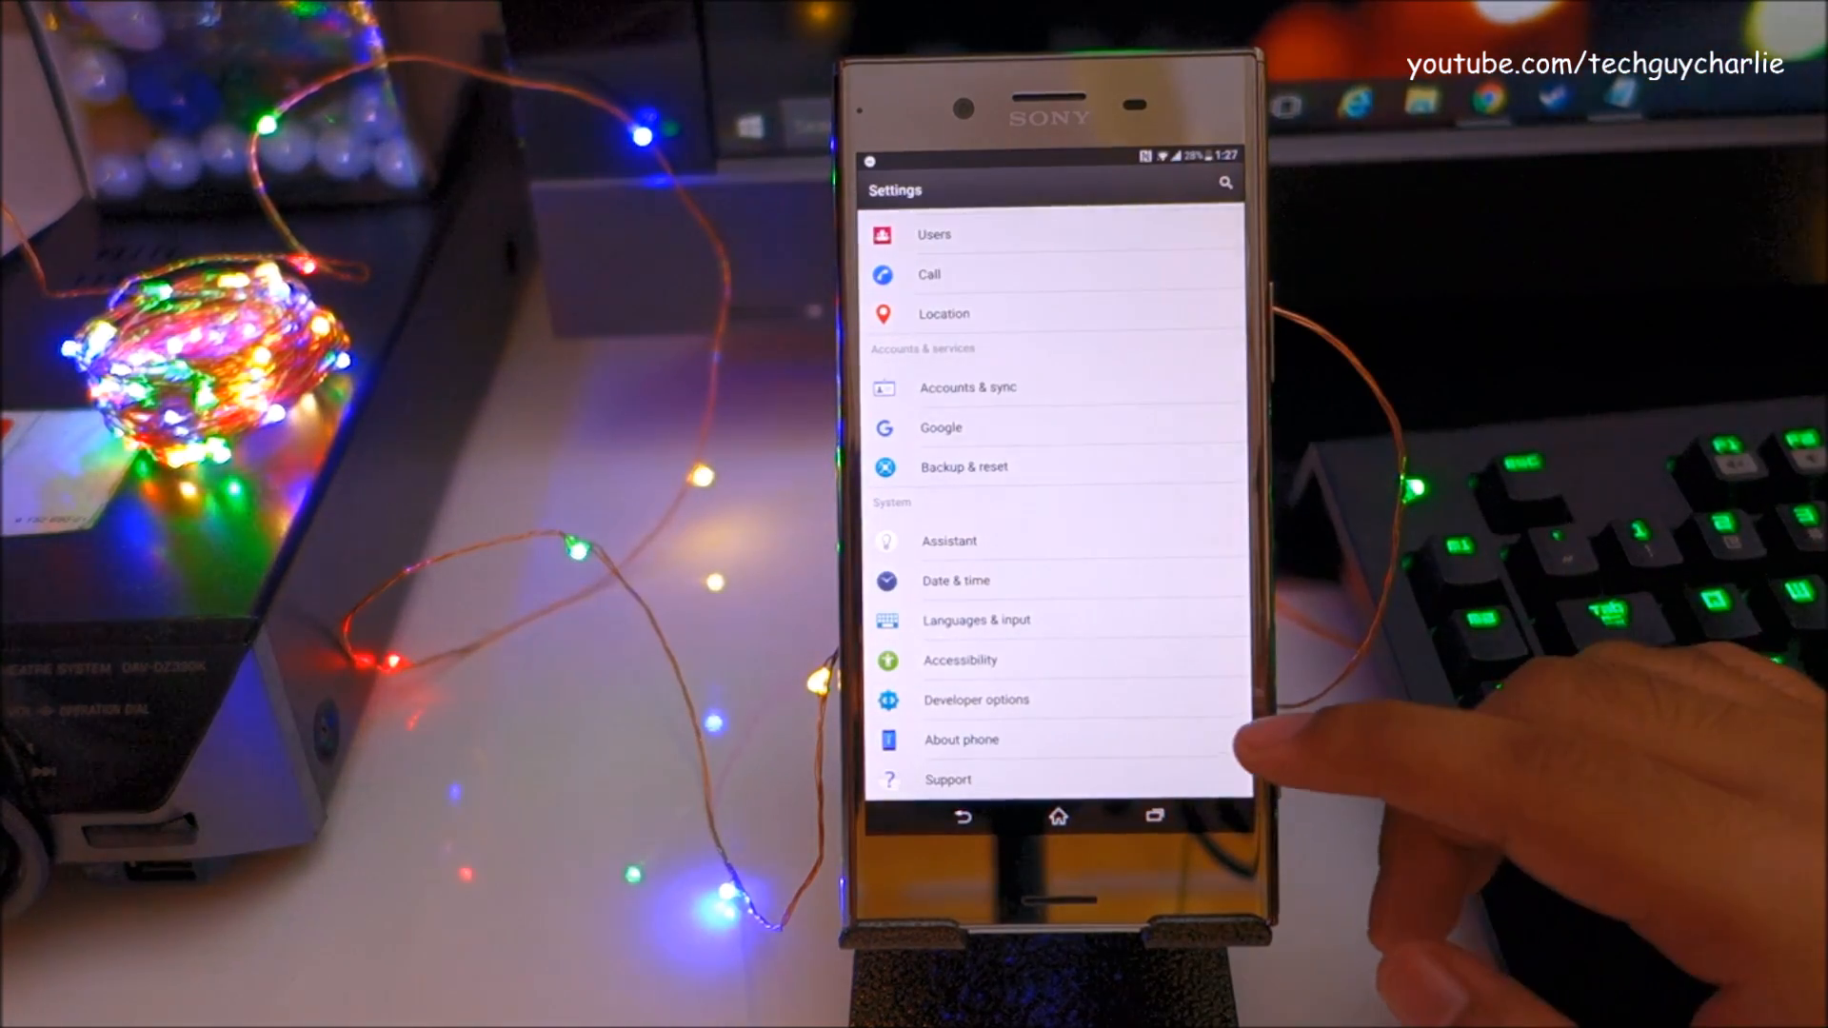
Reach the Developer options page under System in Settings and scroll through it.
click(977, 701)
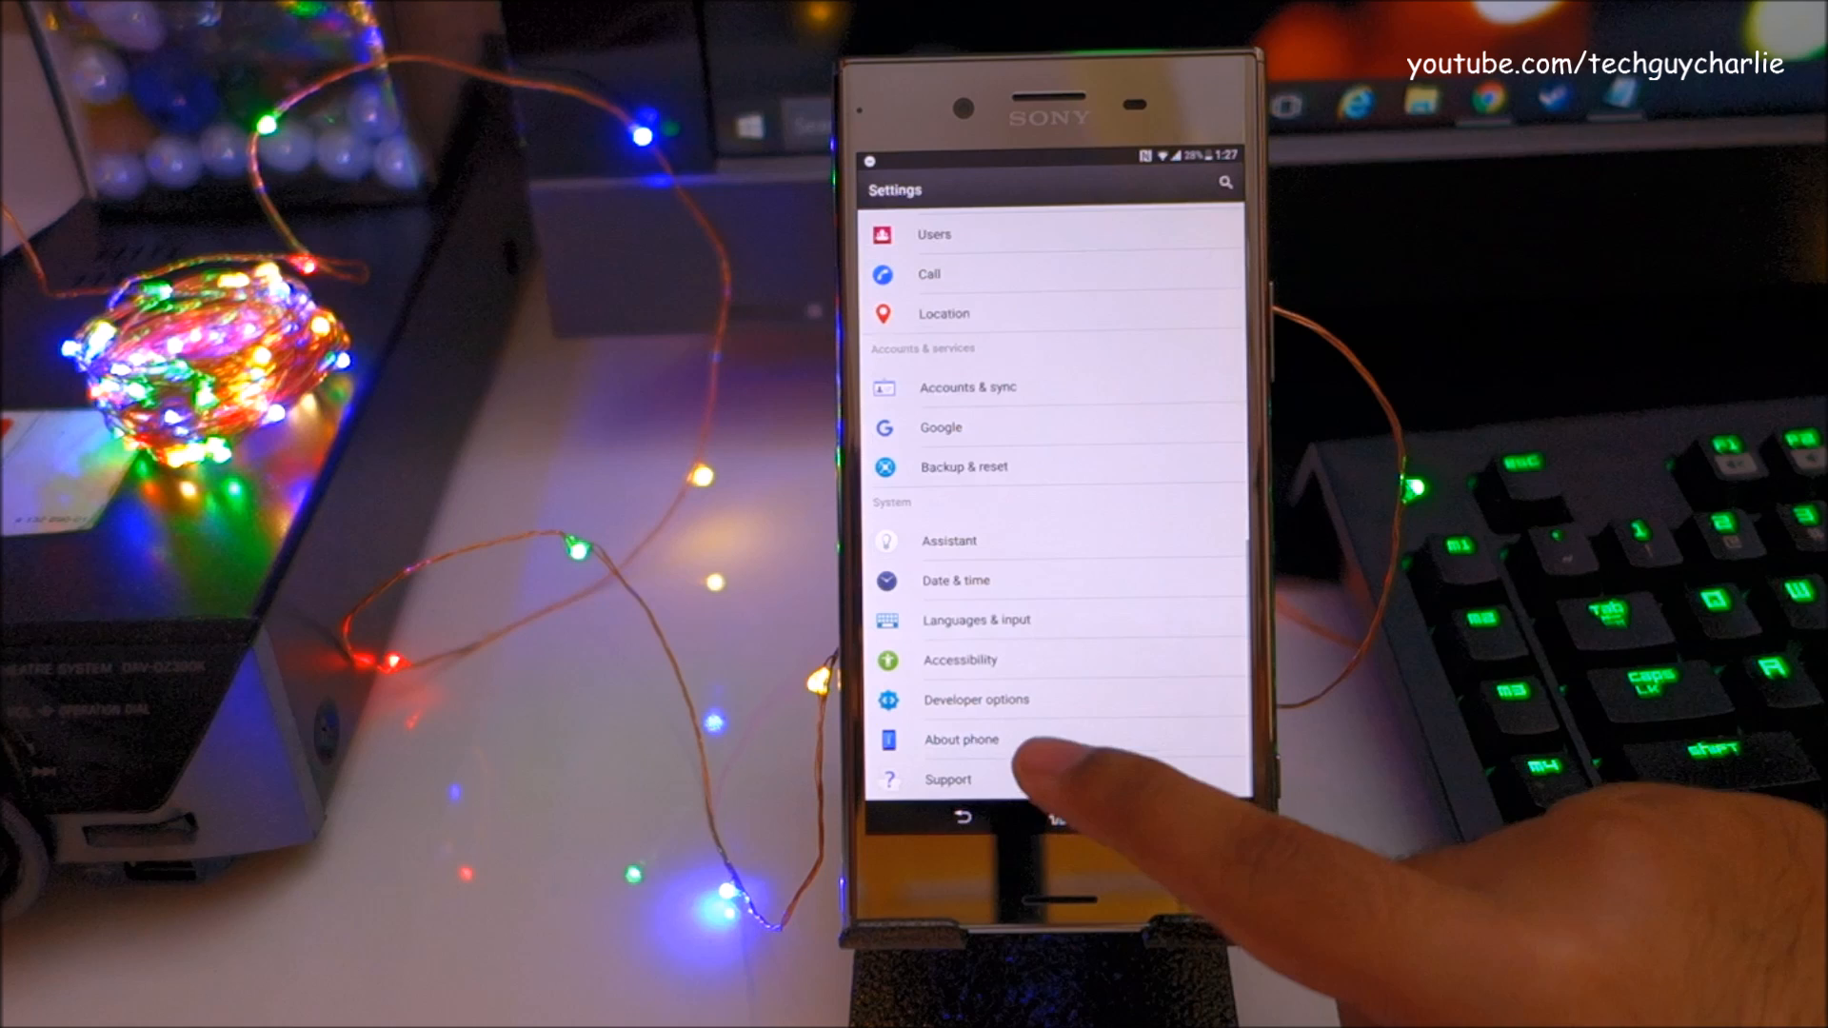
click(960, 739)
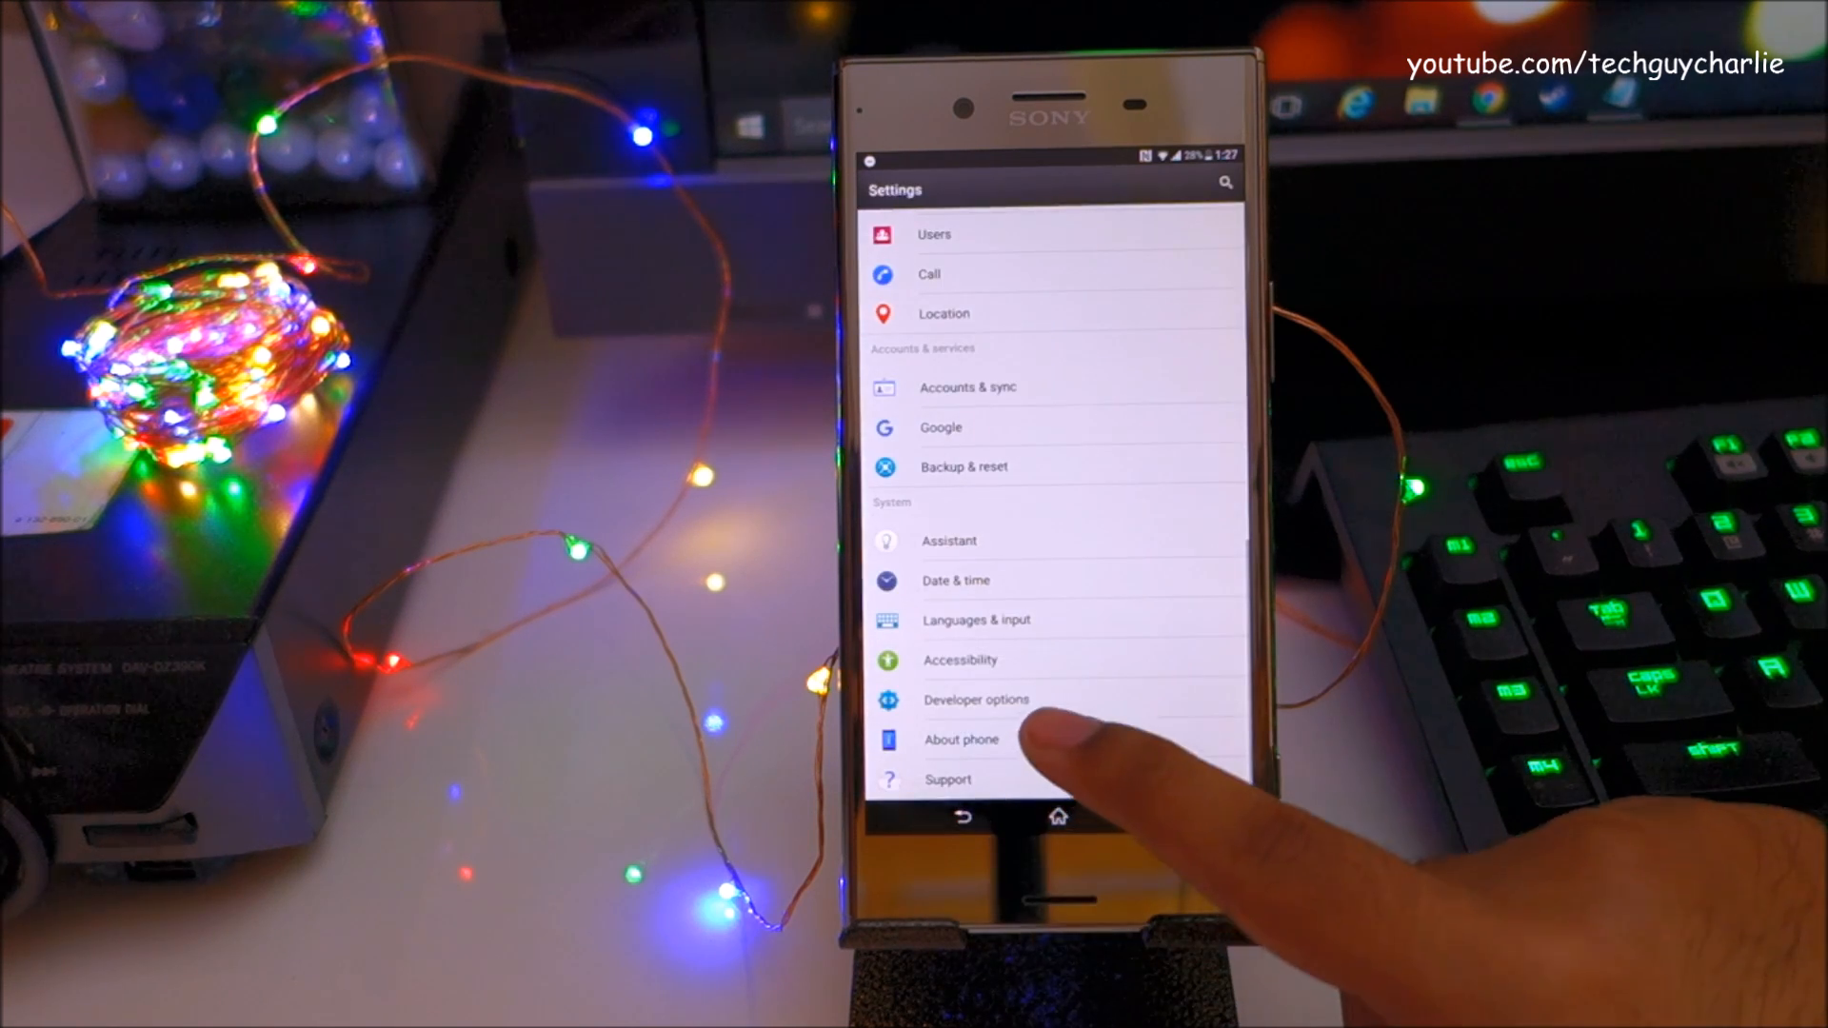
click(975, 699)
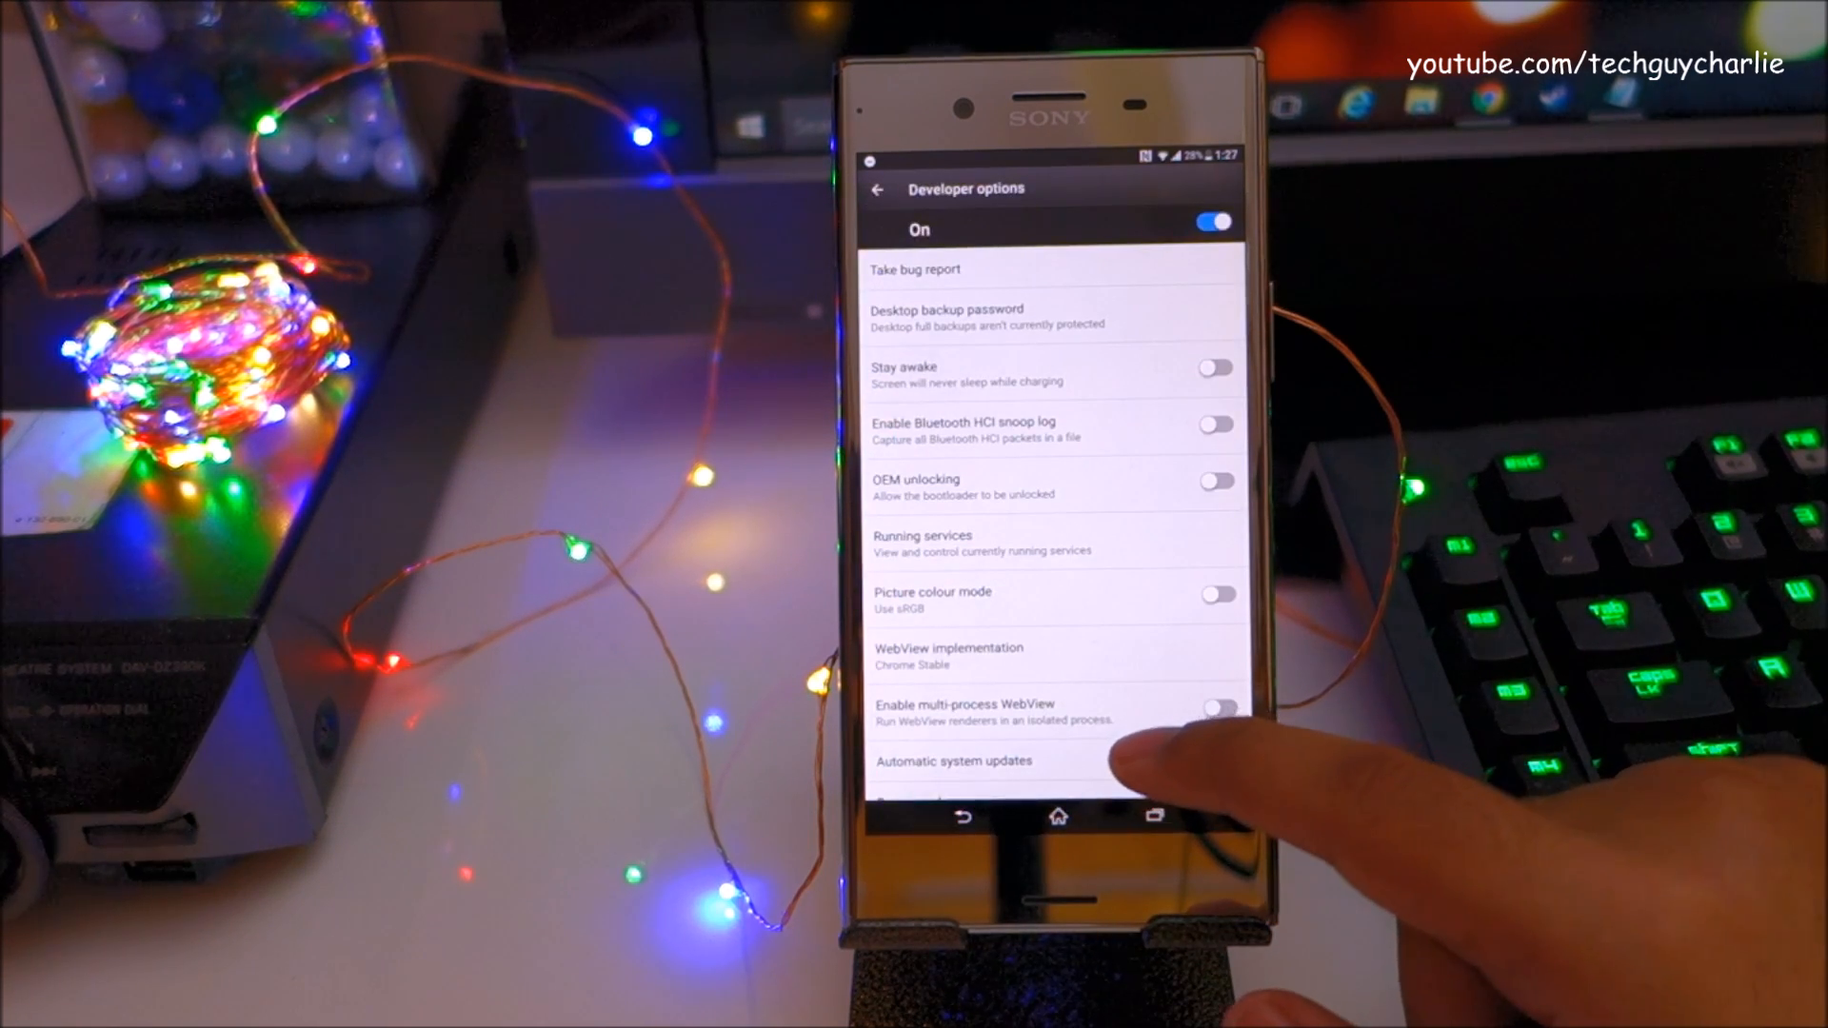
scroll(down, 3)
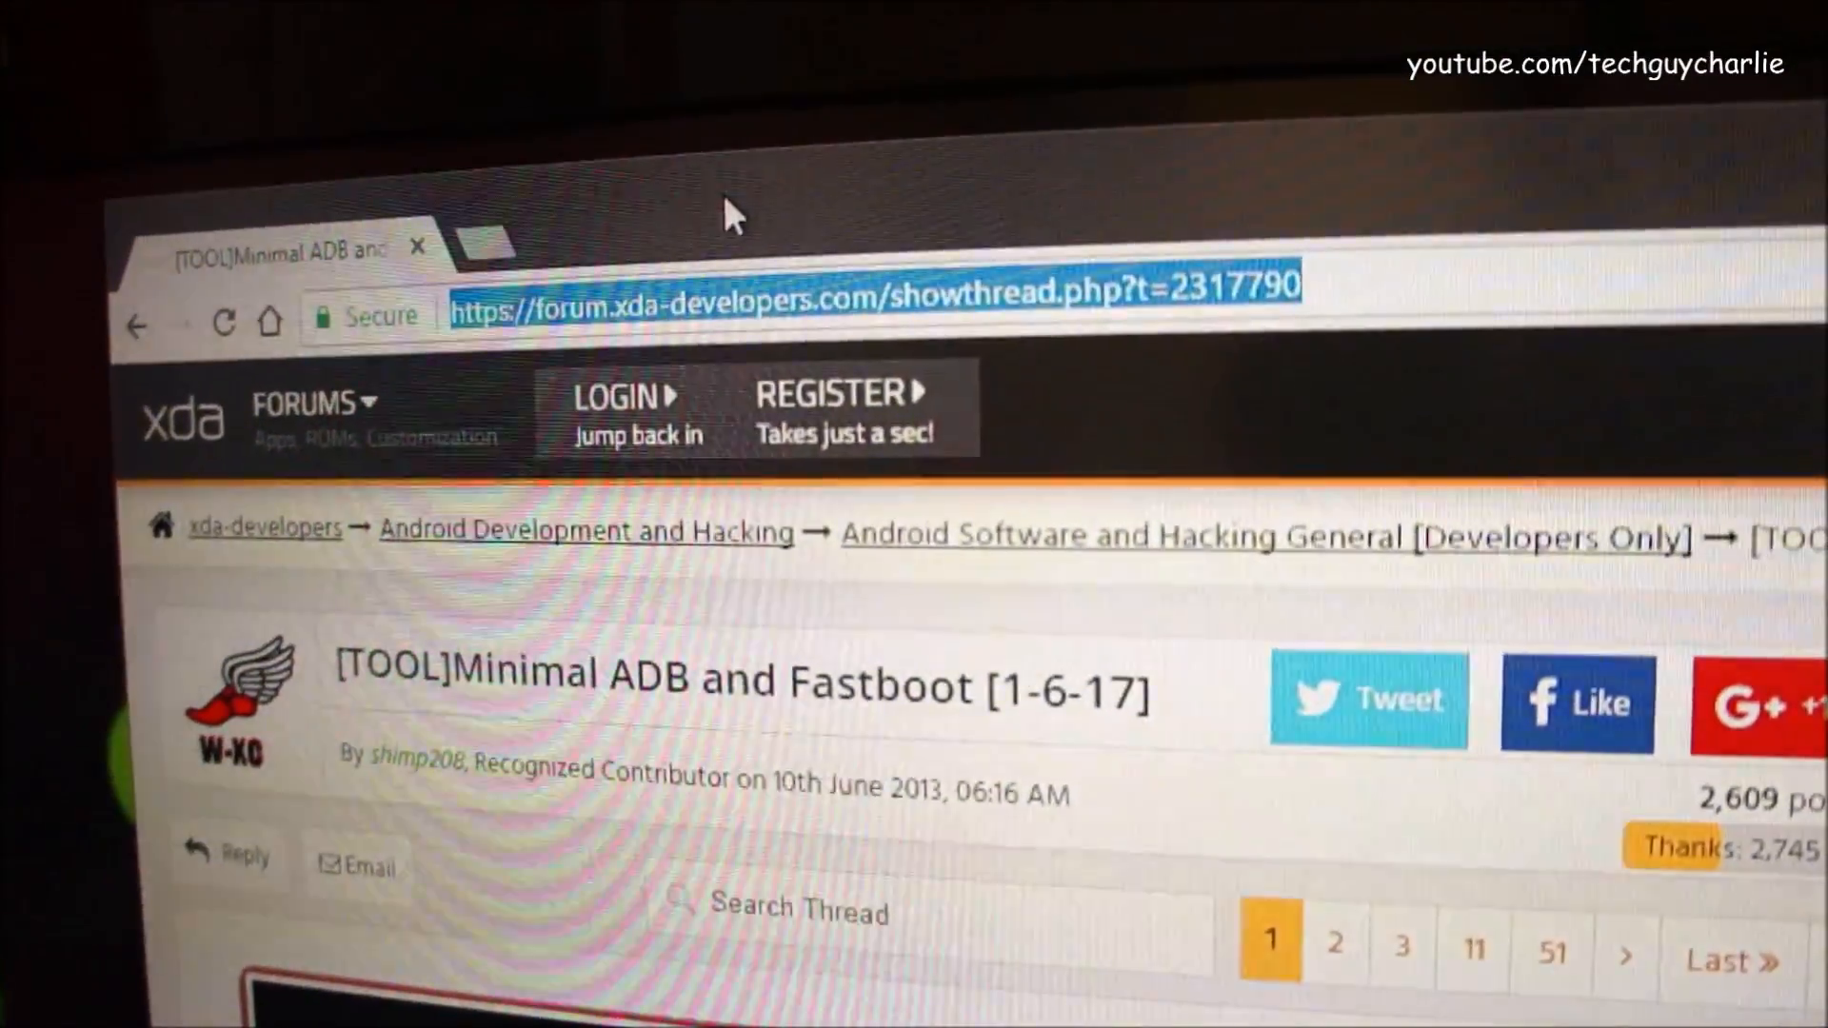
Scroll the XDA thread and launch the Minimal ADB and Fastboot tool from its desktop shortcut.
scroll(down, 3)
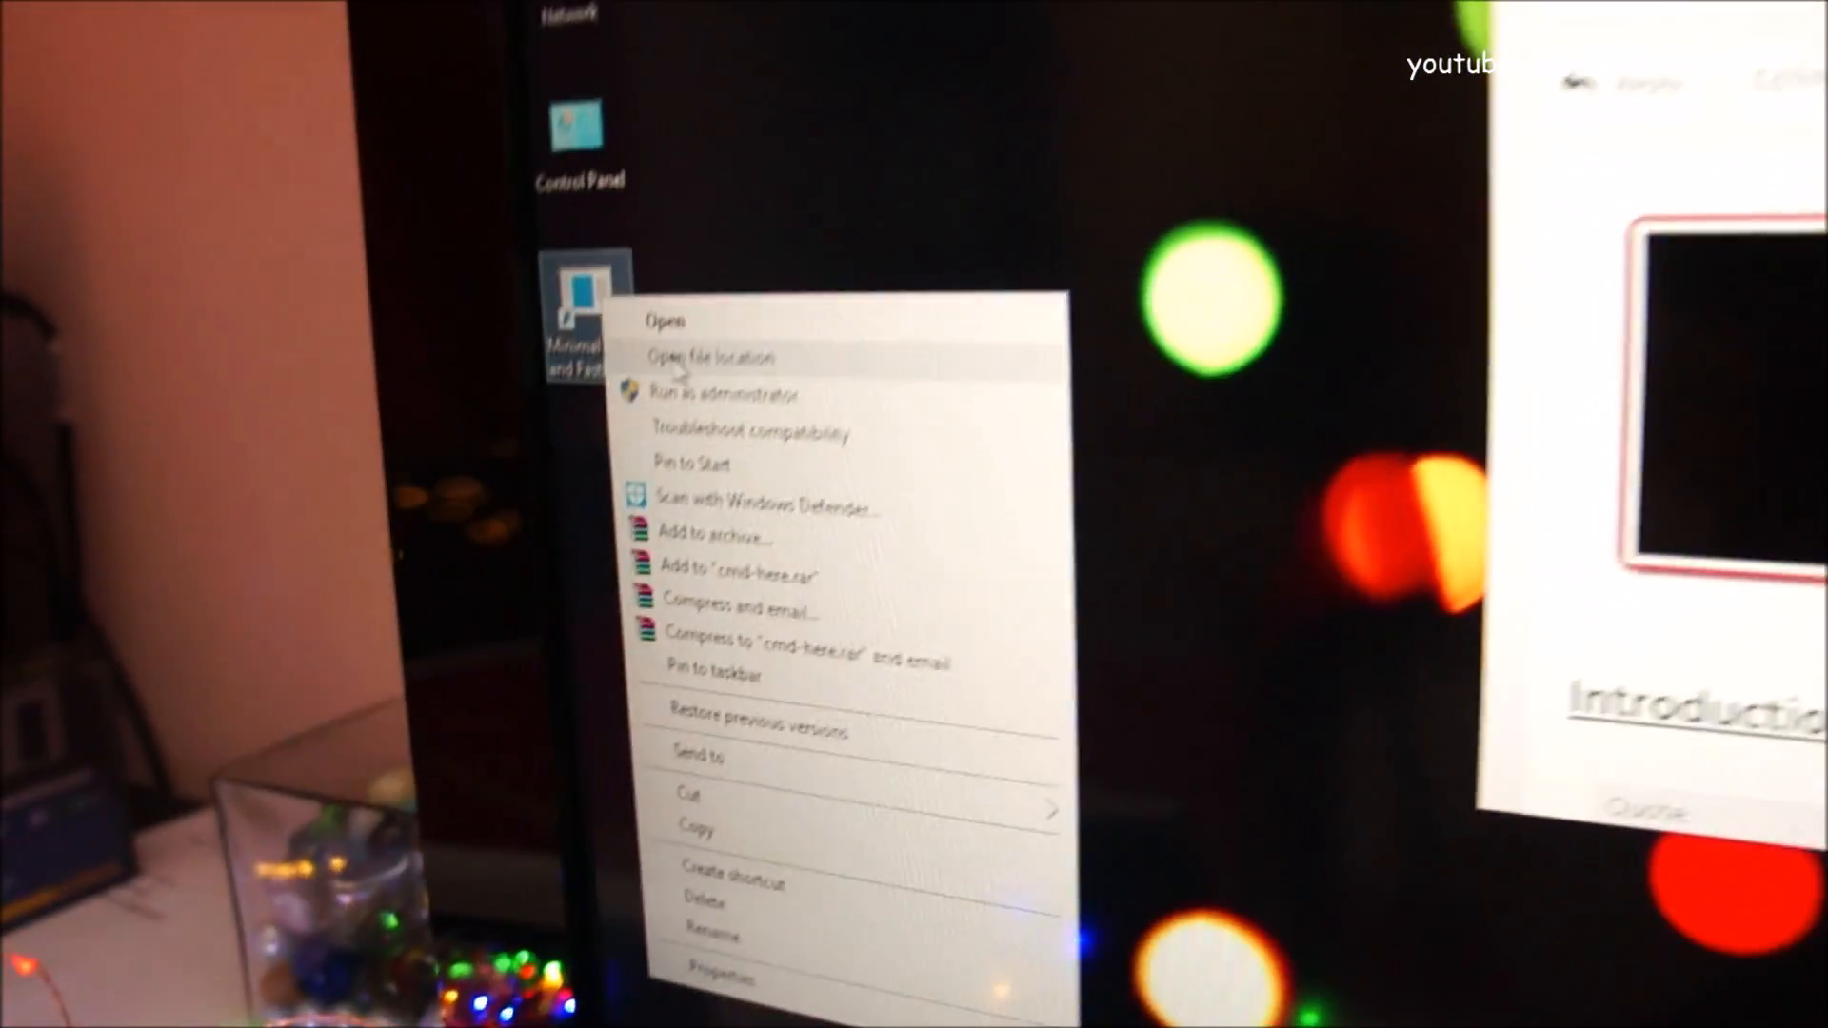
click(718, 393)
text(adb shell)
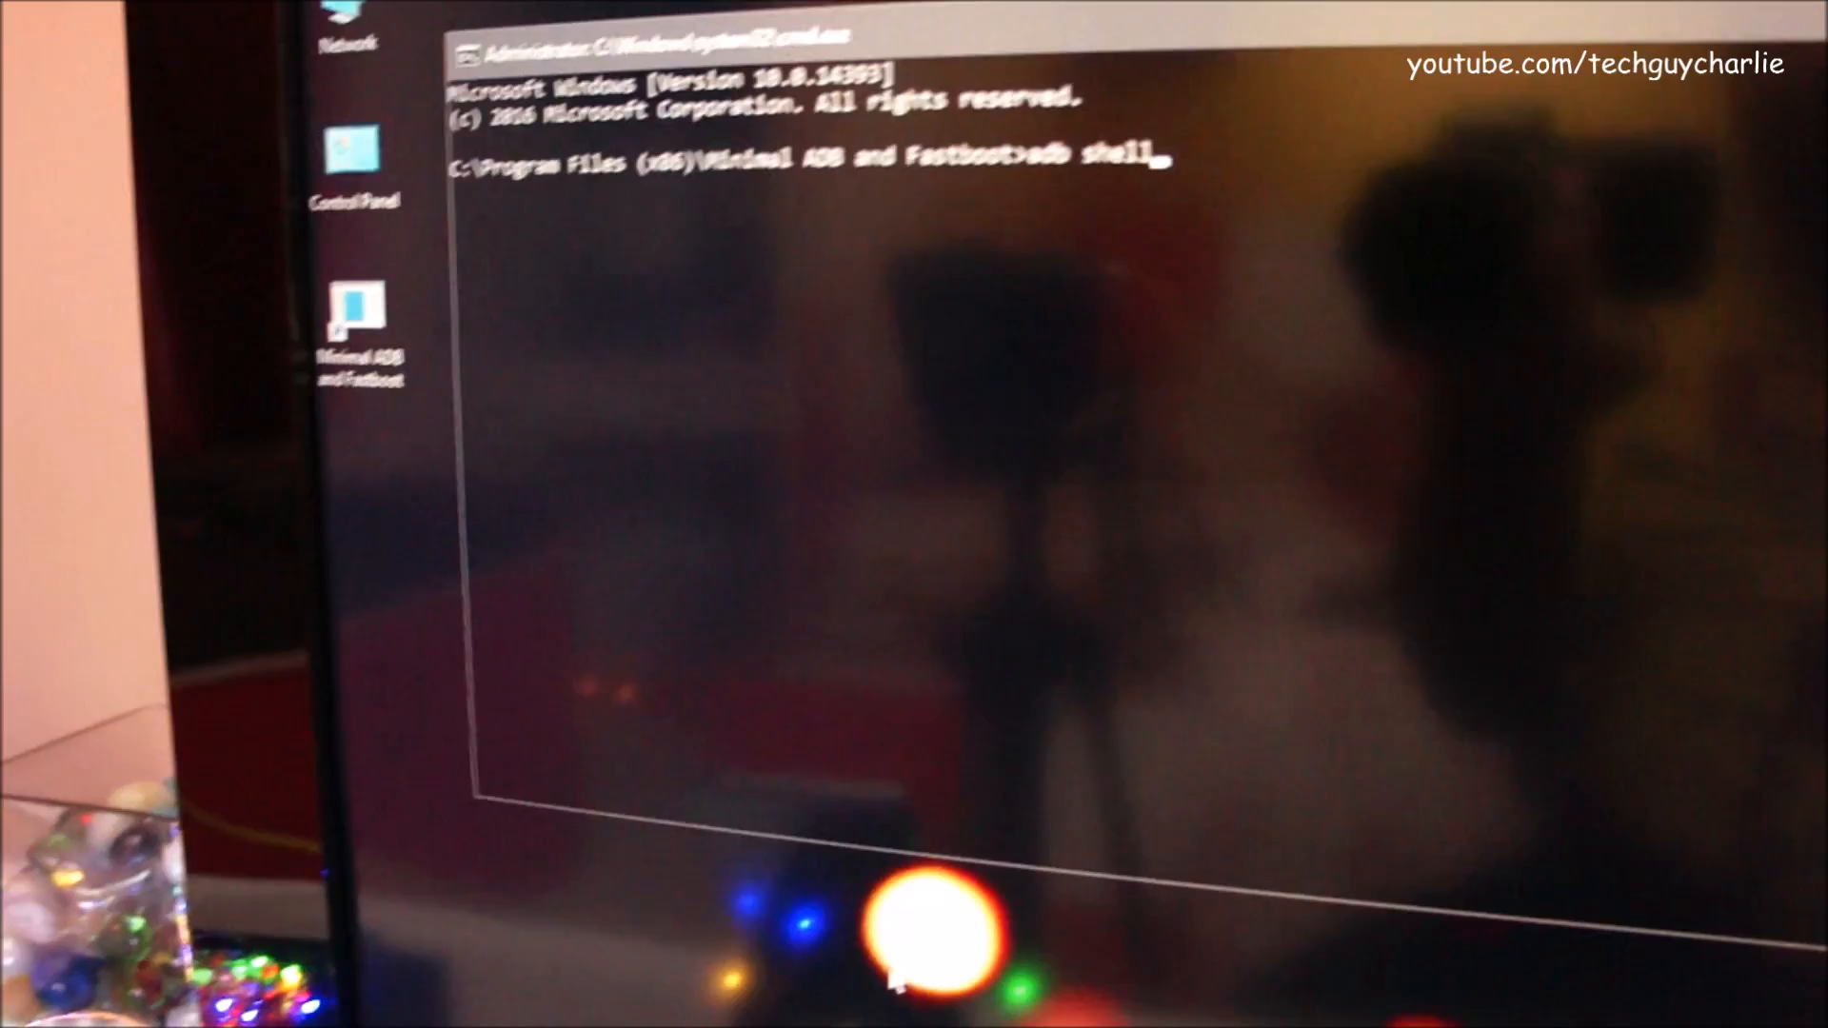
Run adb shell to connect to the phone and begin entering wm size 1440x.
key(enter)
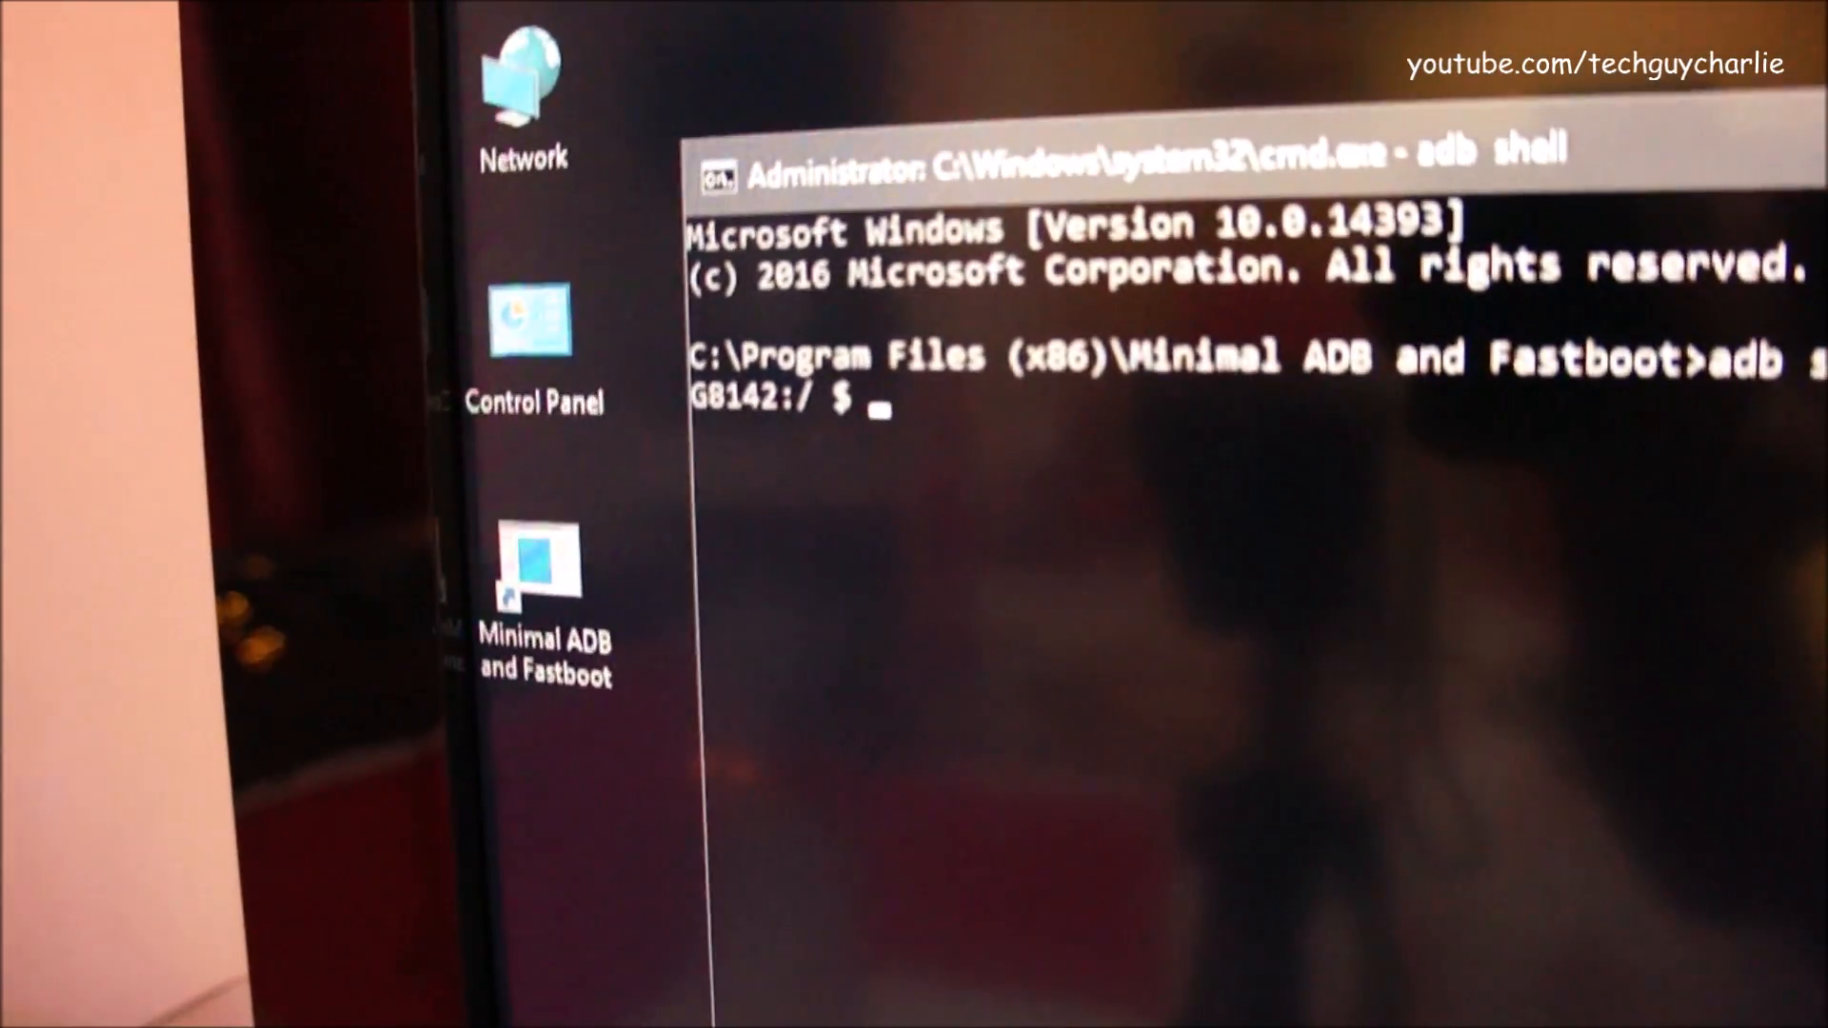
text(wm s)
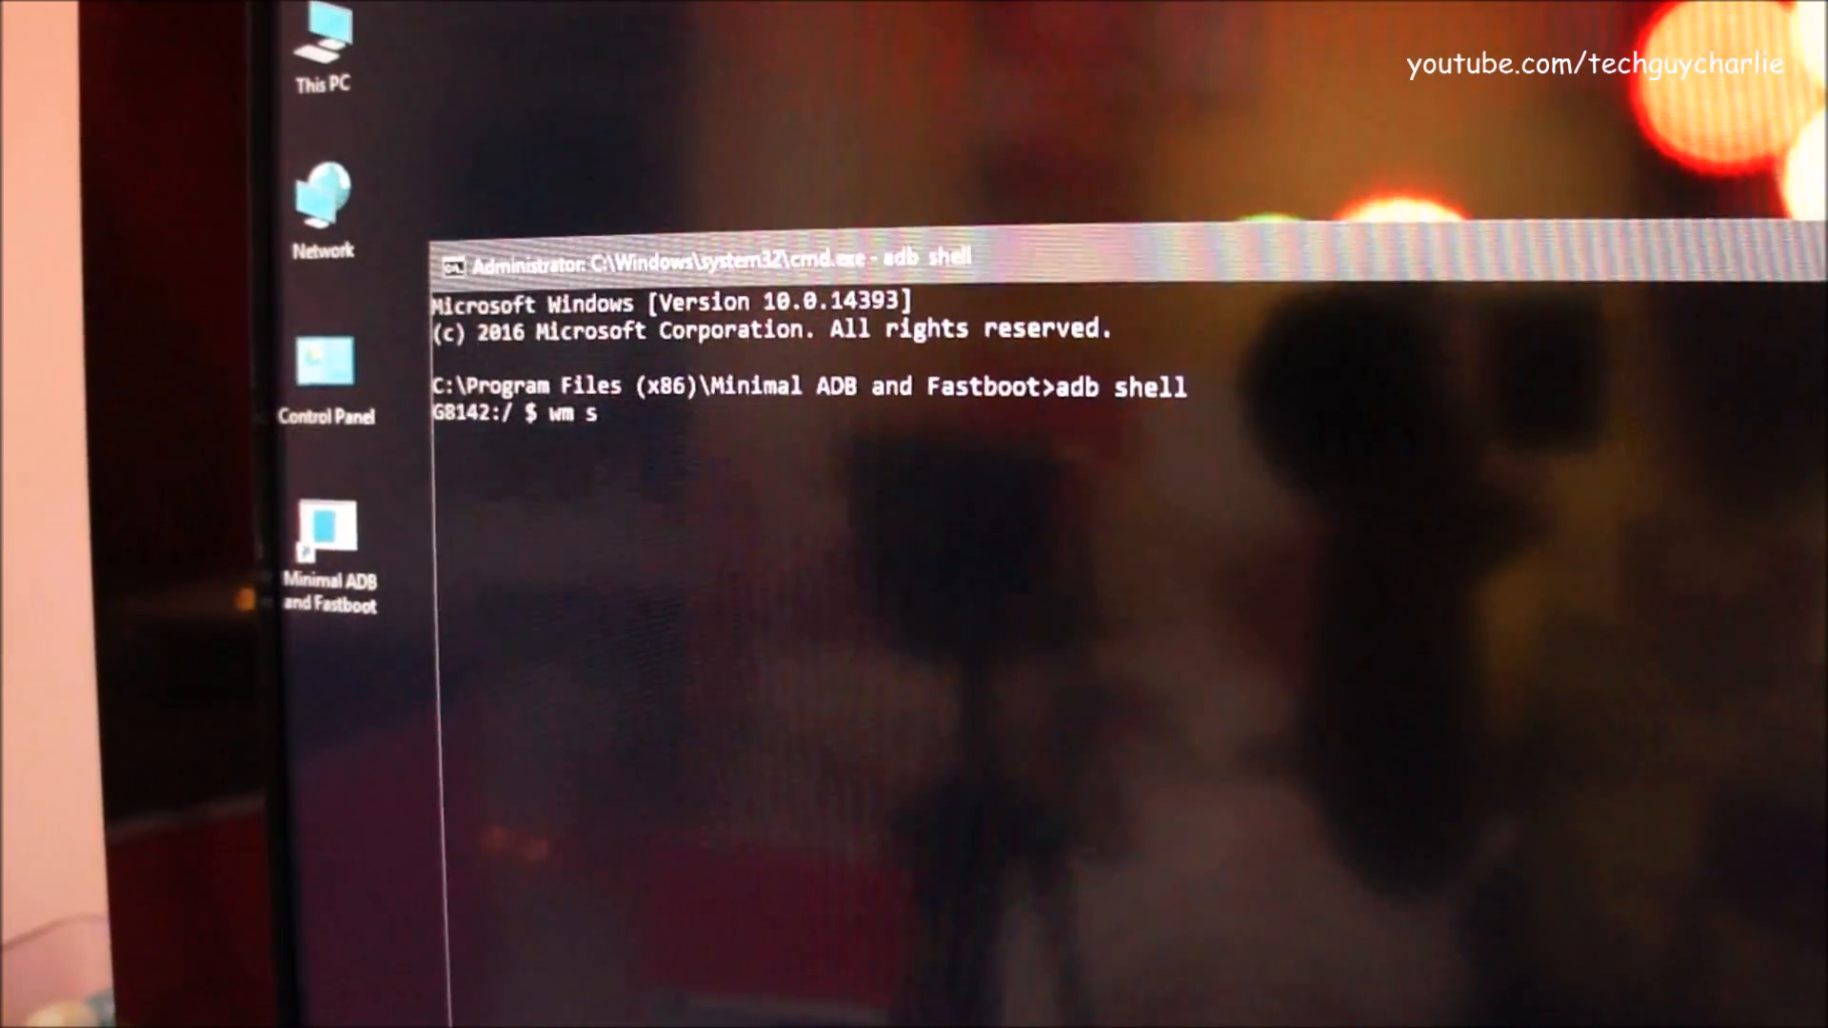
text(ize)
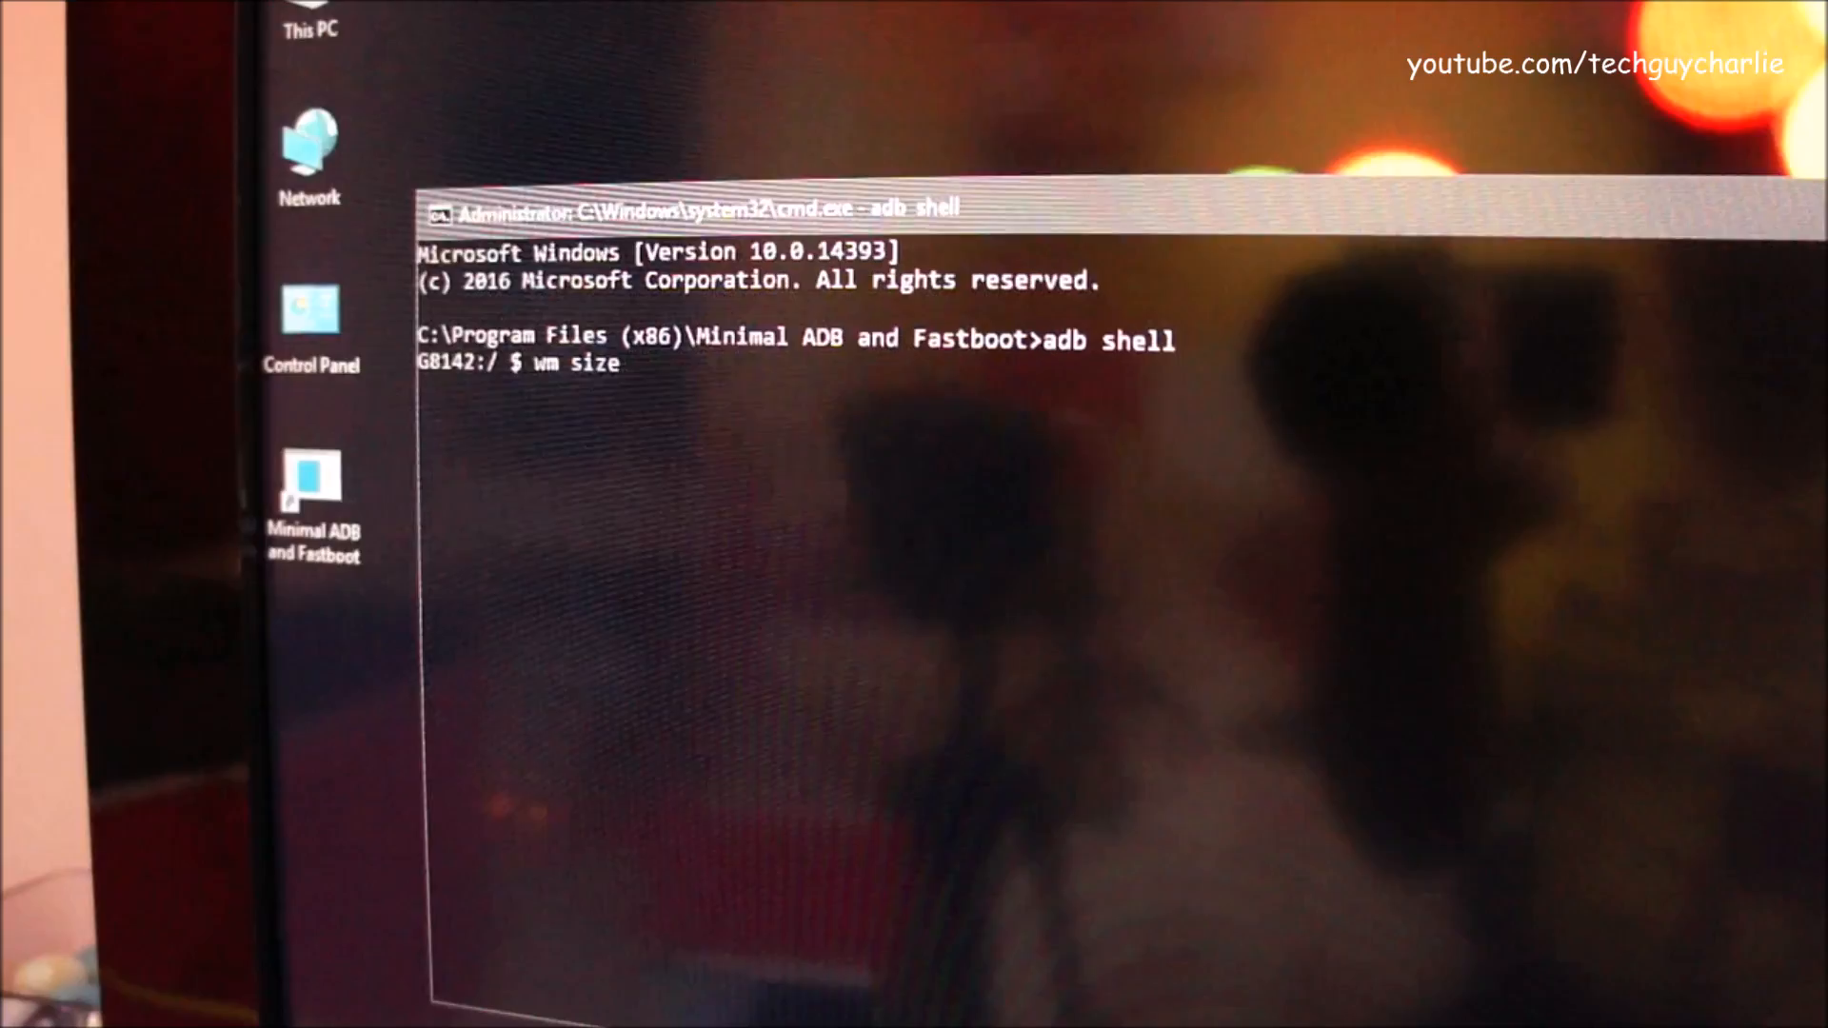
text(14)
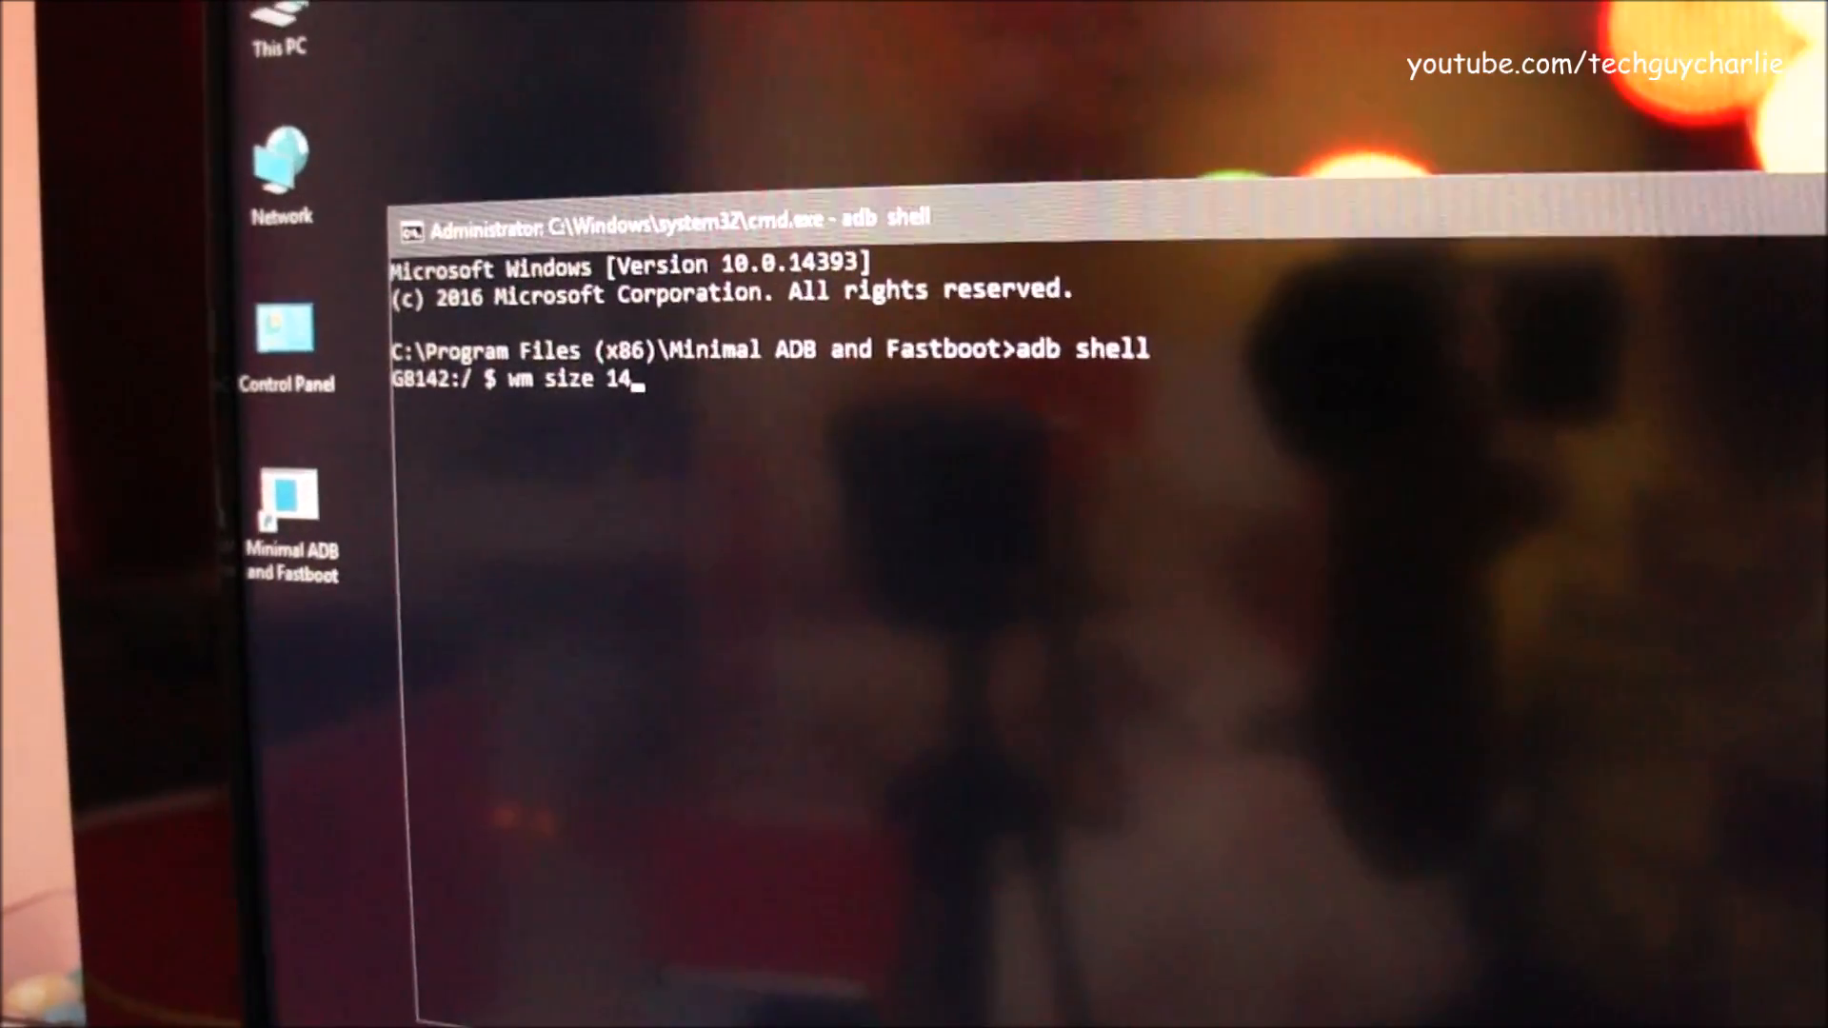
text(40x)
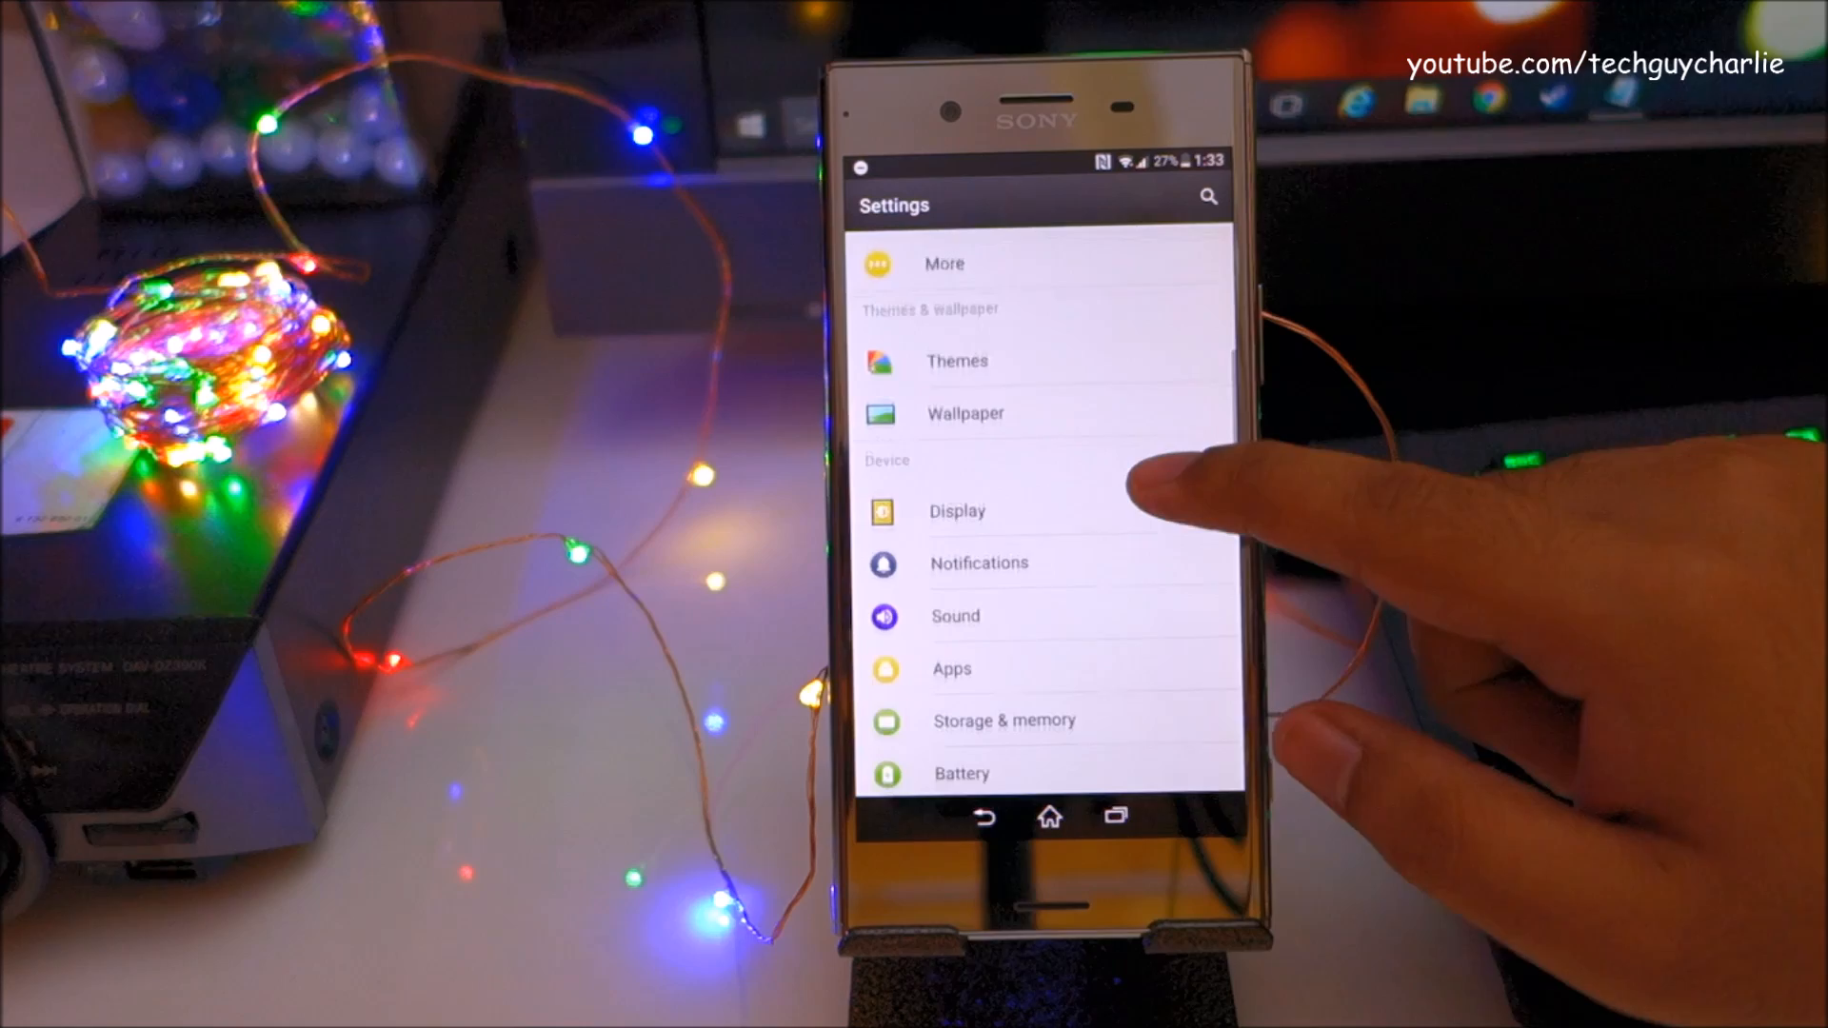
Lower Display size from Large through Default to Small, then bring up the recent apps list.
click(954, 511)
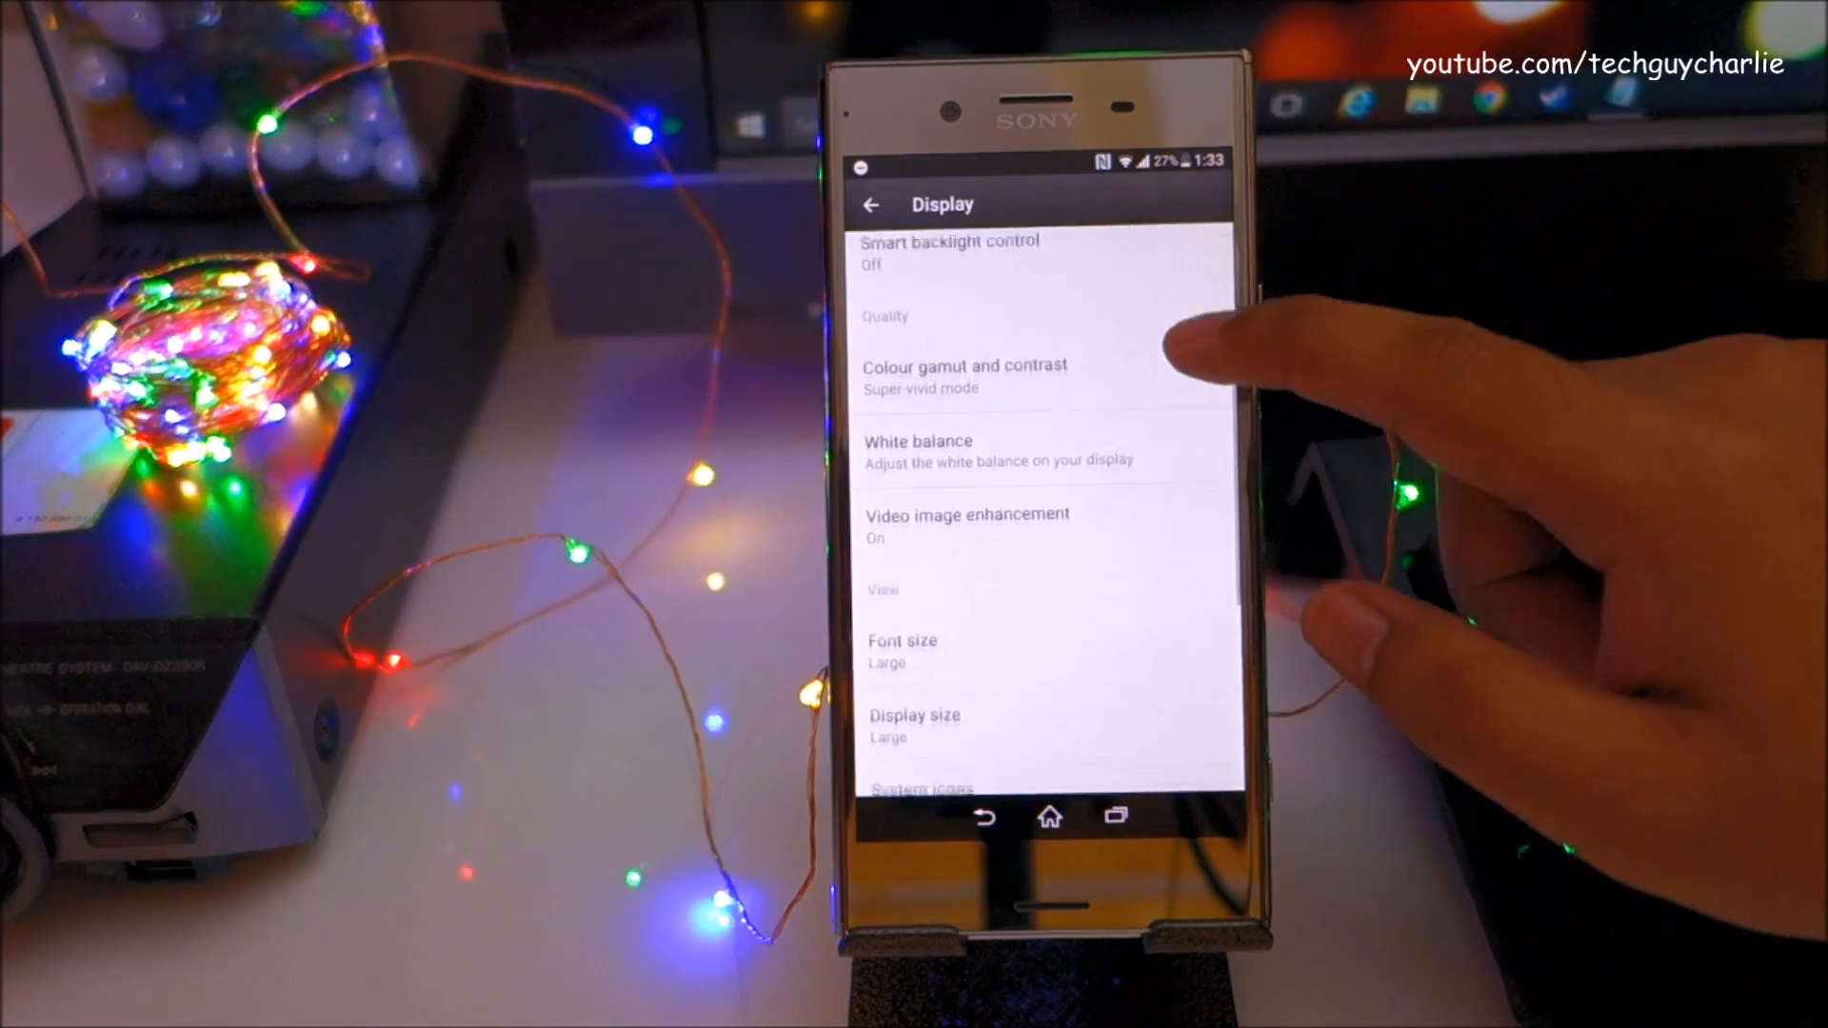
click(914, 724)
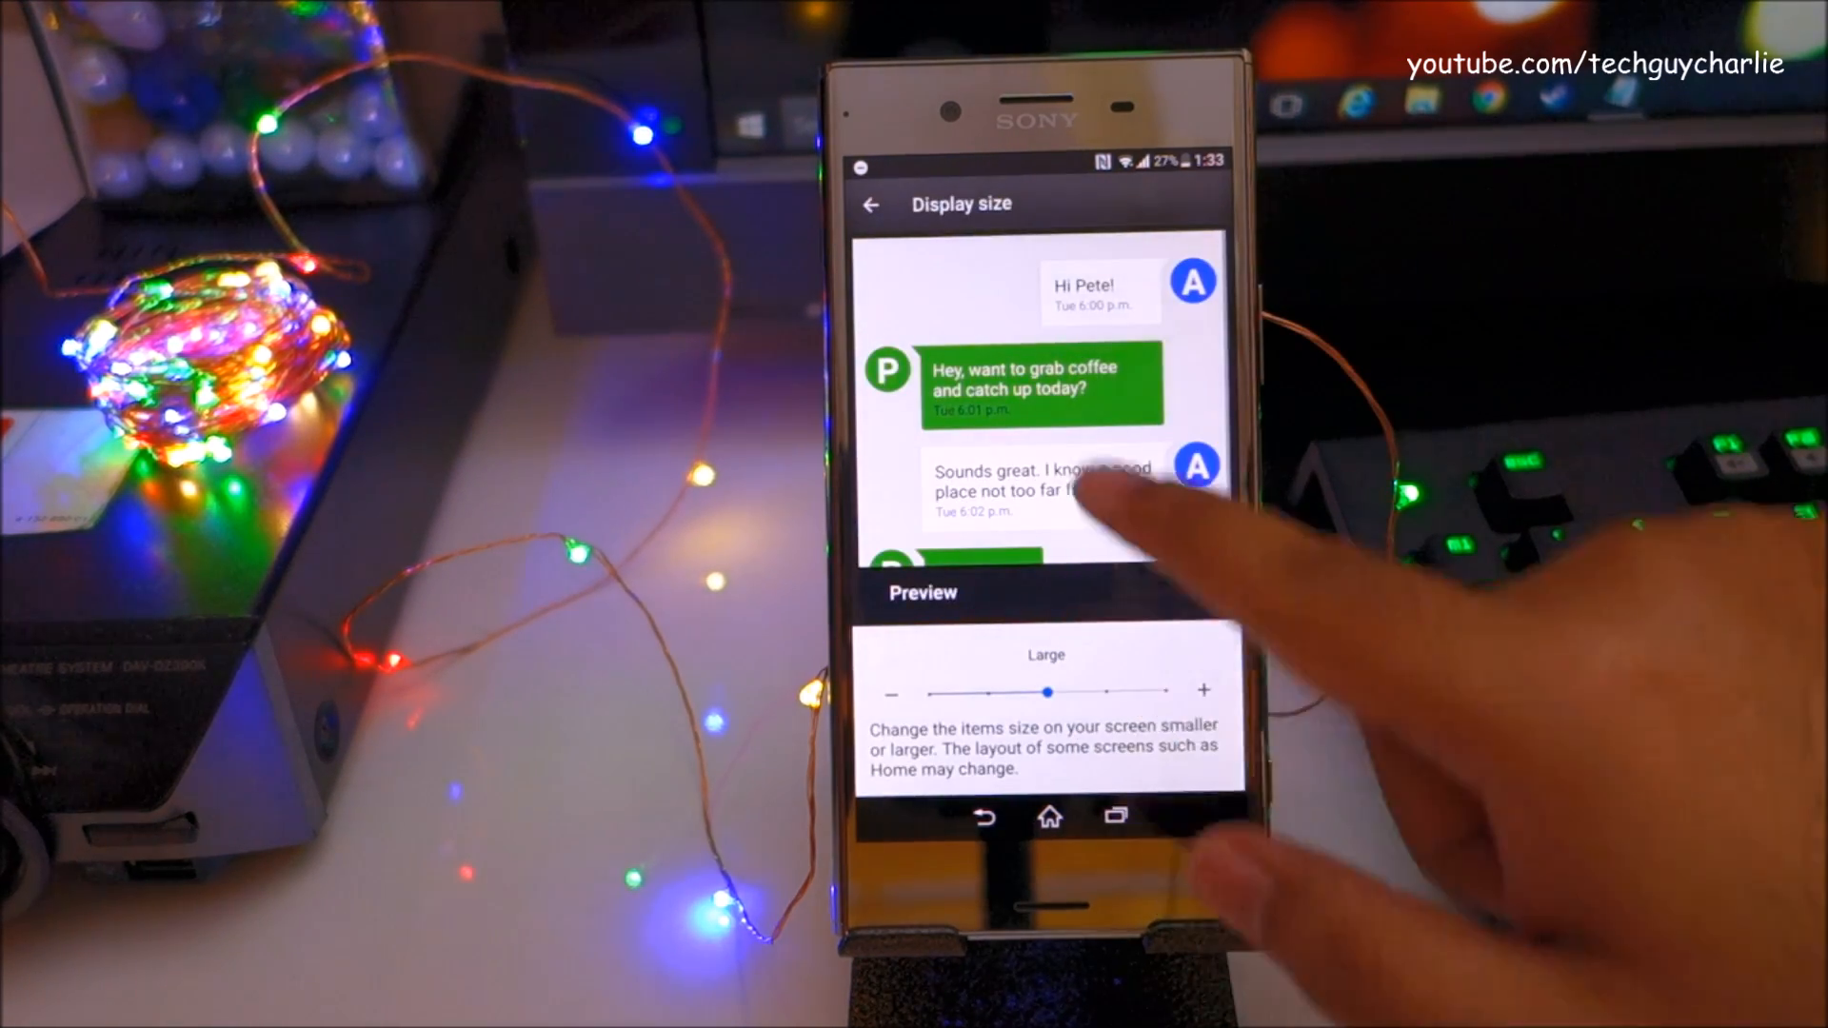
drag(1047, 693, 975, 693)
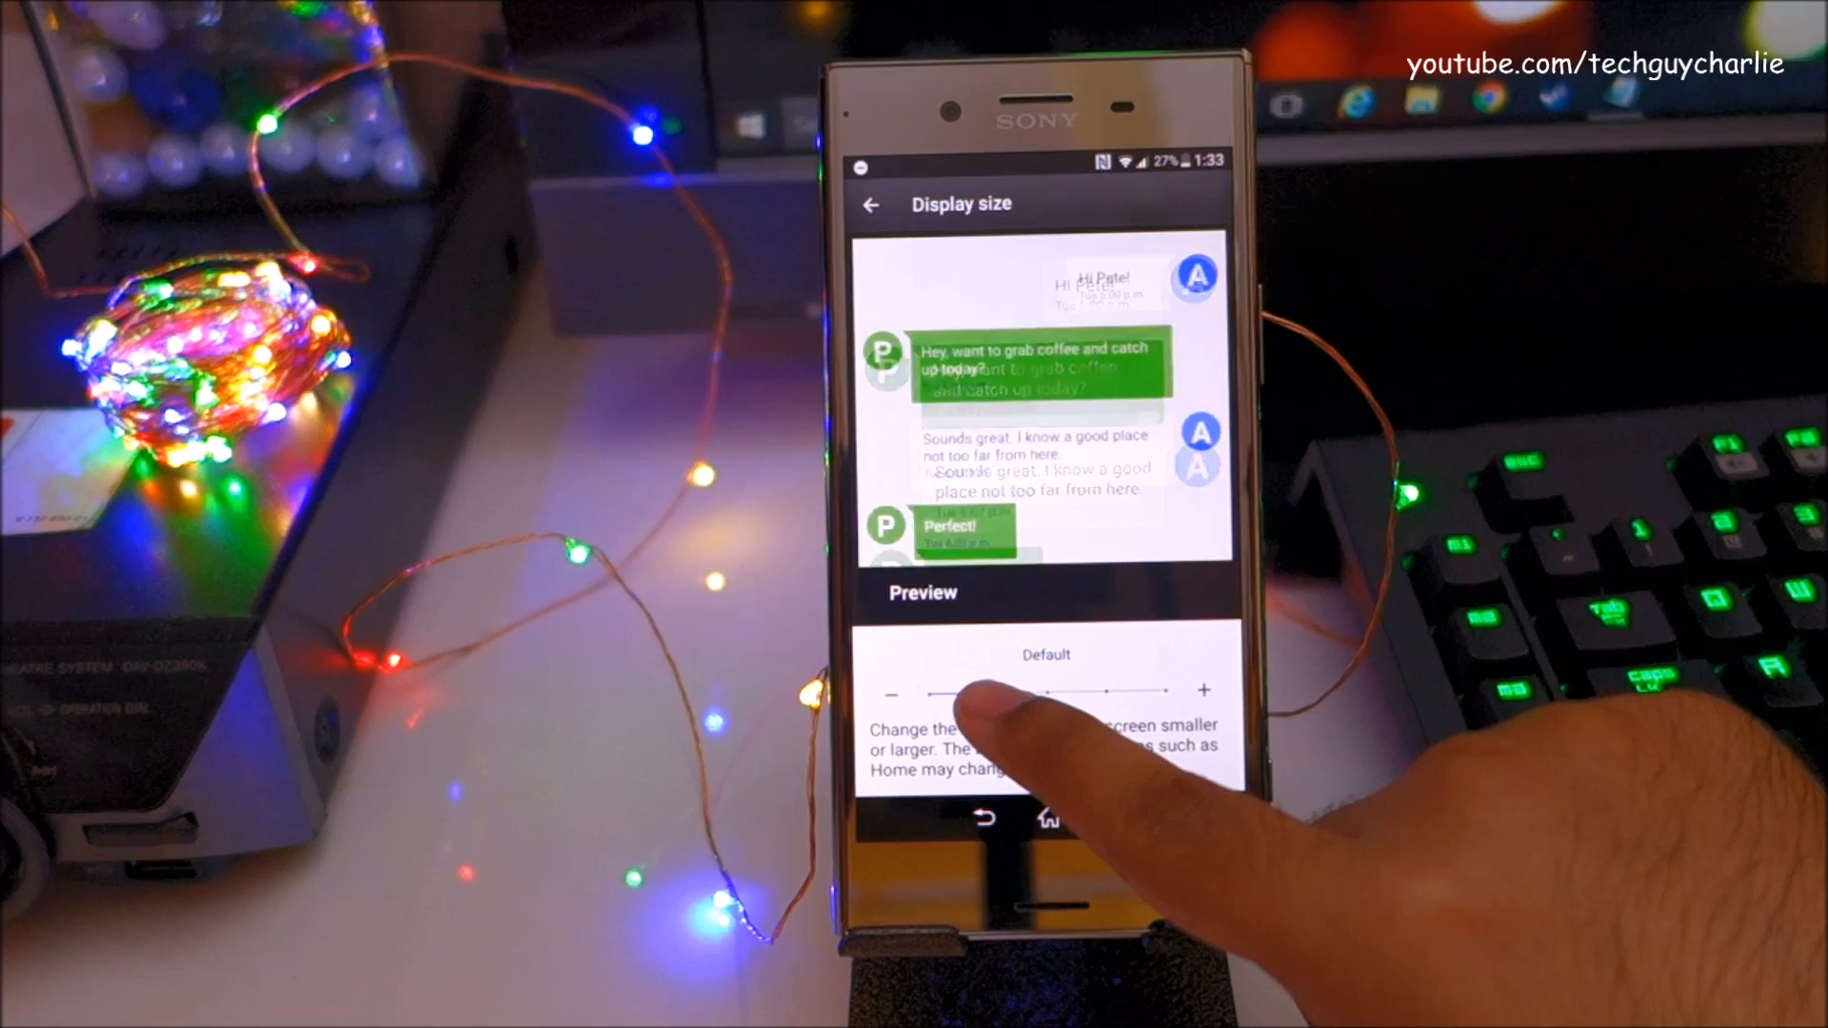
drag(1038, 689, 897, 748)
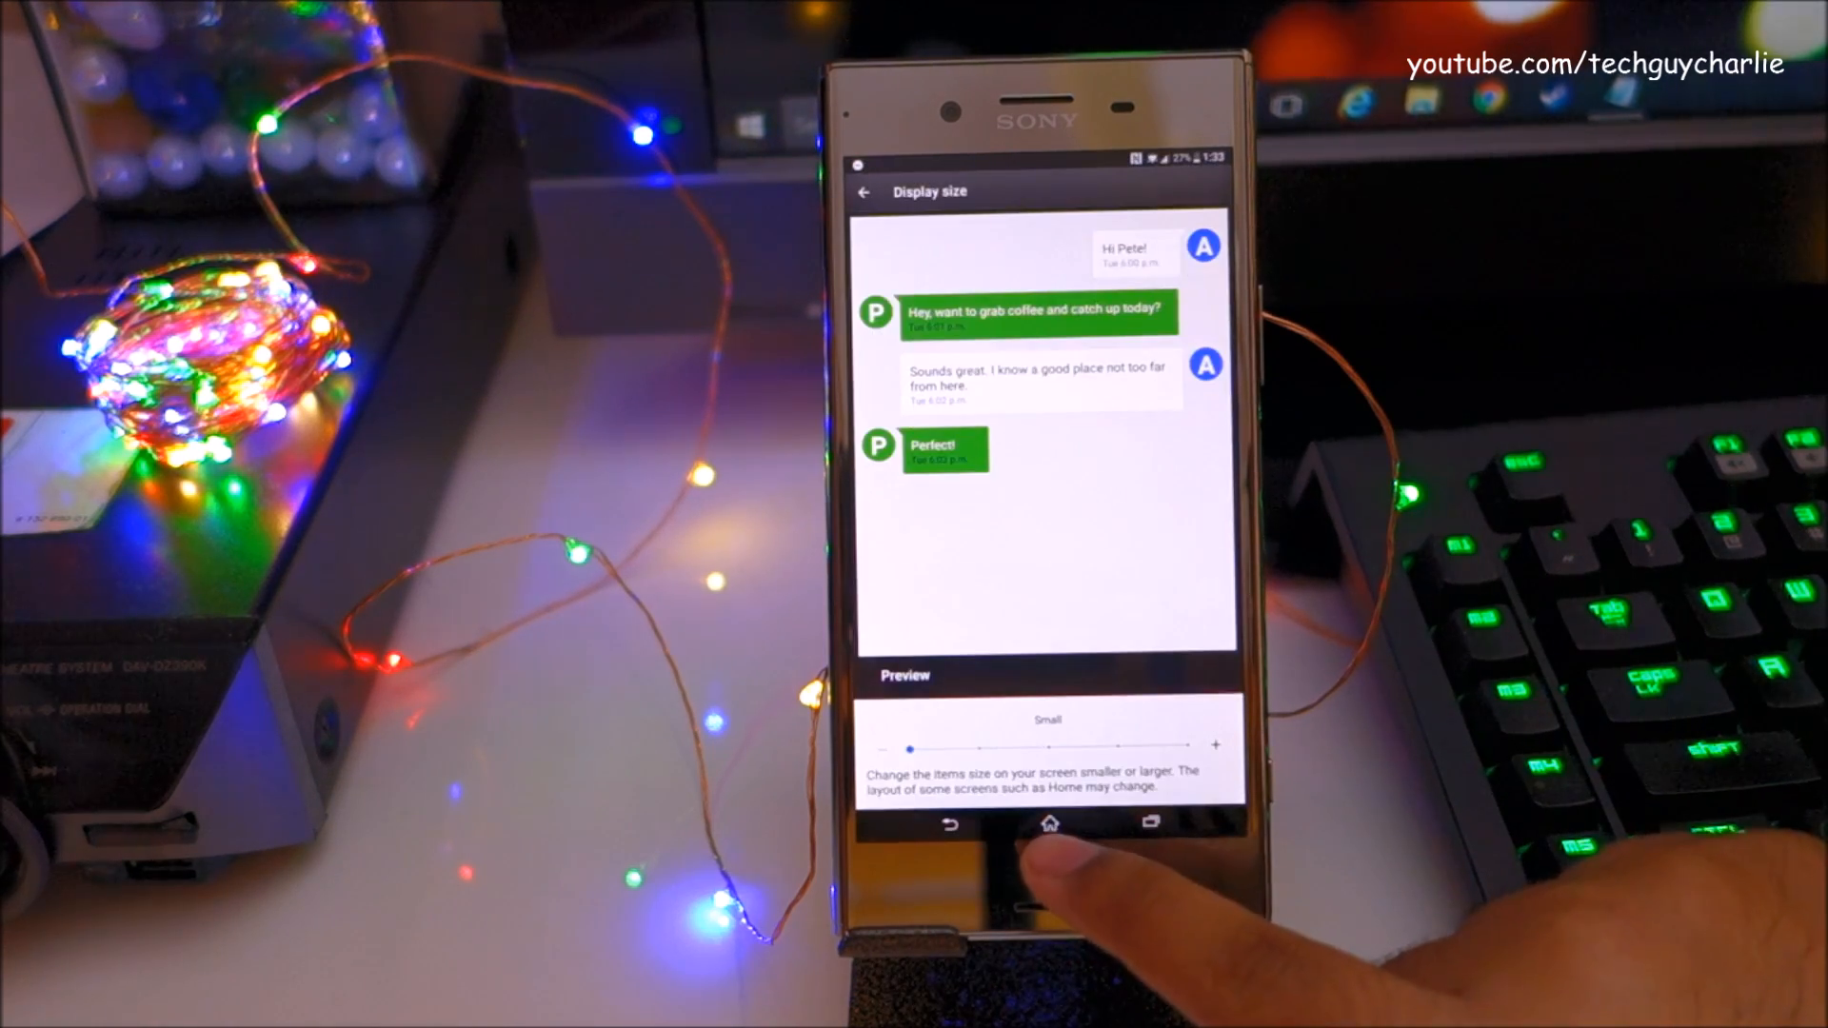
click(1047, 823)
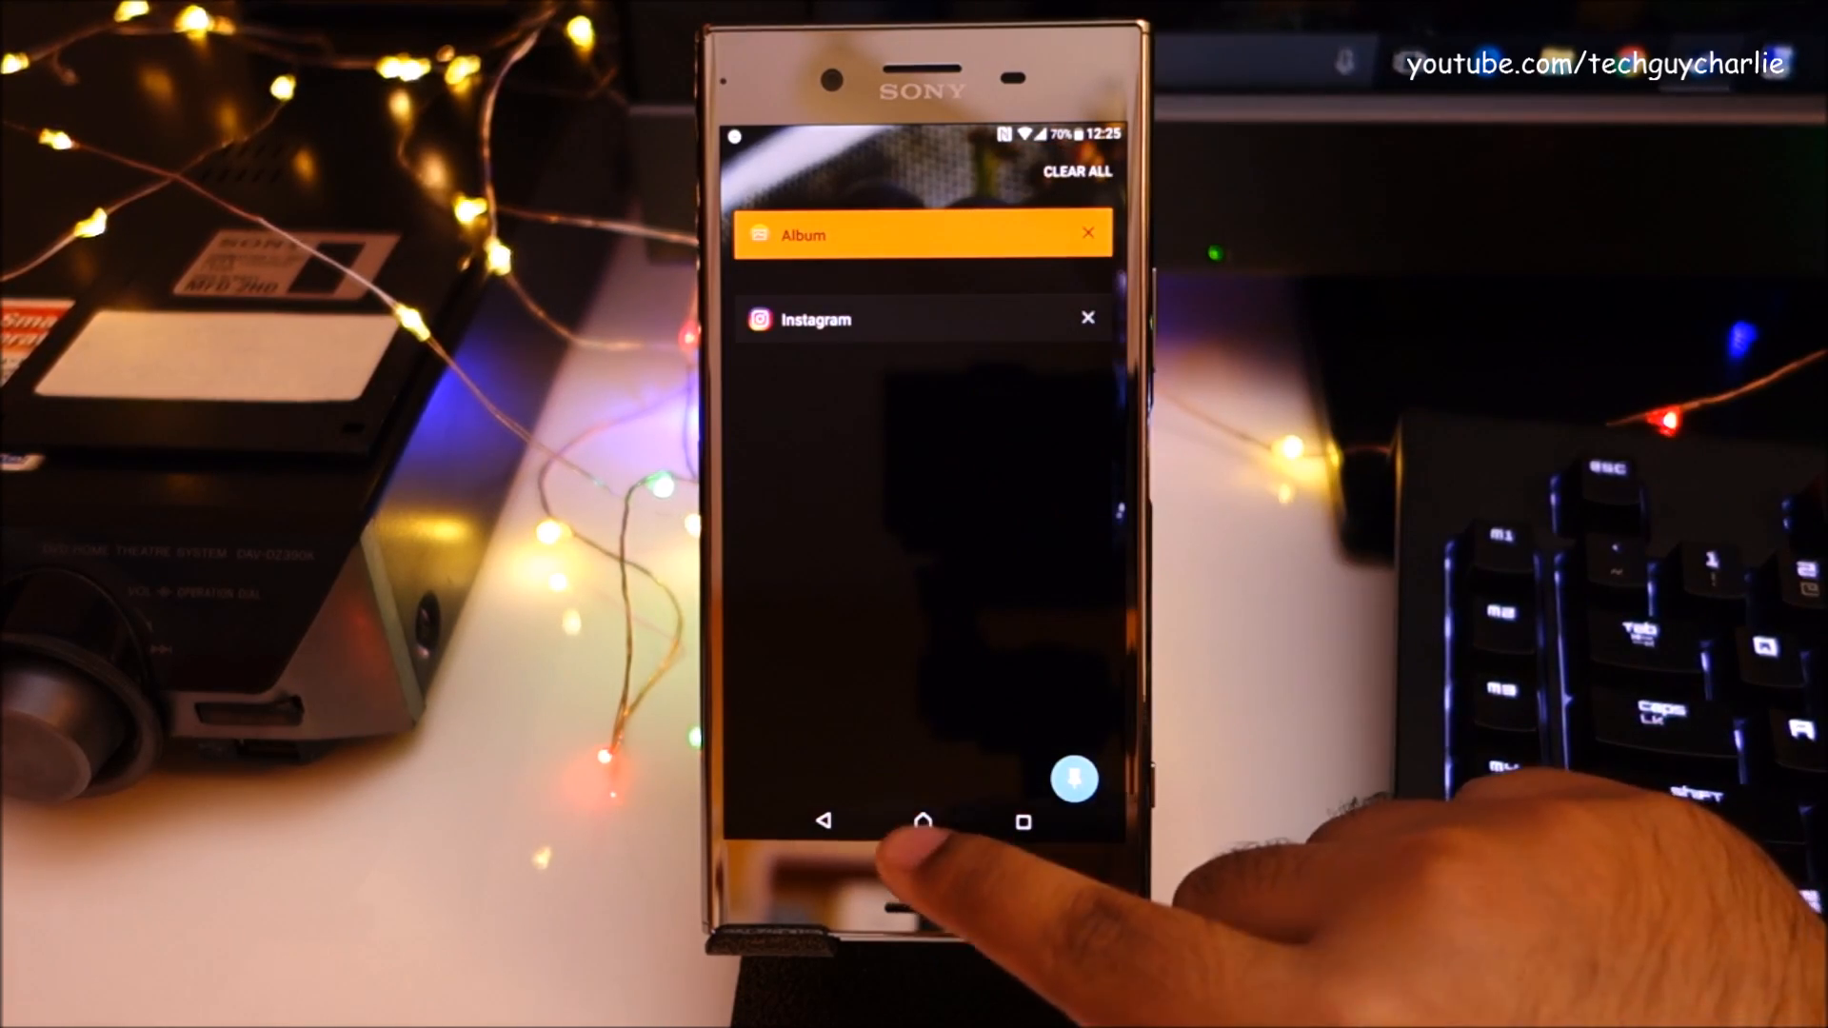
Return to the Settings app from the Recents list.
click(920, 822)
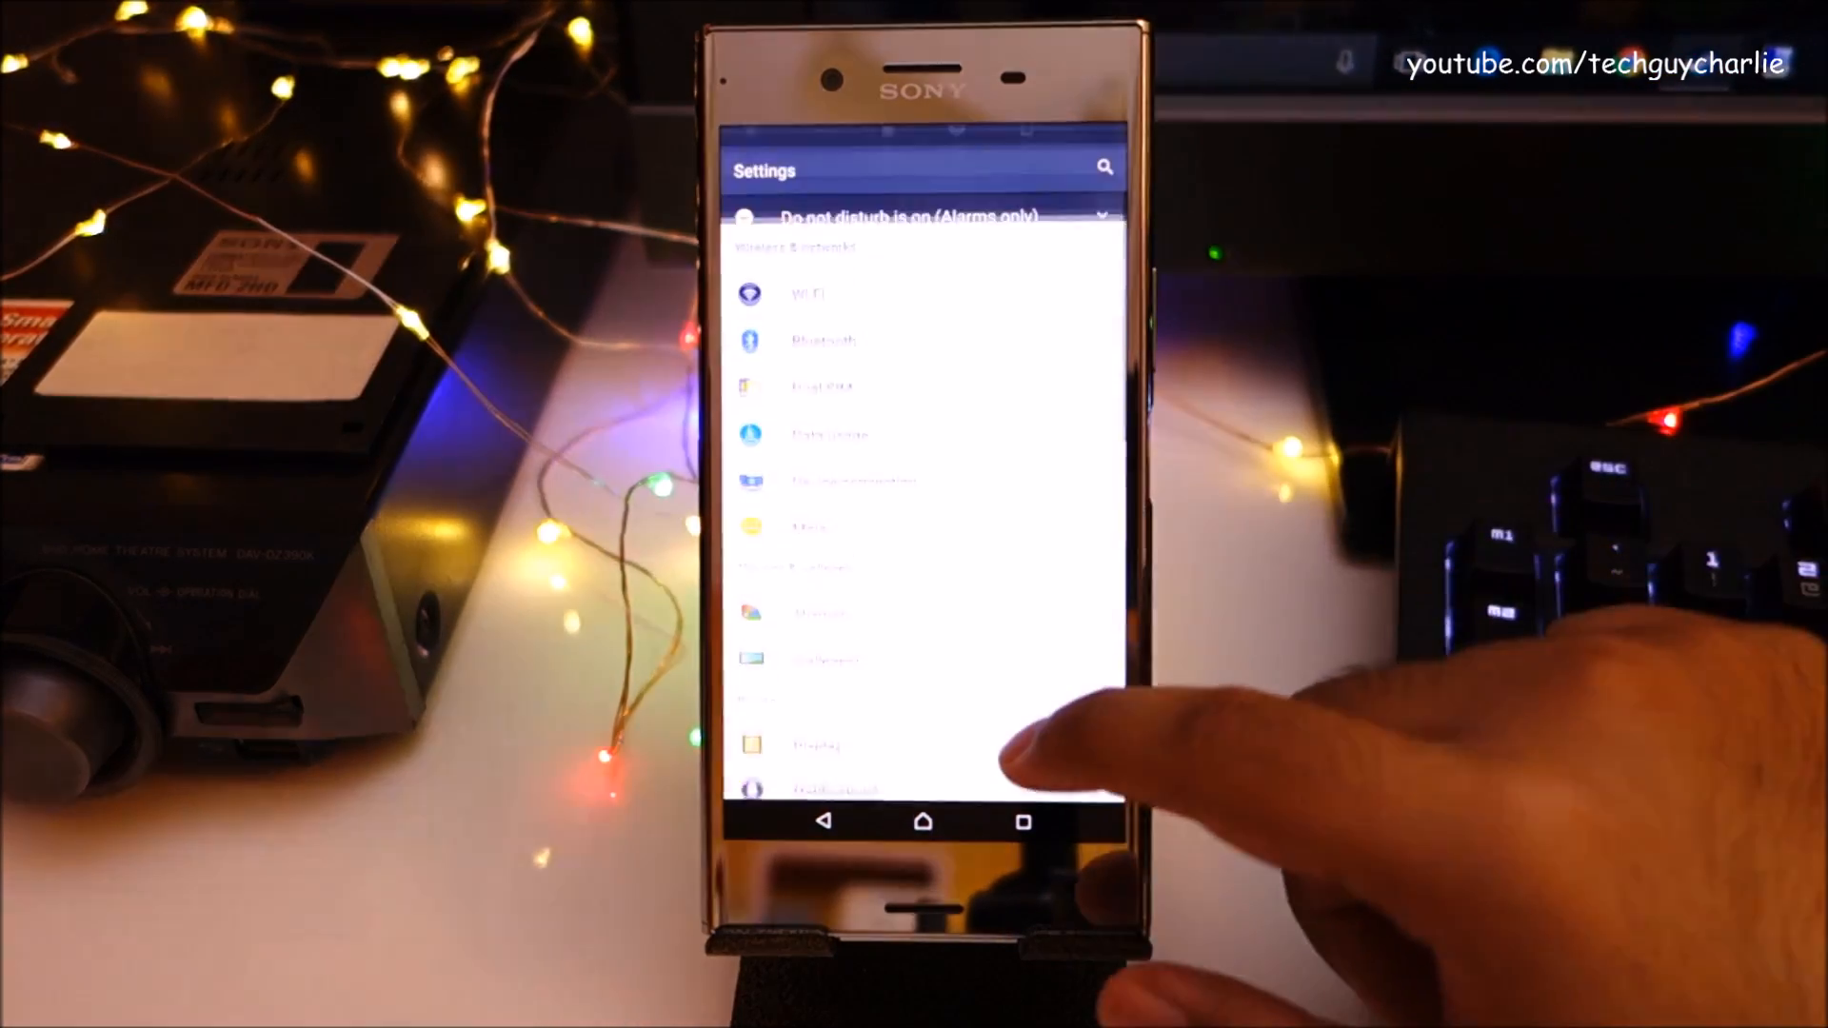
In Display size, try Small, return to Default, and adjust the slider again after rotating to landscape.
click(817, 745)
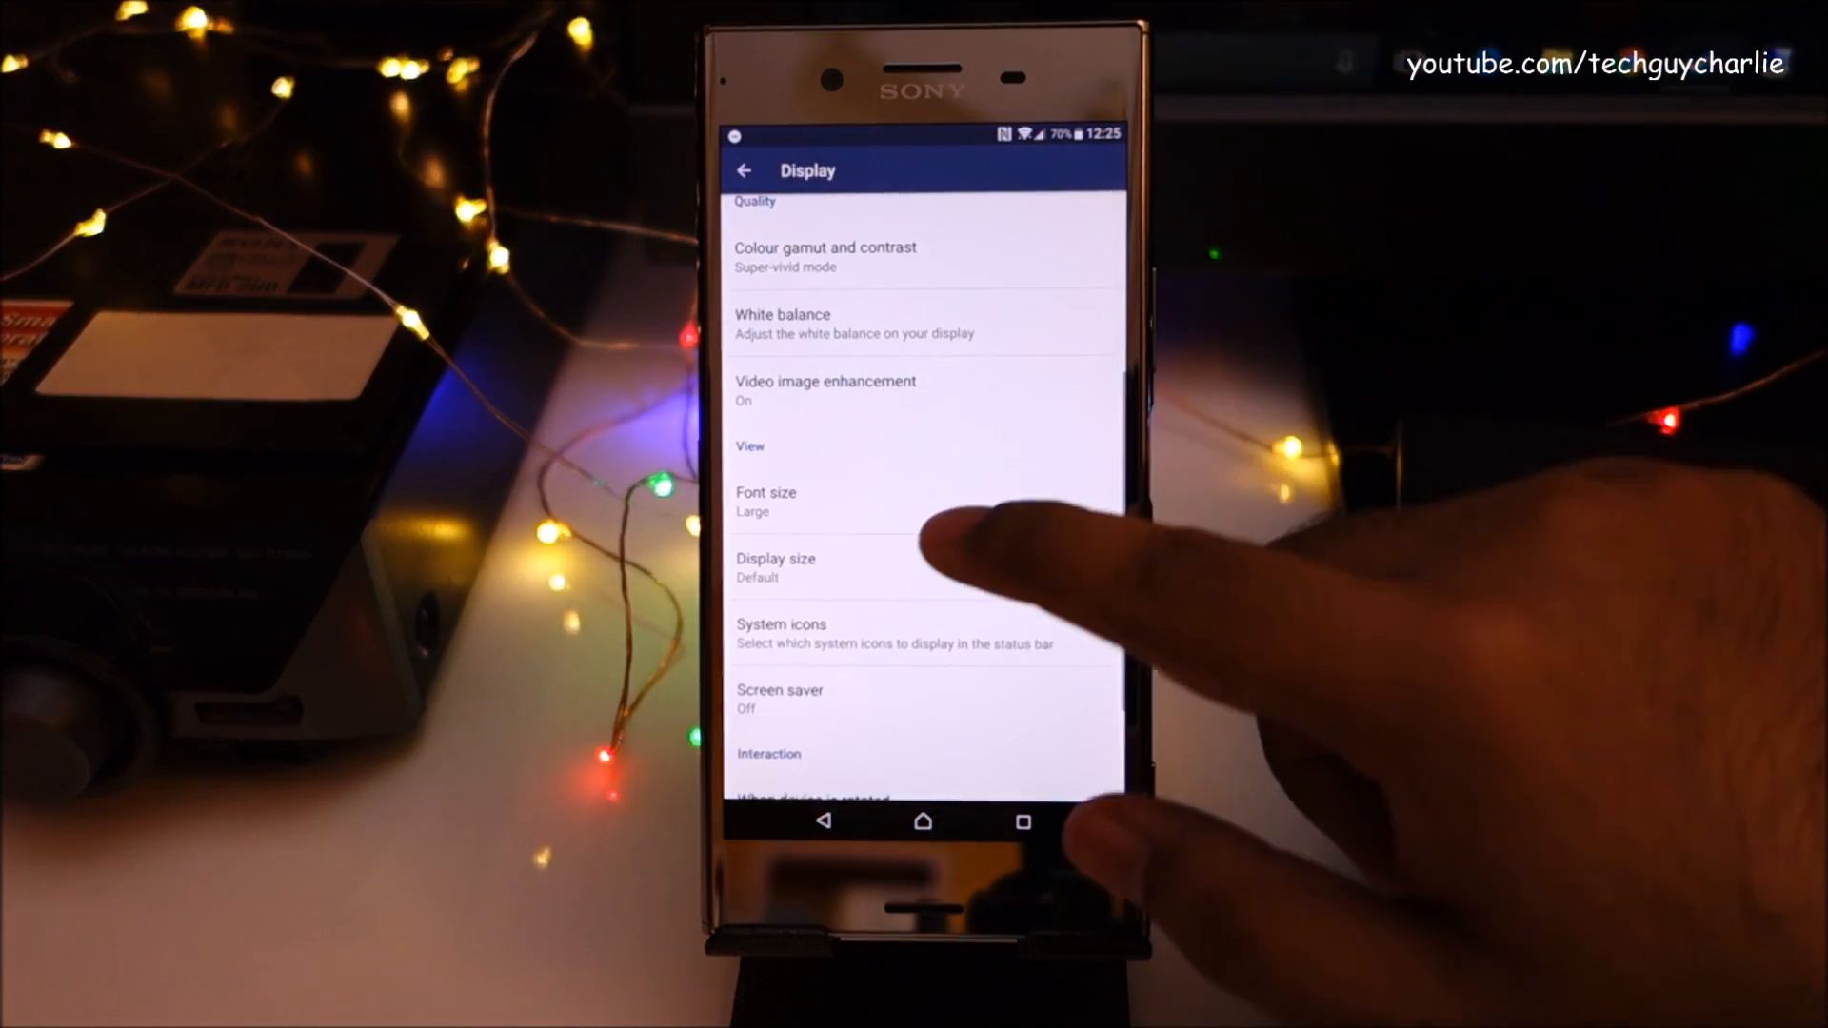
click(775, 568)
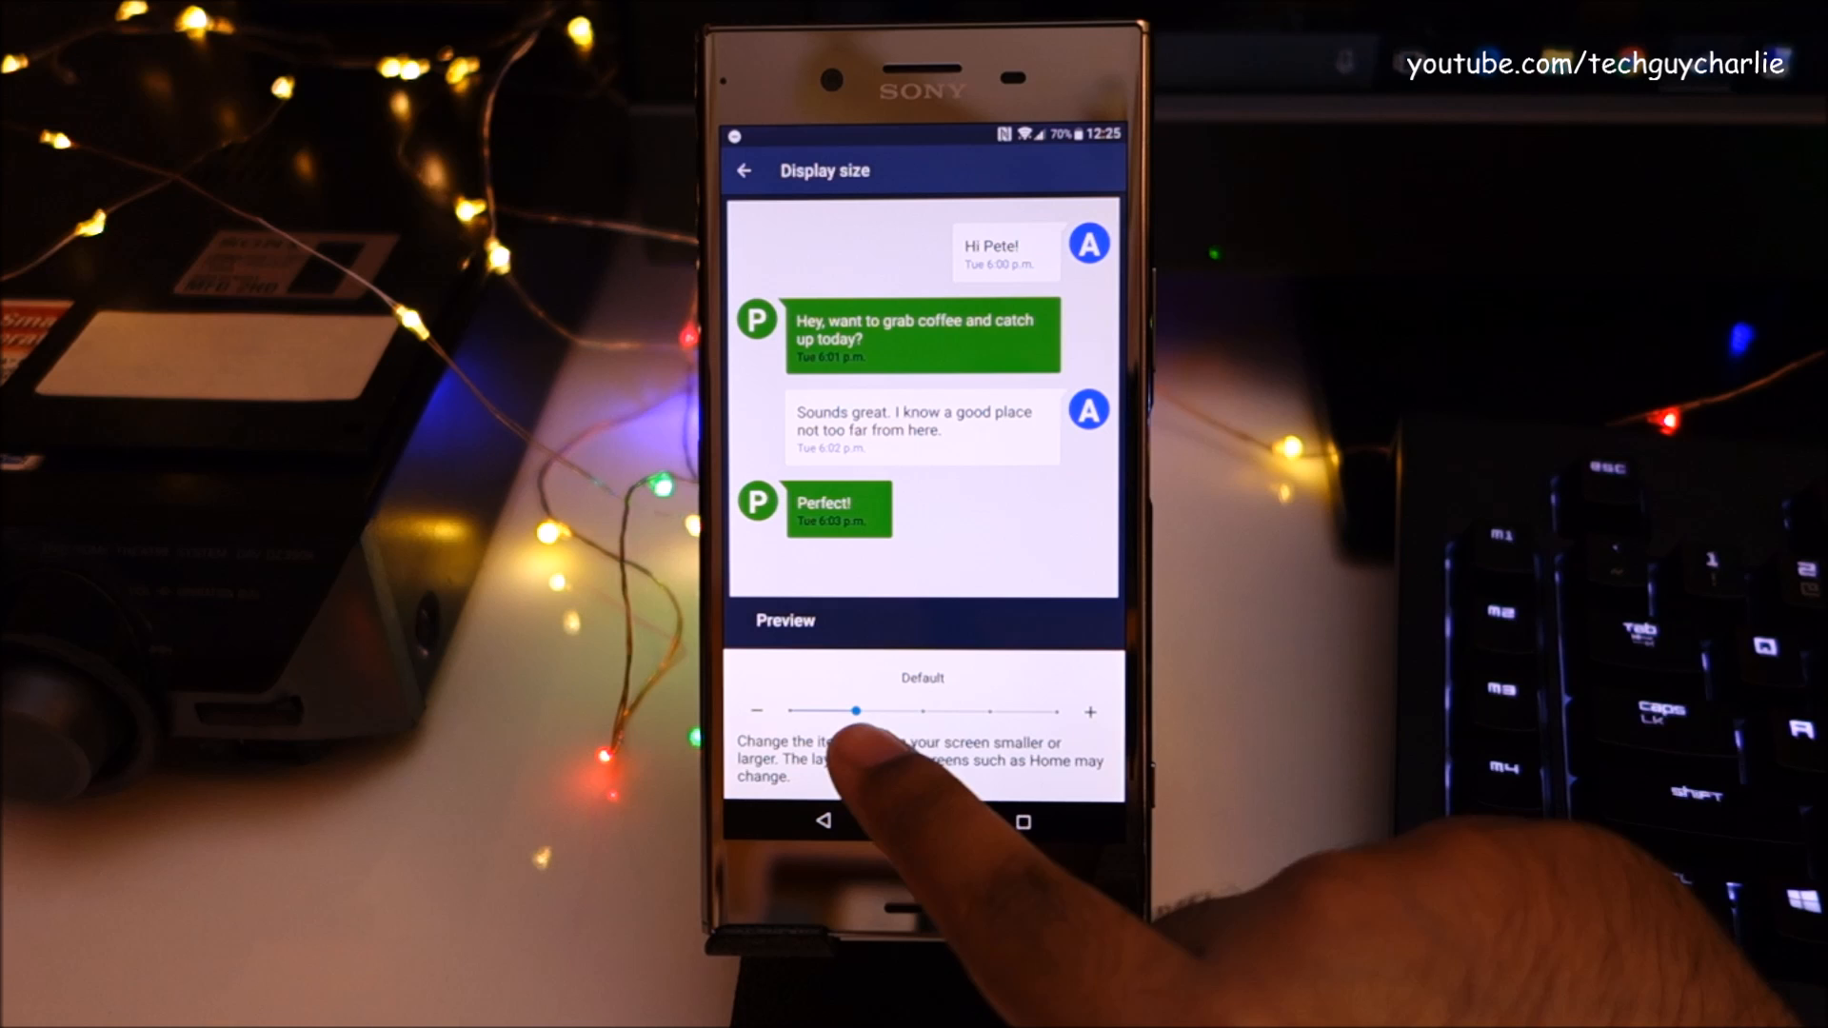
drag(857, 710, 781, 744)
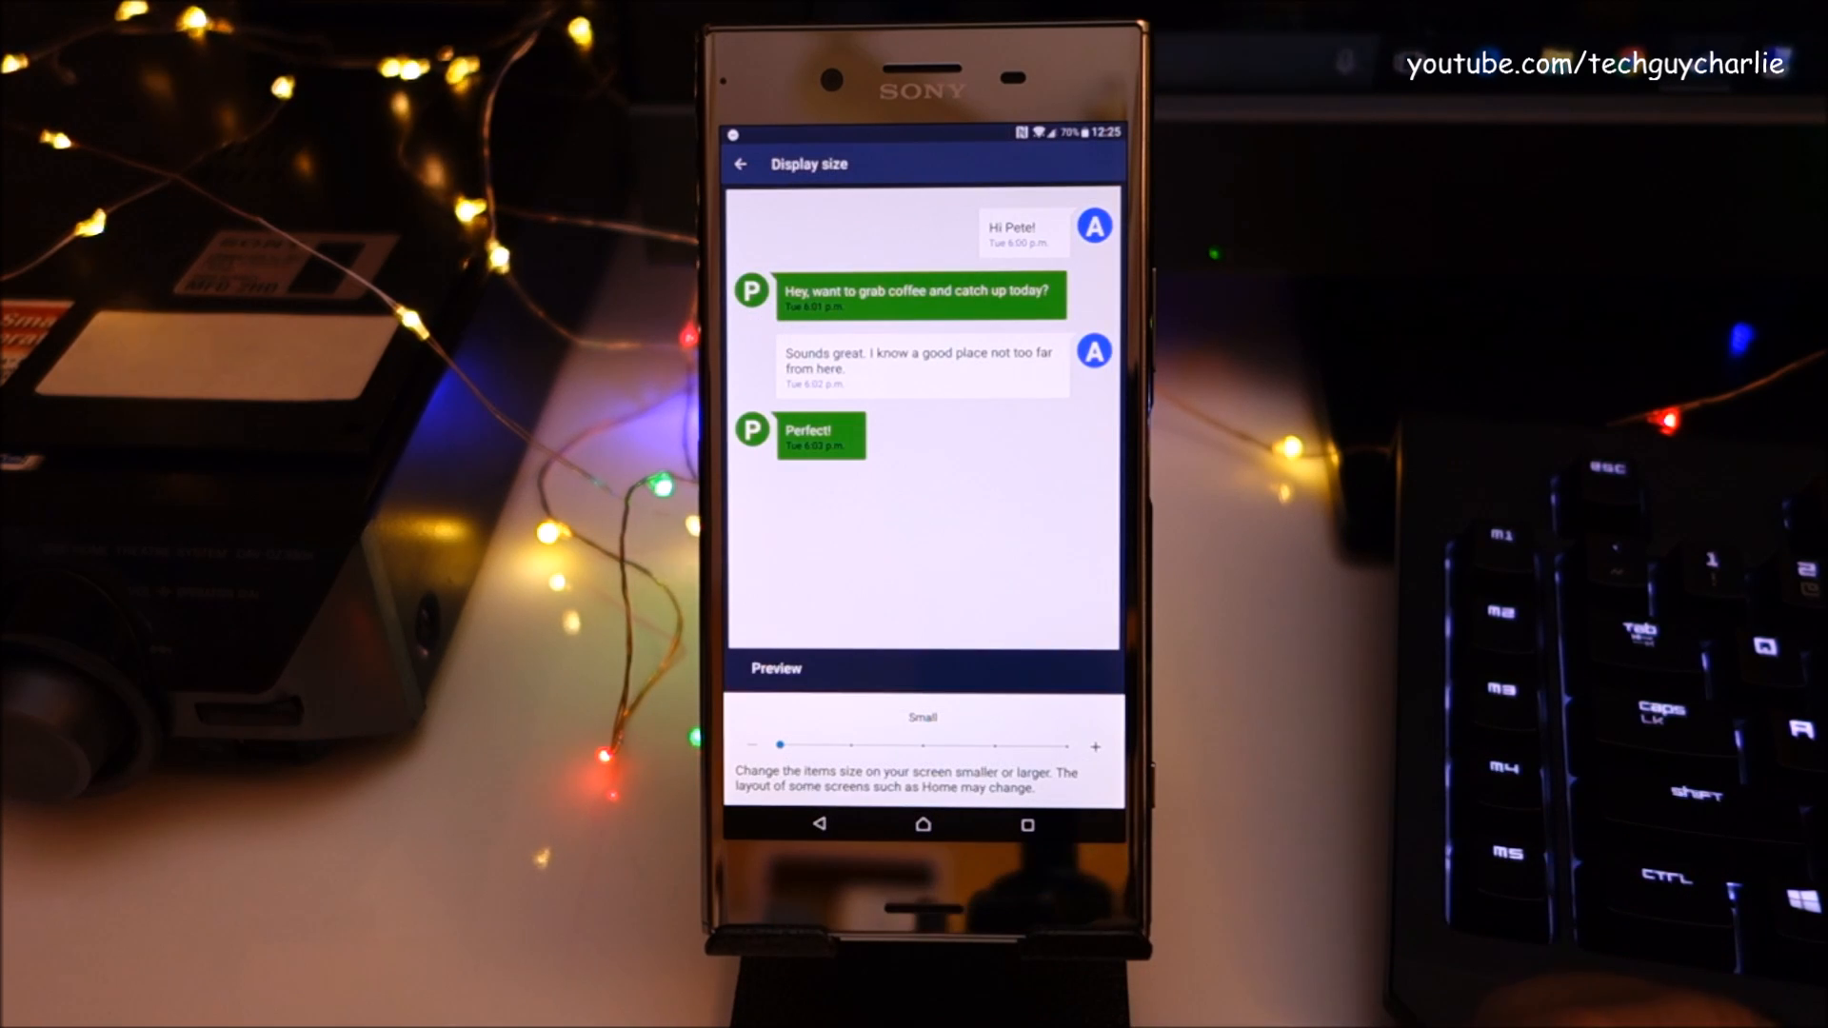
drag(779, 744, 853, 710)
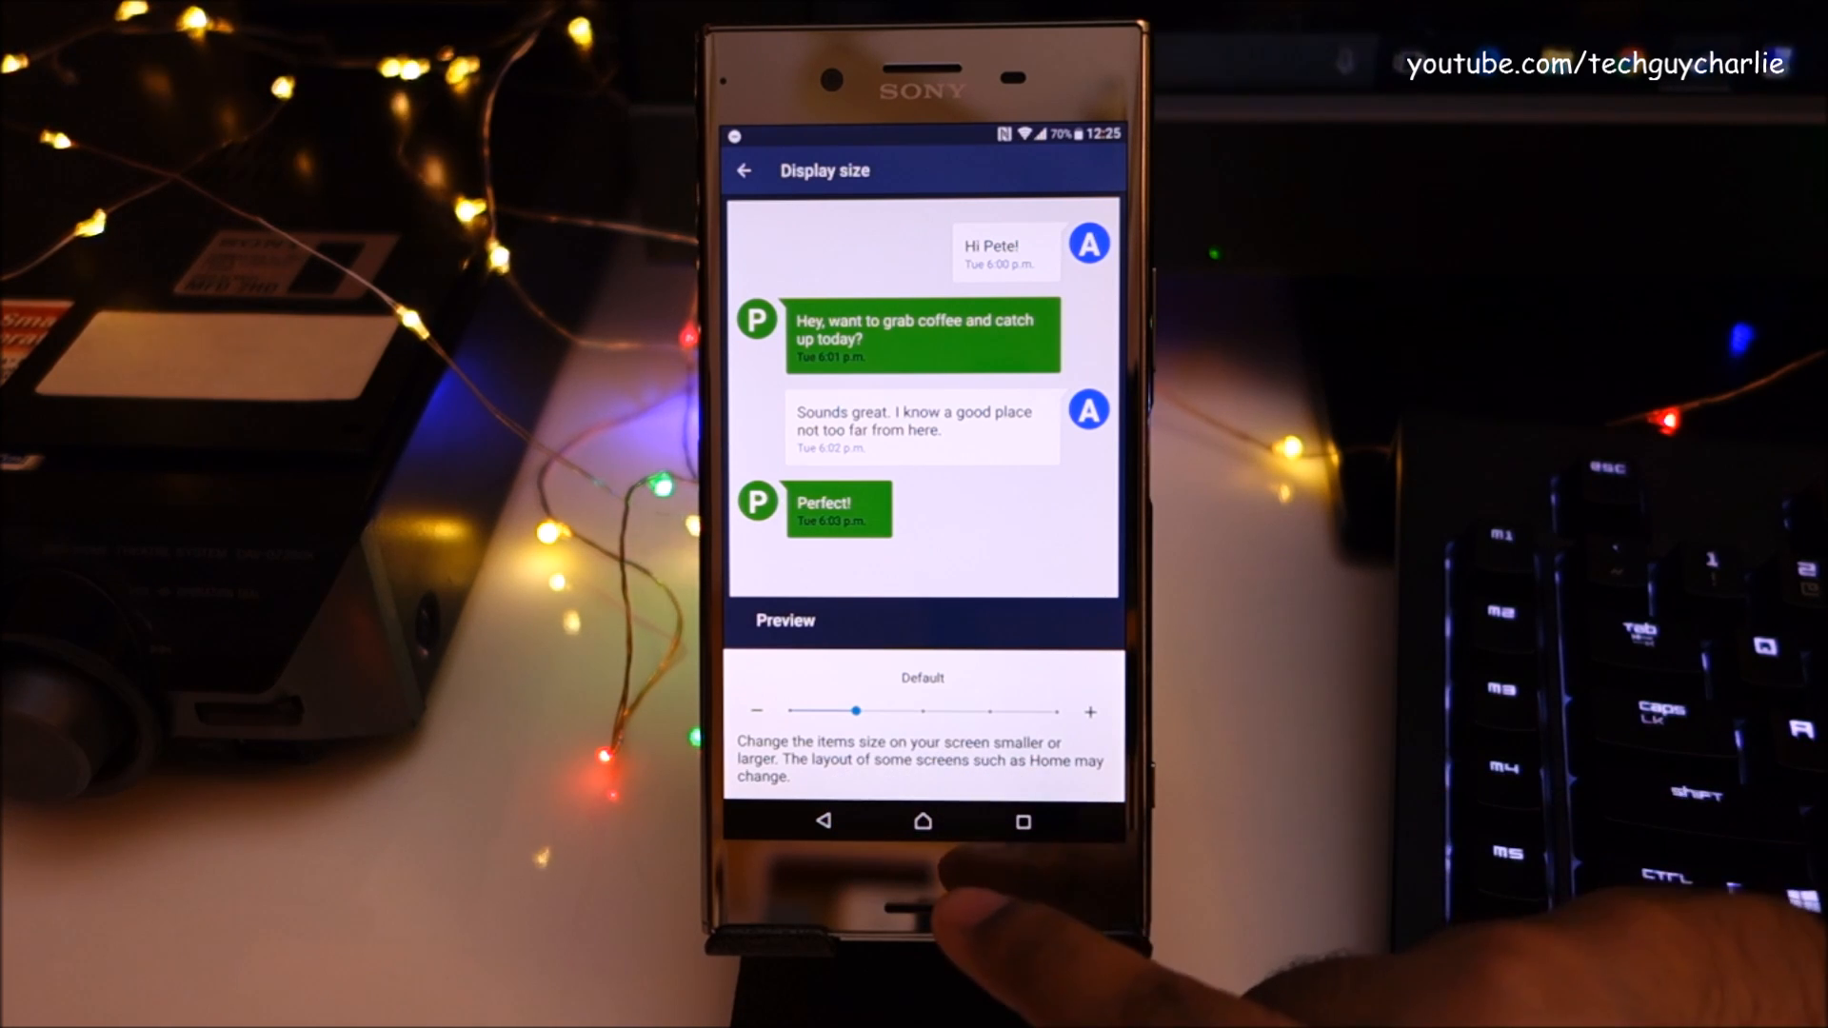
drag(855, 710, 781, 744)
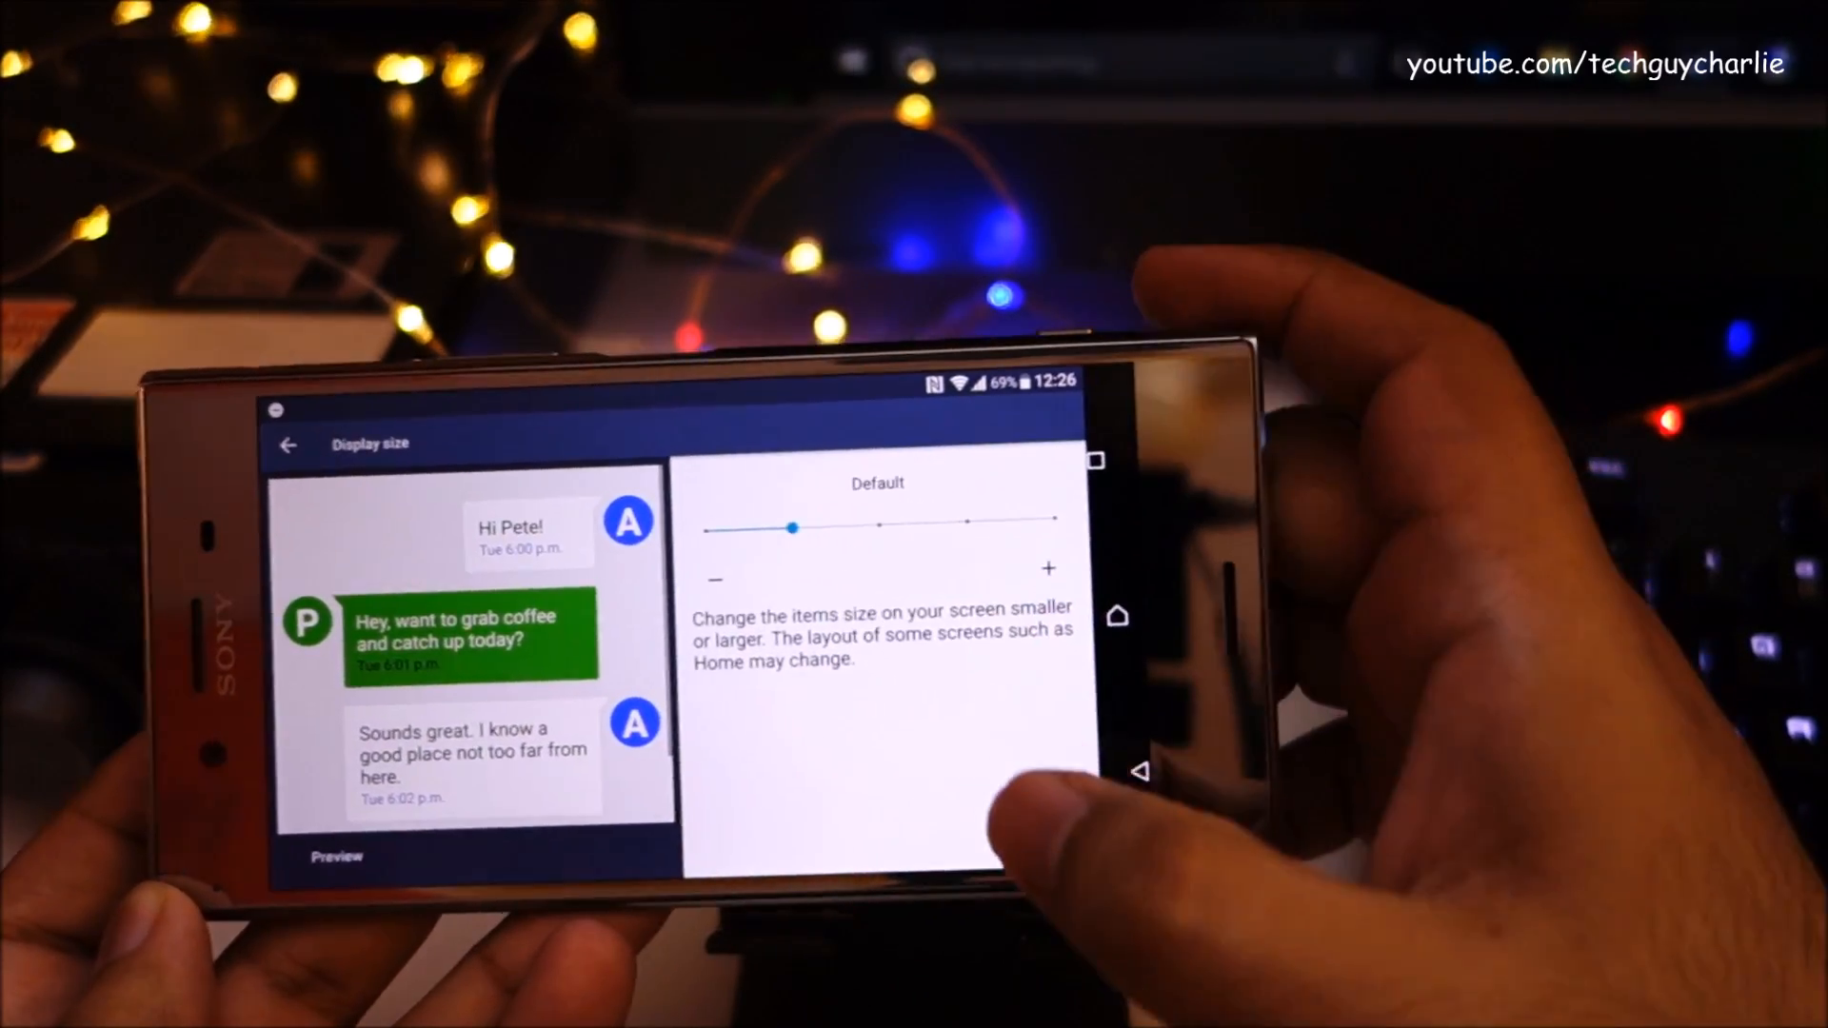
Enlarge Display size to Large in landscape and bring up the recent apps.
drag(793, 530, 900, 554)
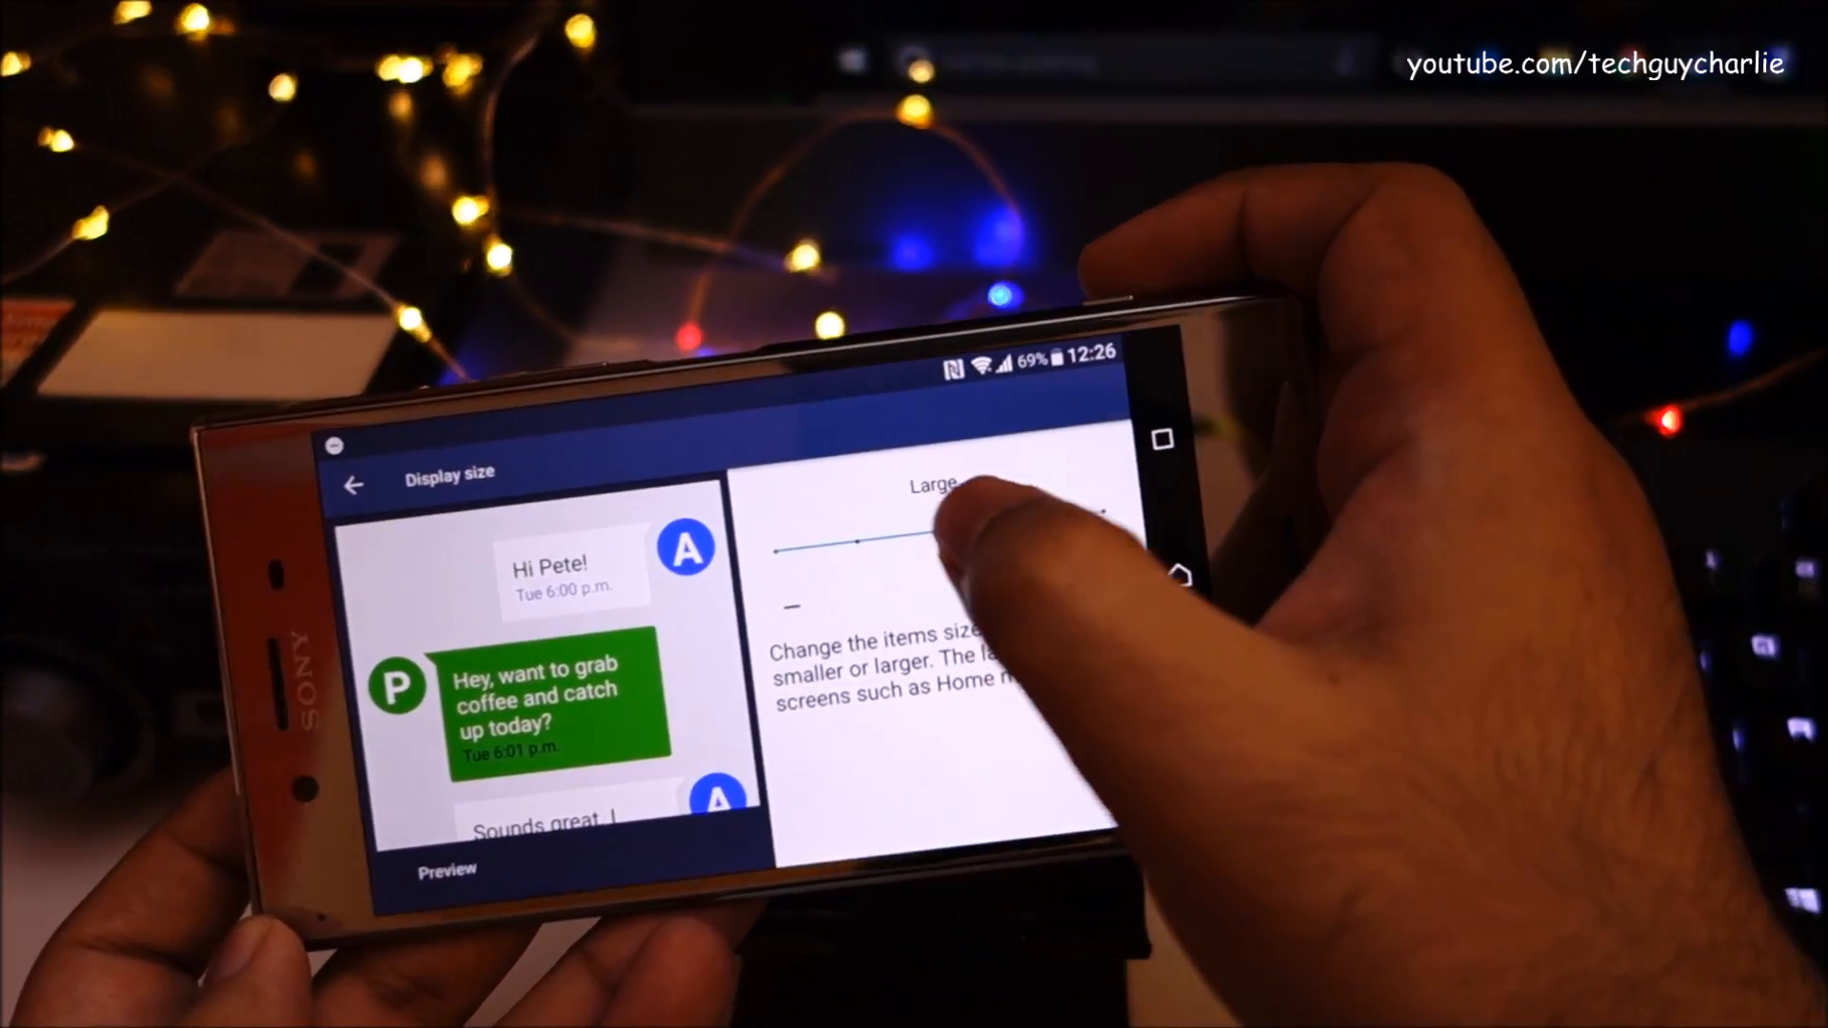
drag(967, 548, 990, 512)
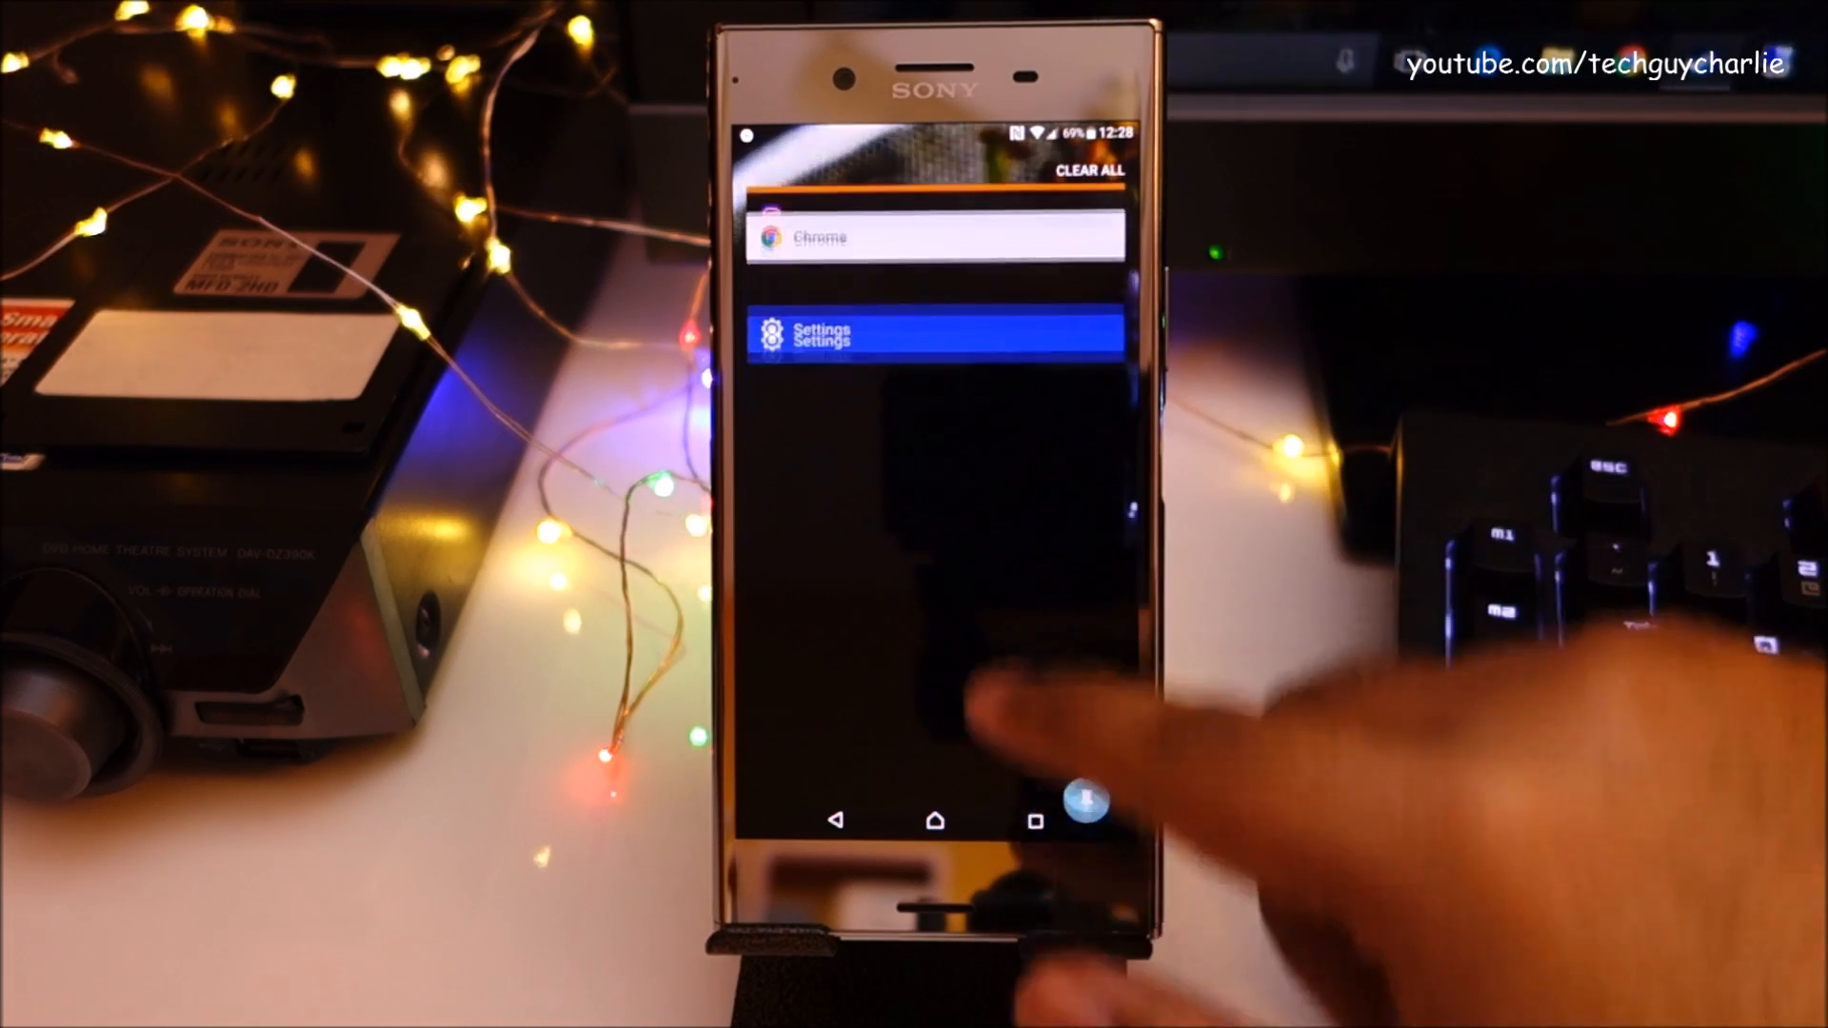
Scroll the Recents list back toward the Settings card showing Battery usage.
scroll(down, 3)
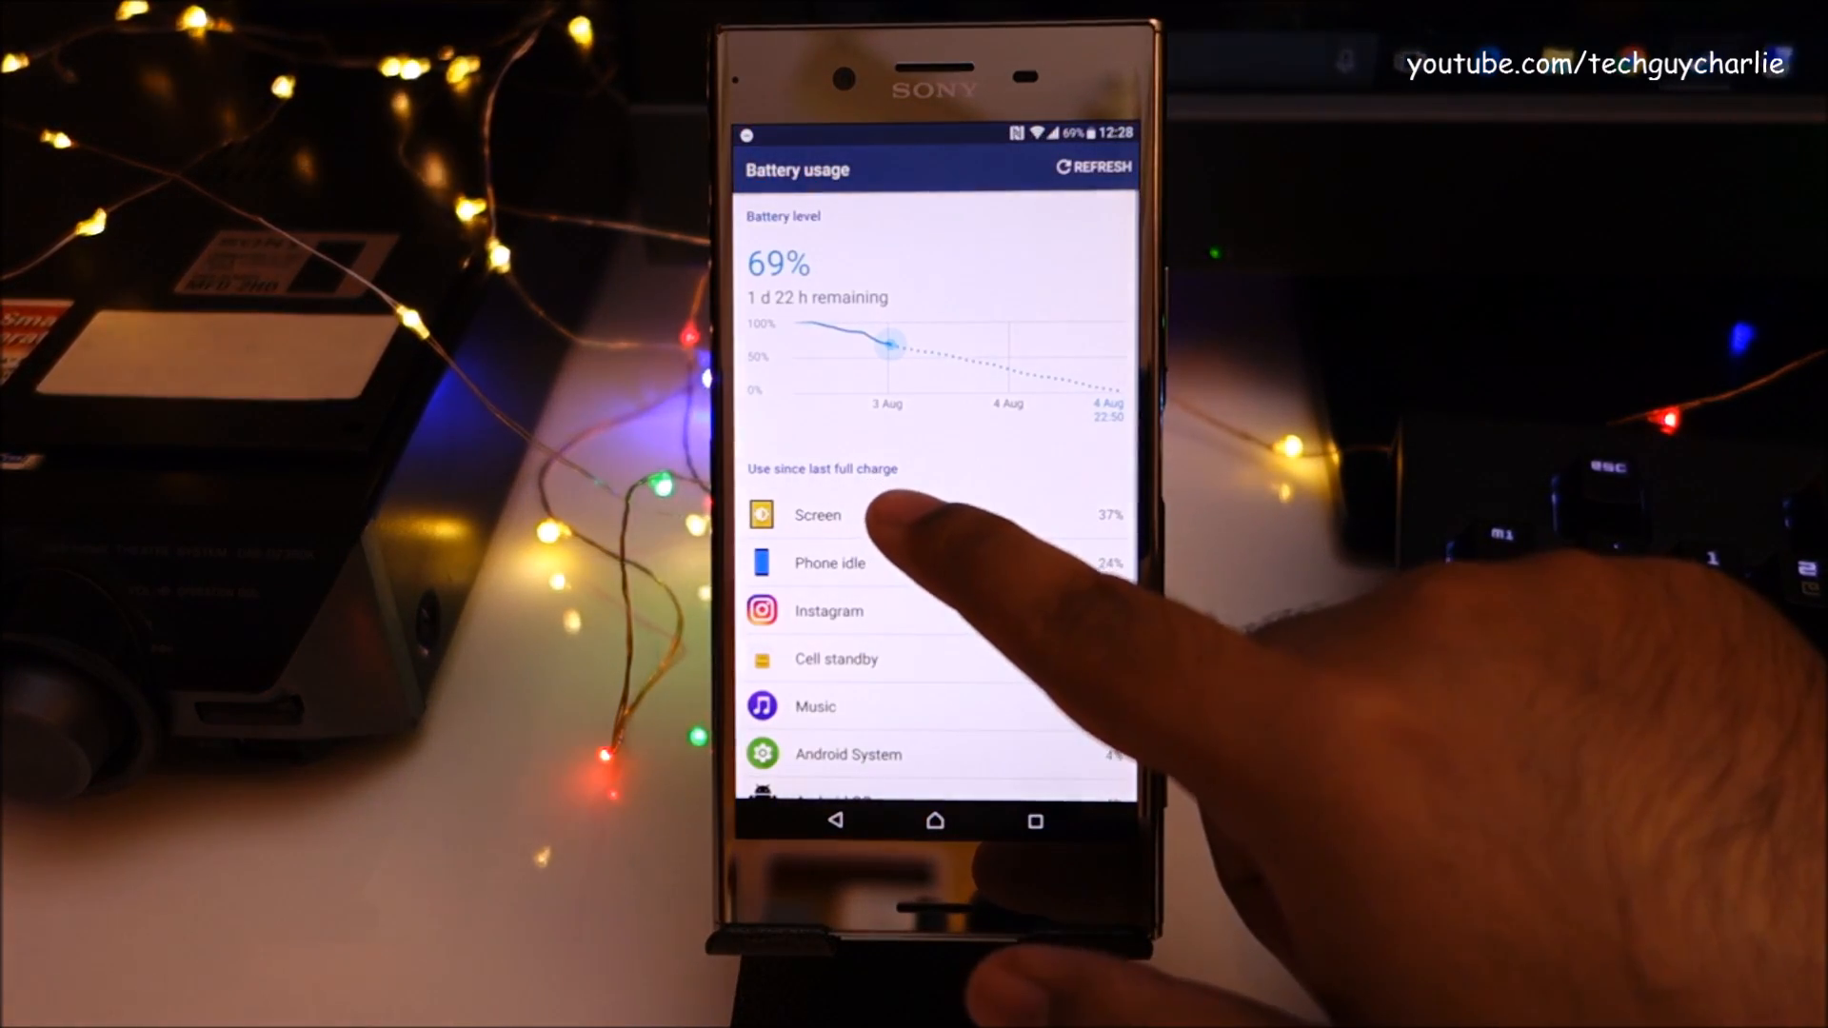
Check the Screen and Phone idle battery usage details, returning to the overview each time, then head to Play Store search.
click(816, 516)
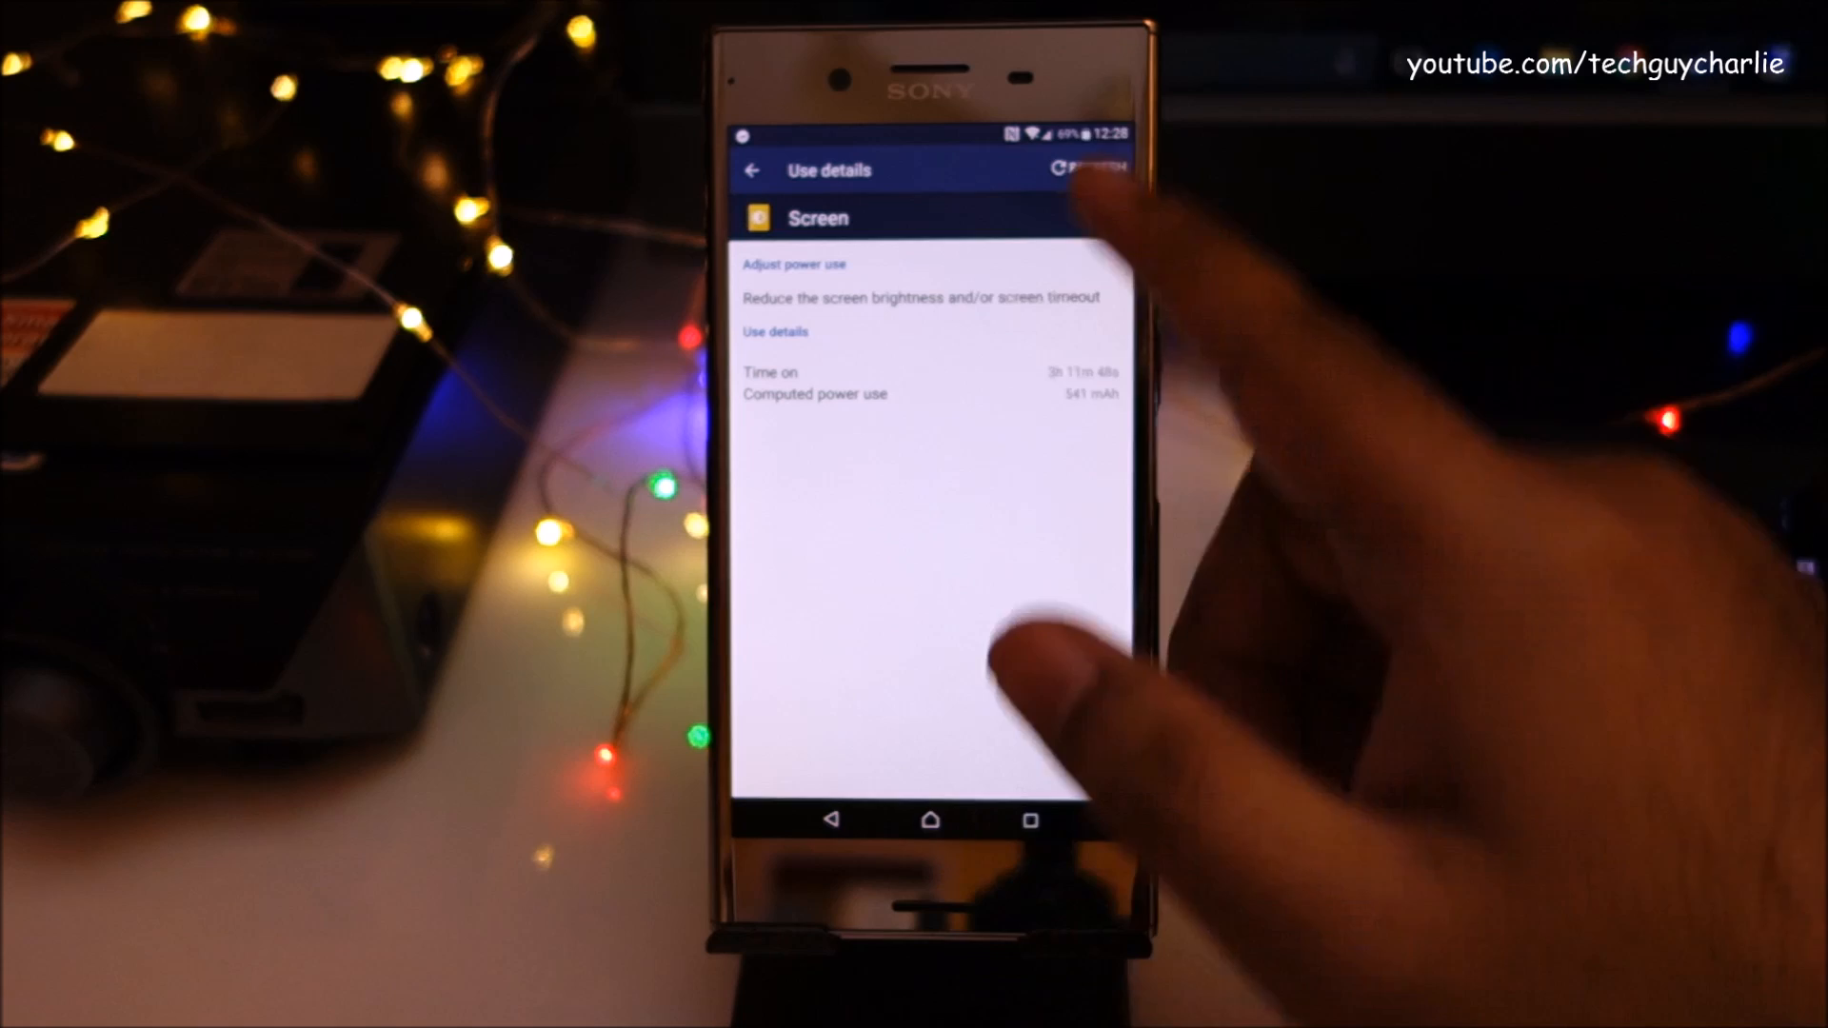
click(752, 170)
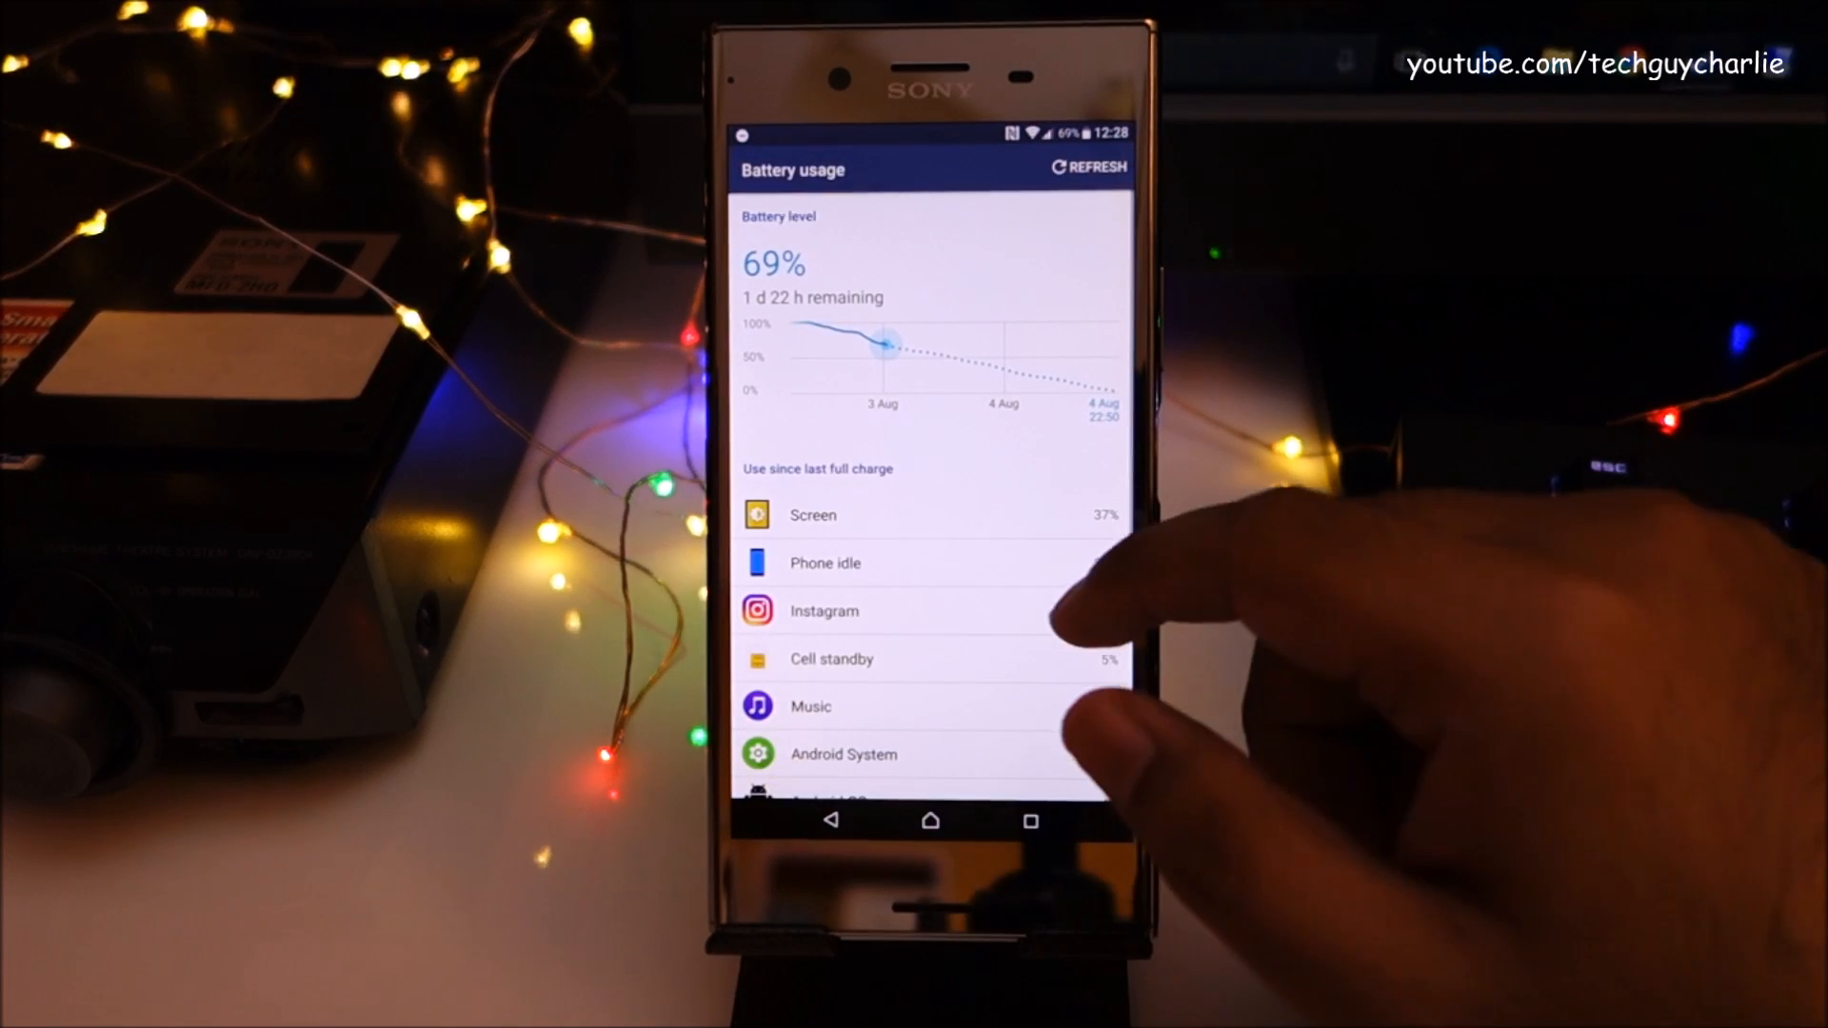
scroll(down, 3)
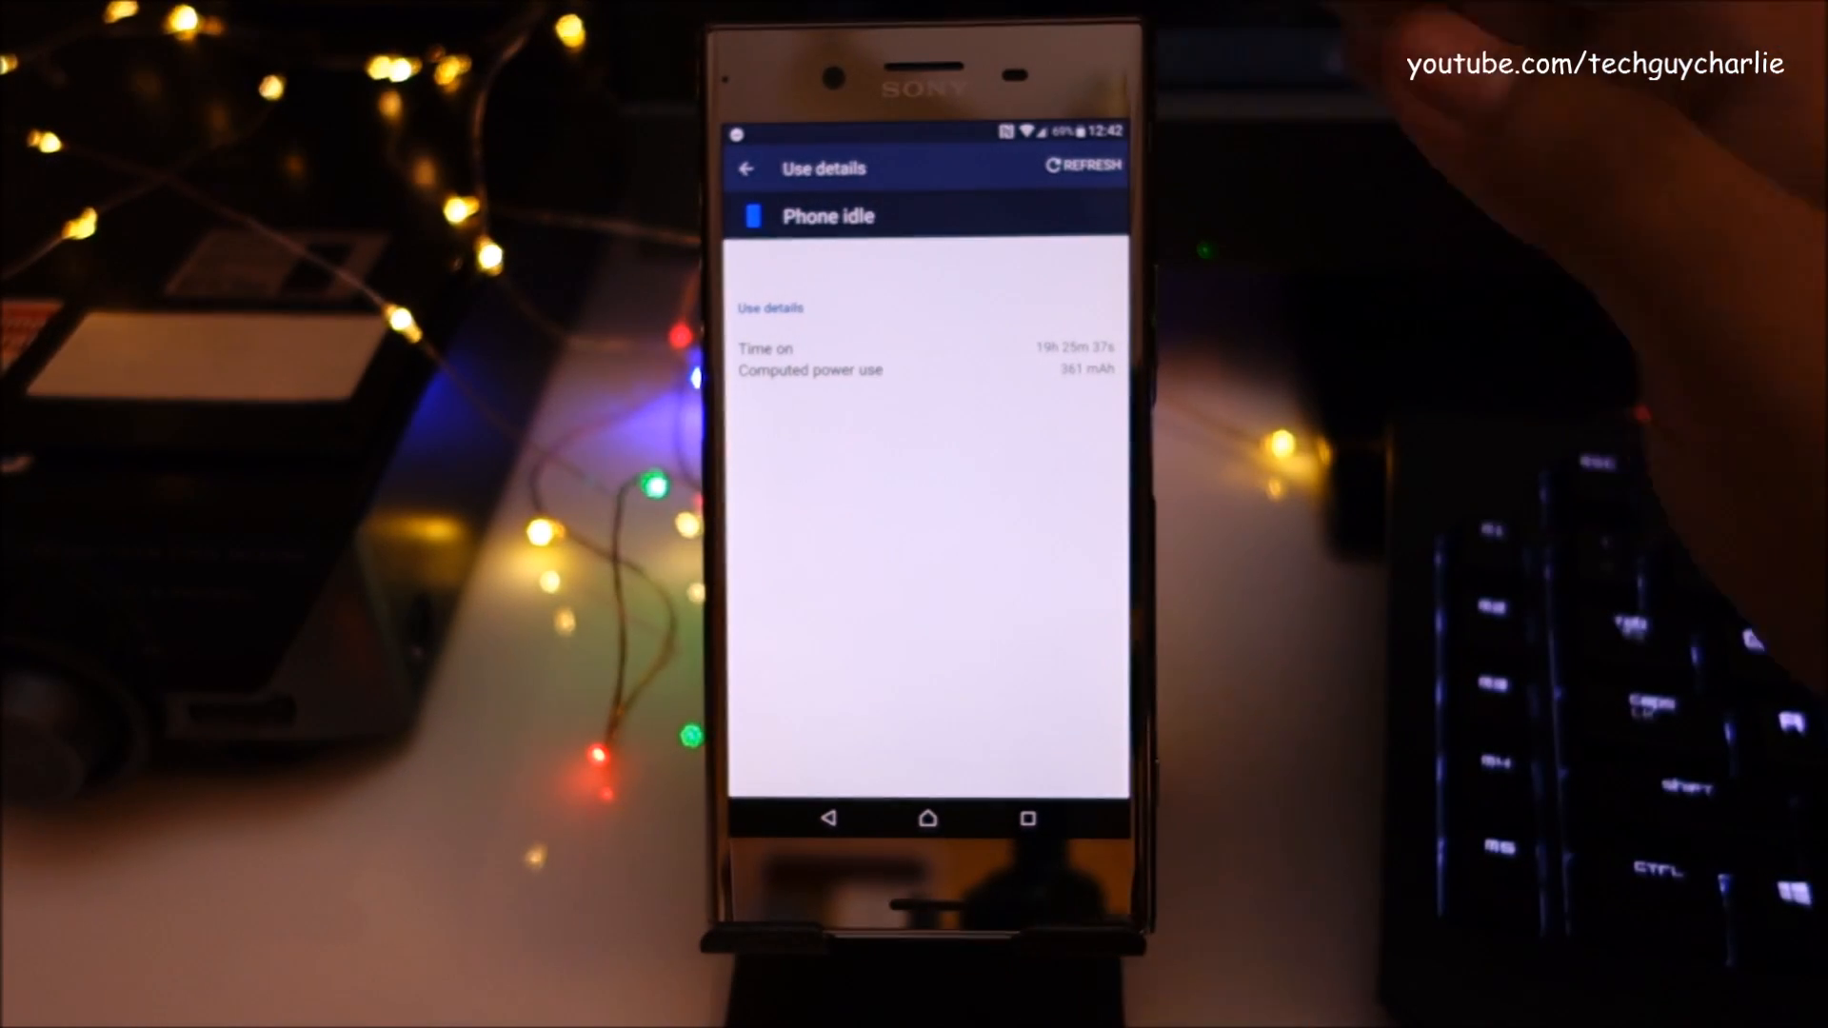
click(744, 169)
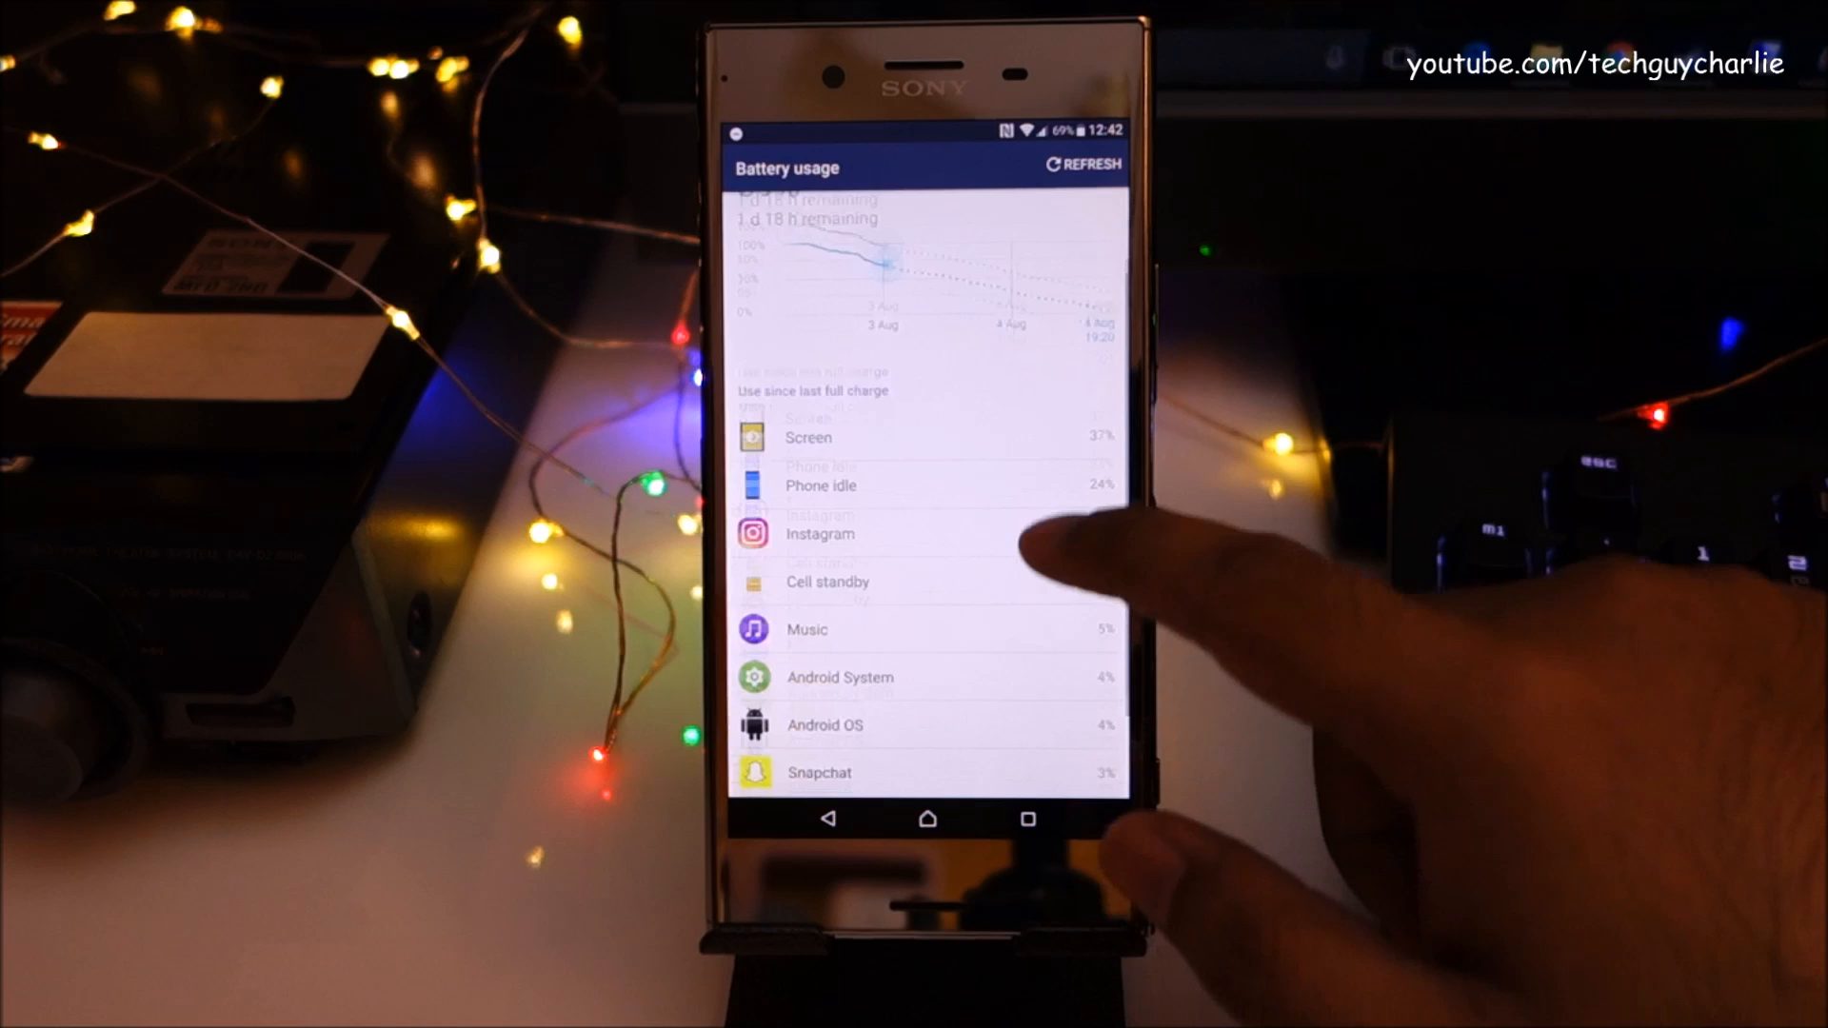
click(808, 438)
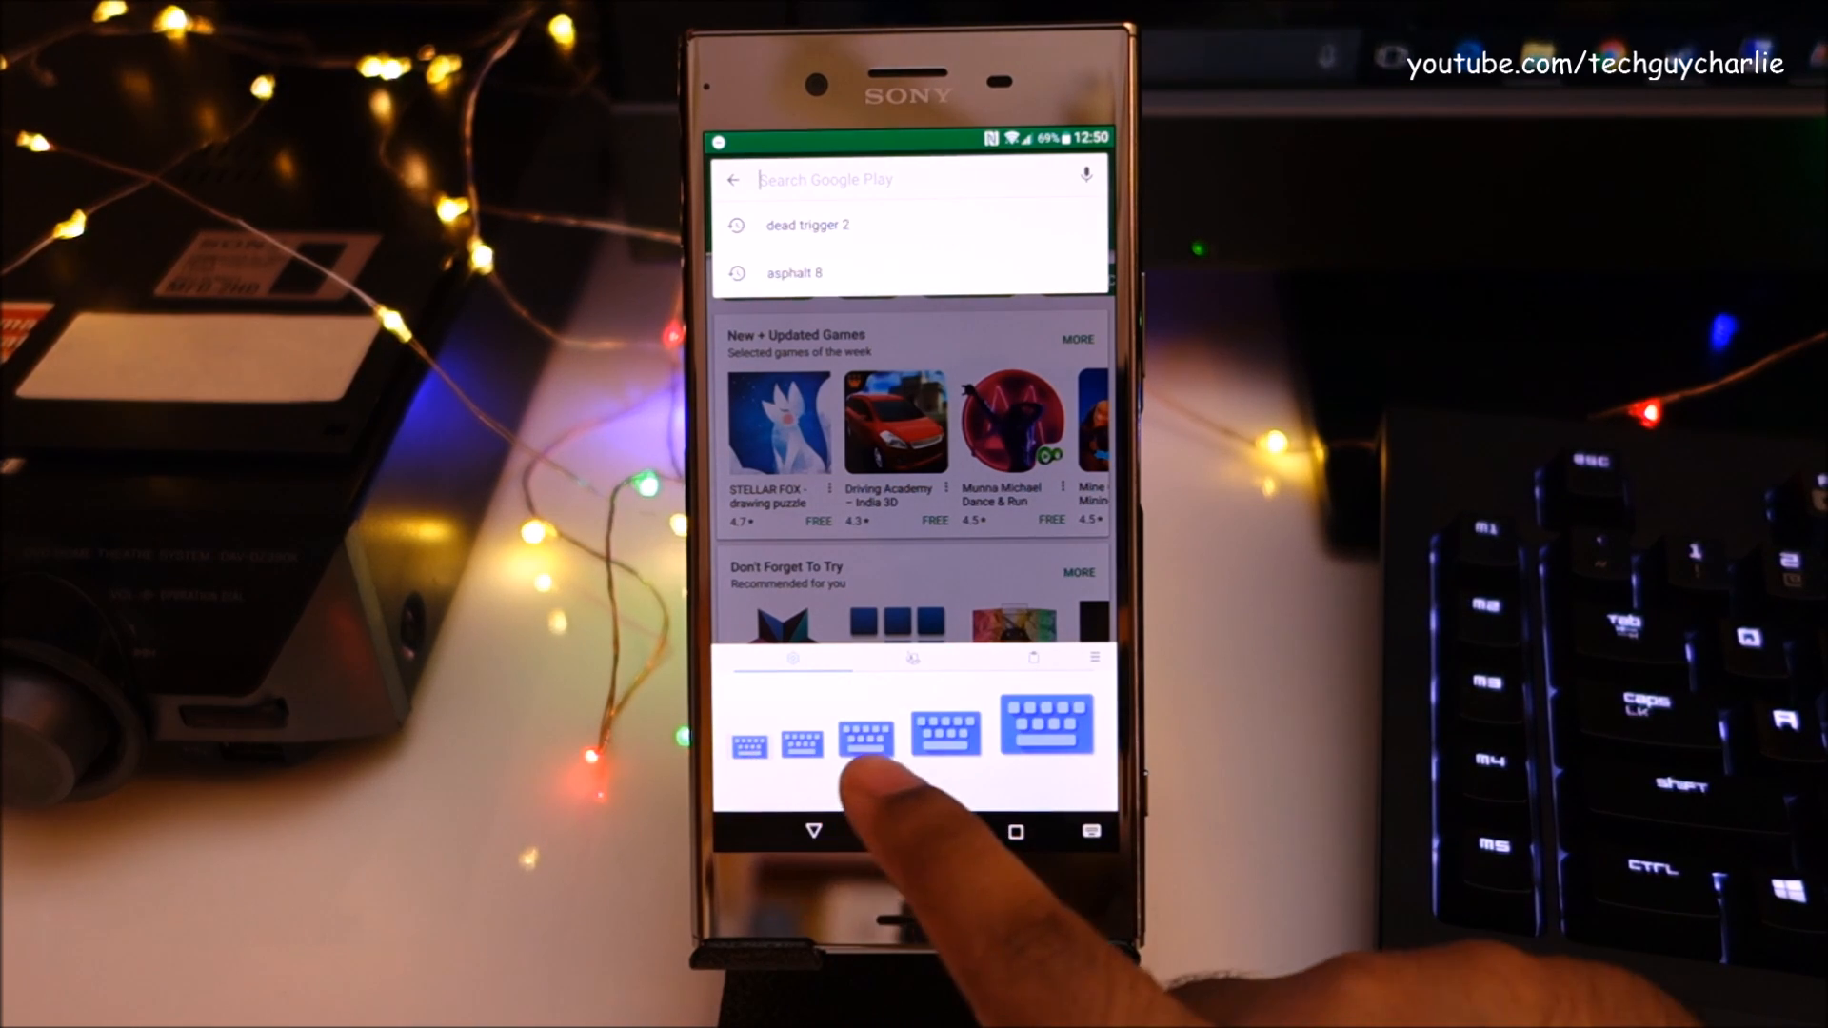
Choose a different keyboard size before leaving the Play Store for the app drawer.
click(864, 741)
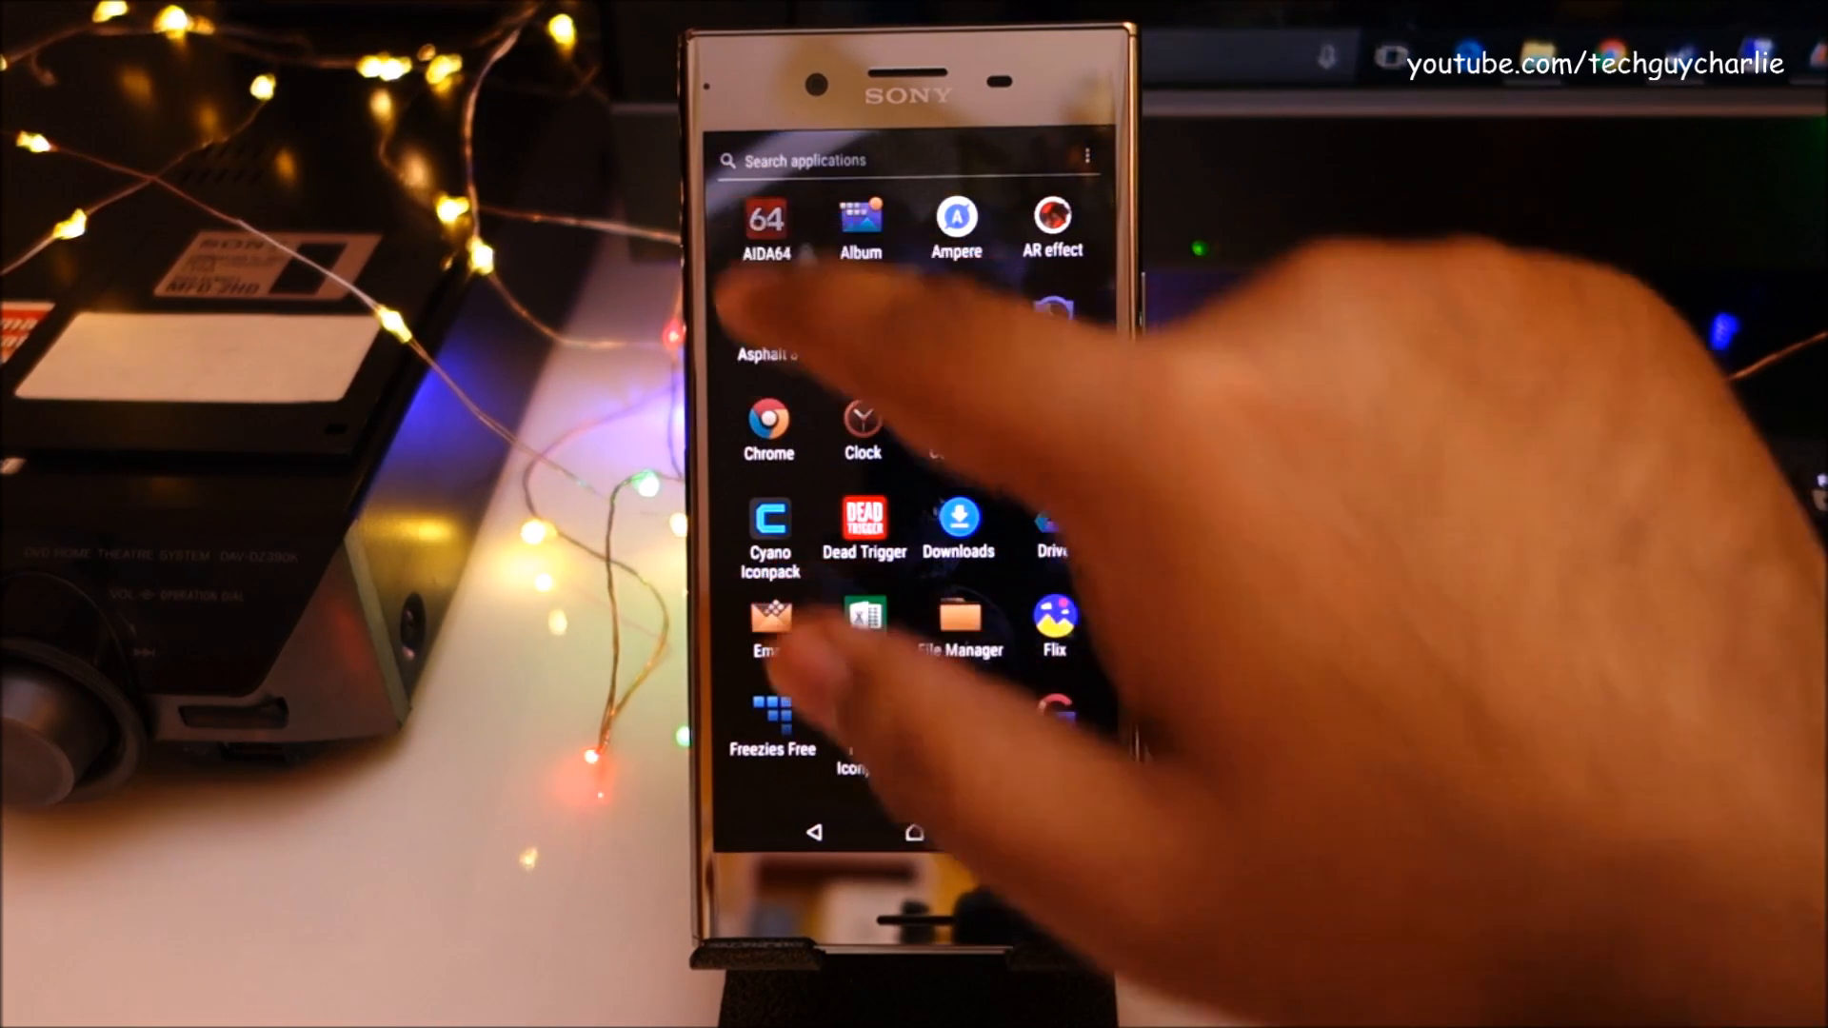
Return from the app drawer to the launcher home screen.
click(766, 219)
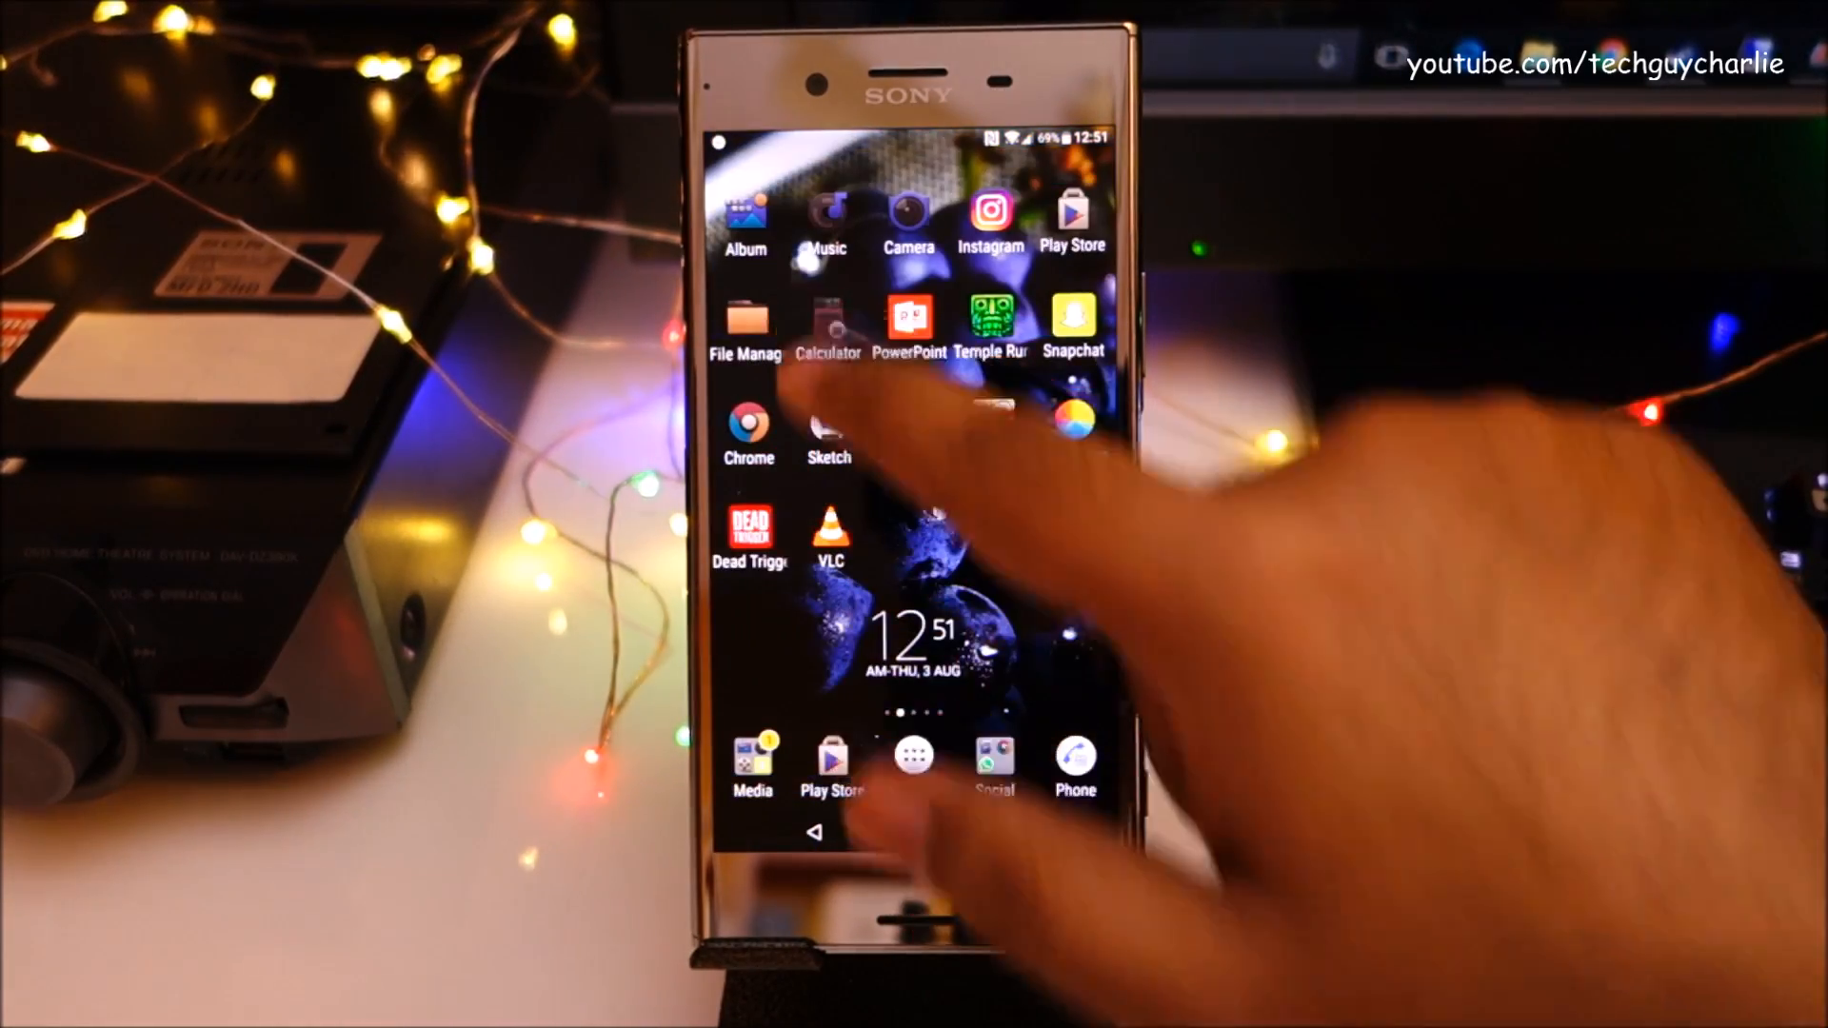
Bring up the recent apps list showing File Manager and Calculator.
click(908, 320)
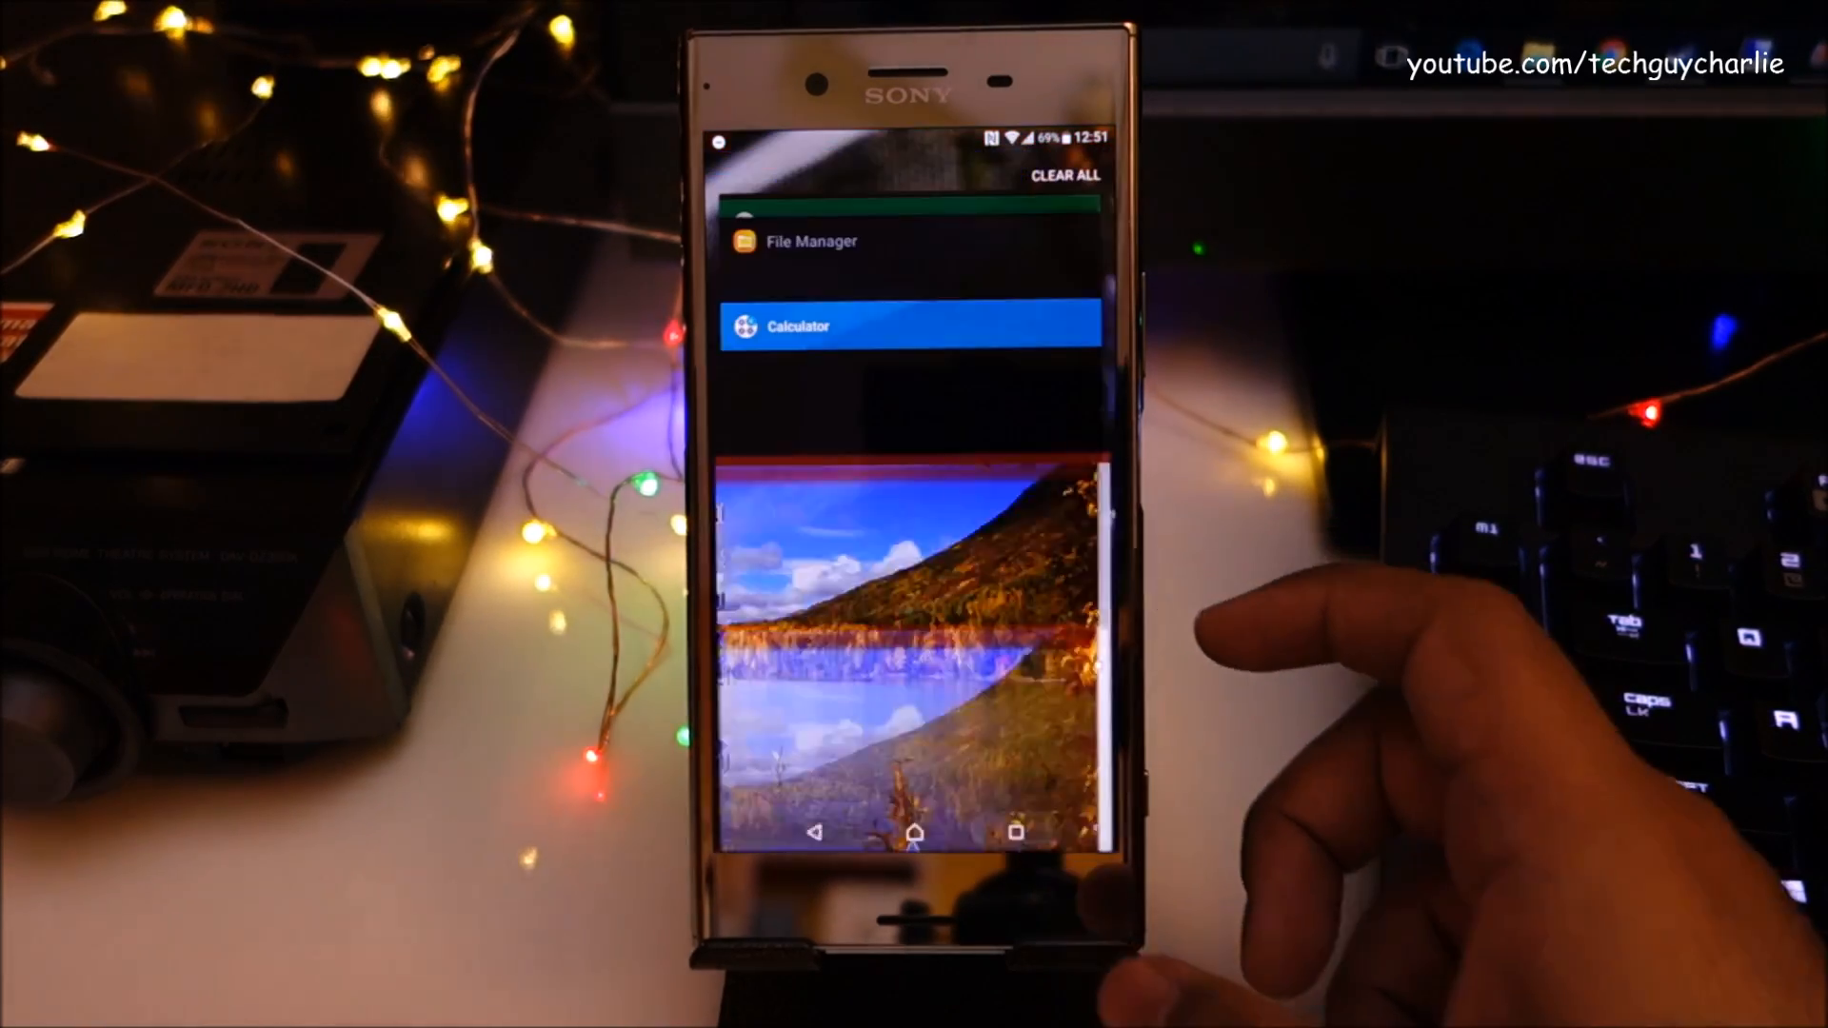
Dock Album in split-screen and launch Temple Run 2 from the lower recents list.
scroll(down, 3)
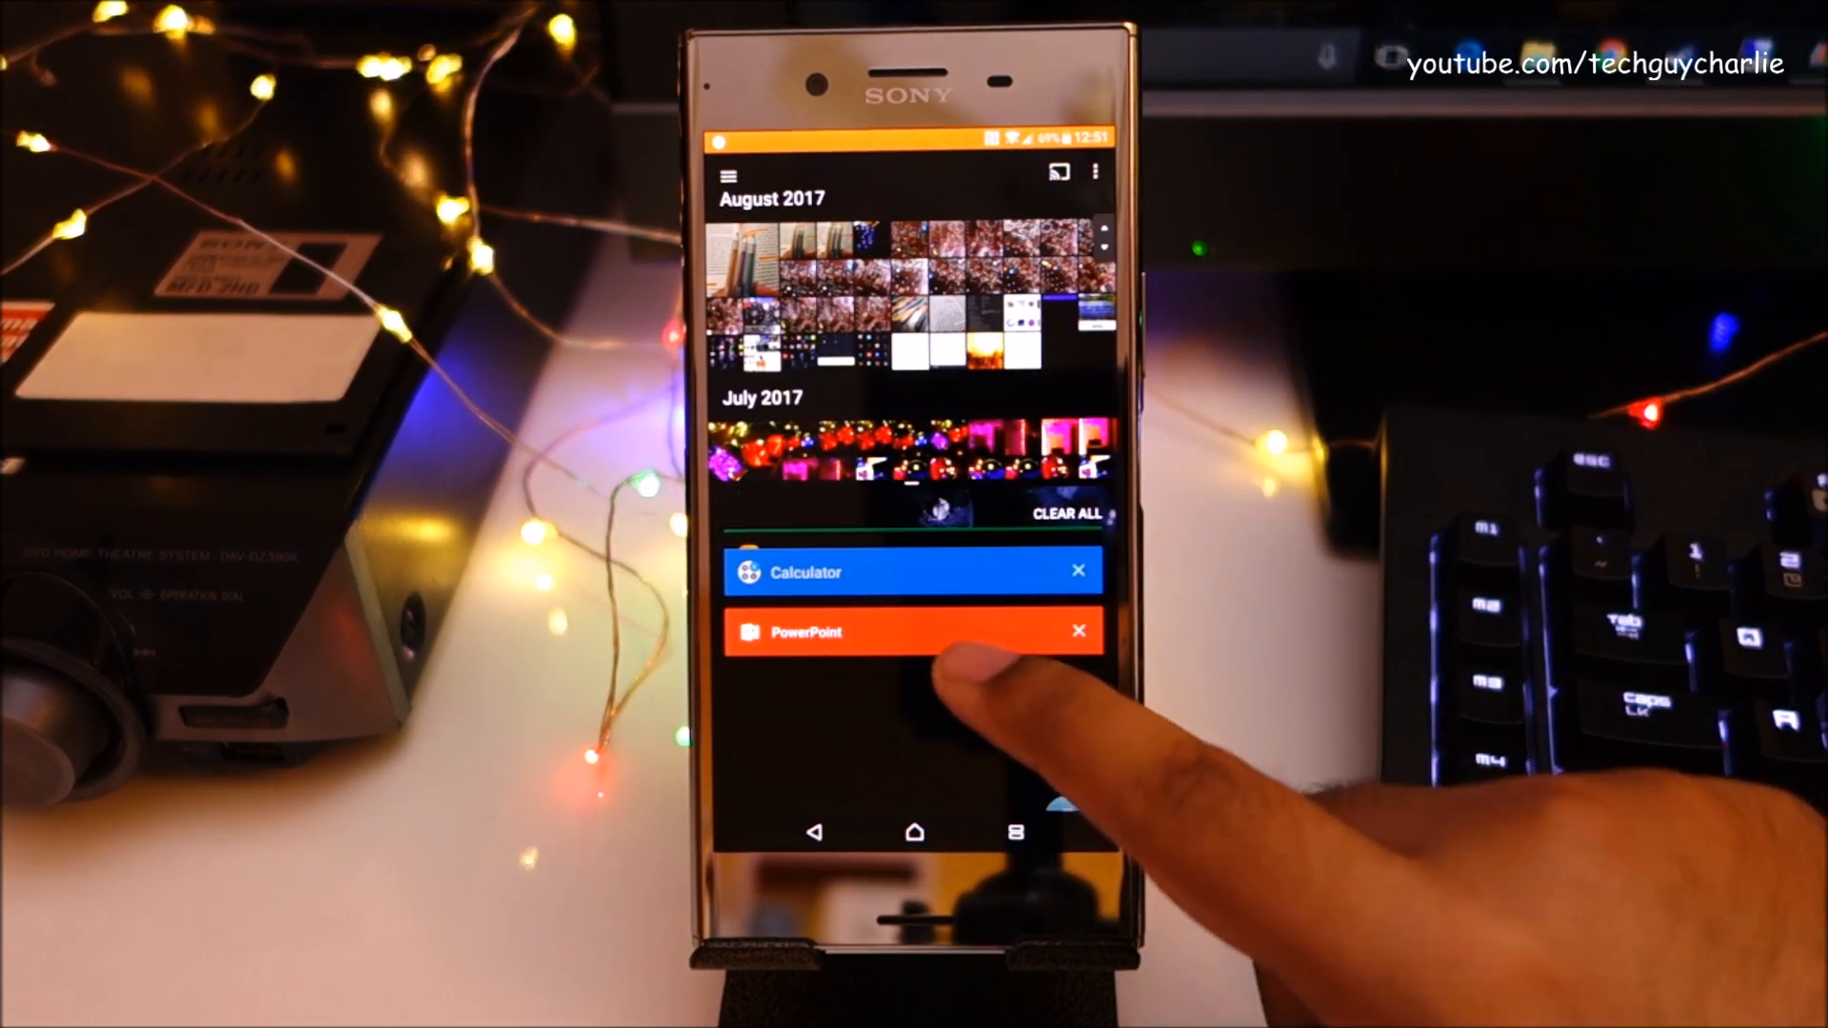
click(916, 630)
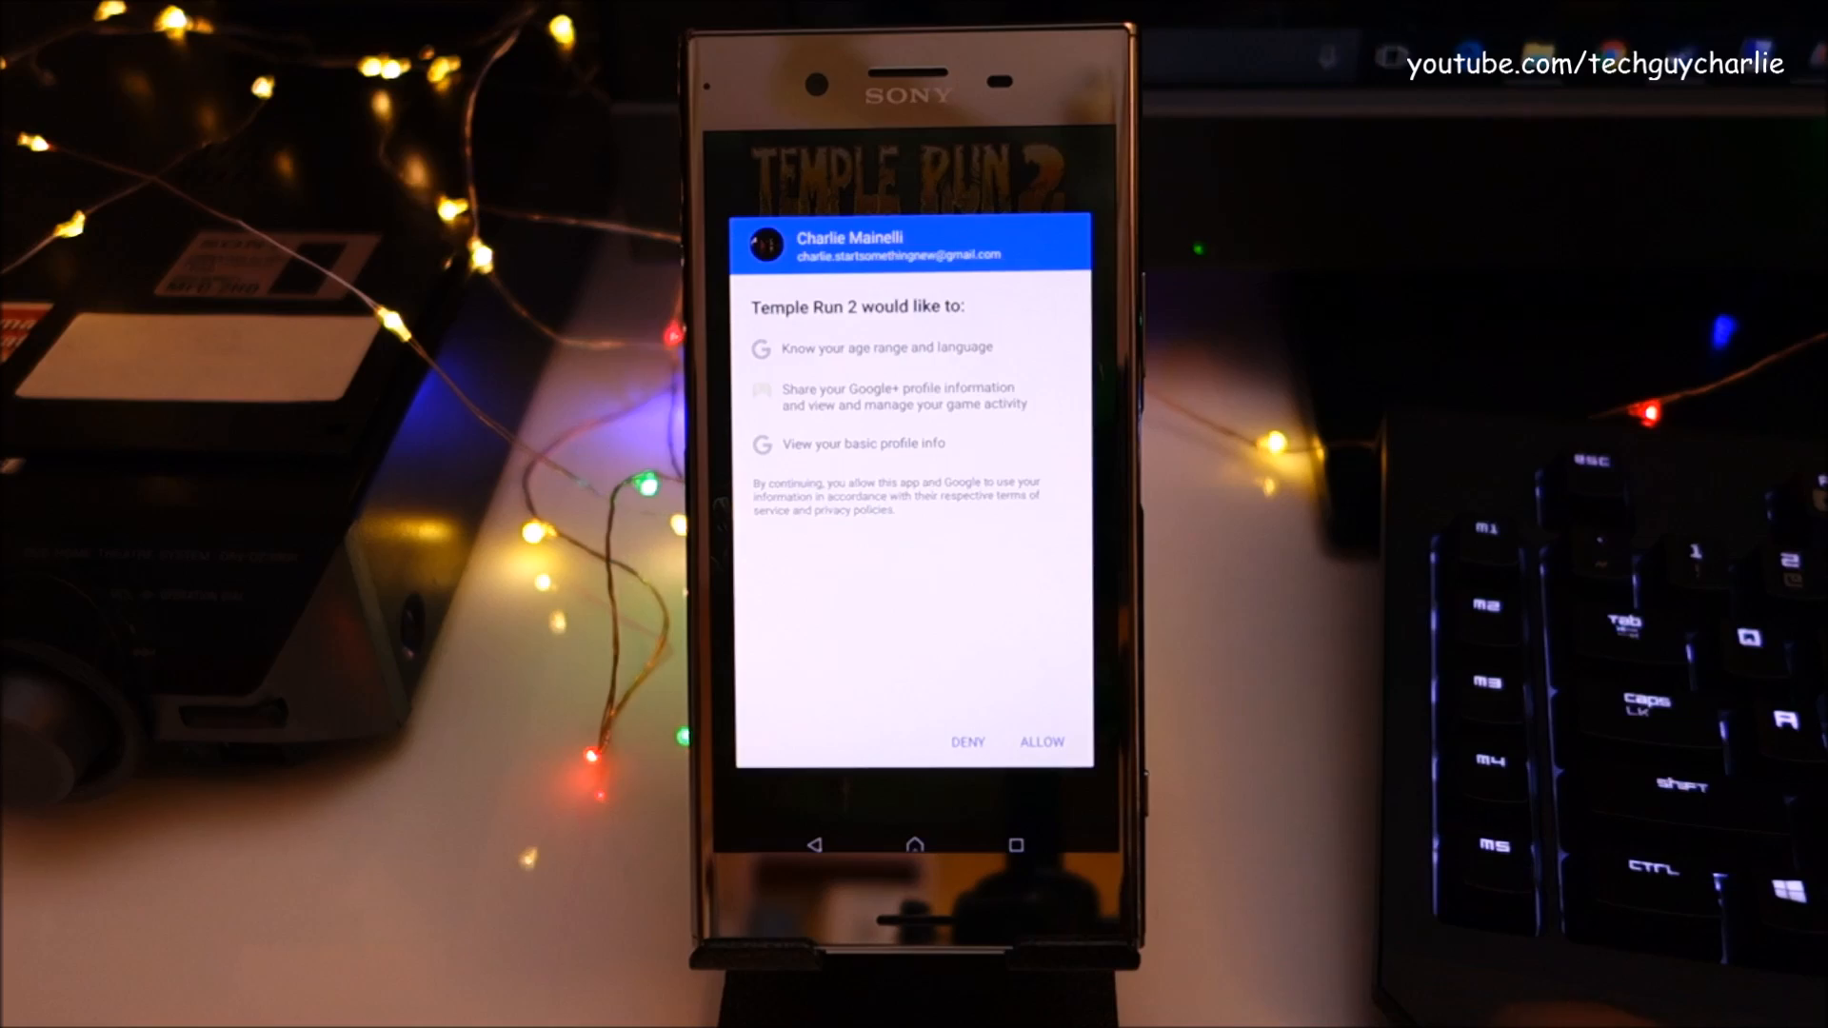
Grant Temple Run 2 its account permissions, start a run, then leave for the home screen.
click(1040, 741)
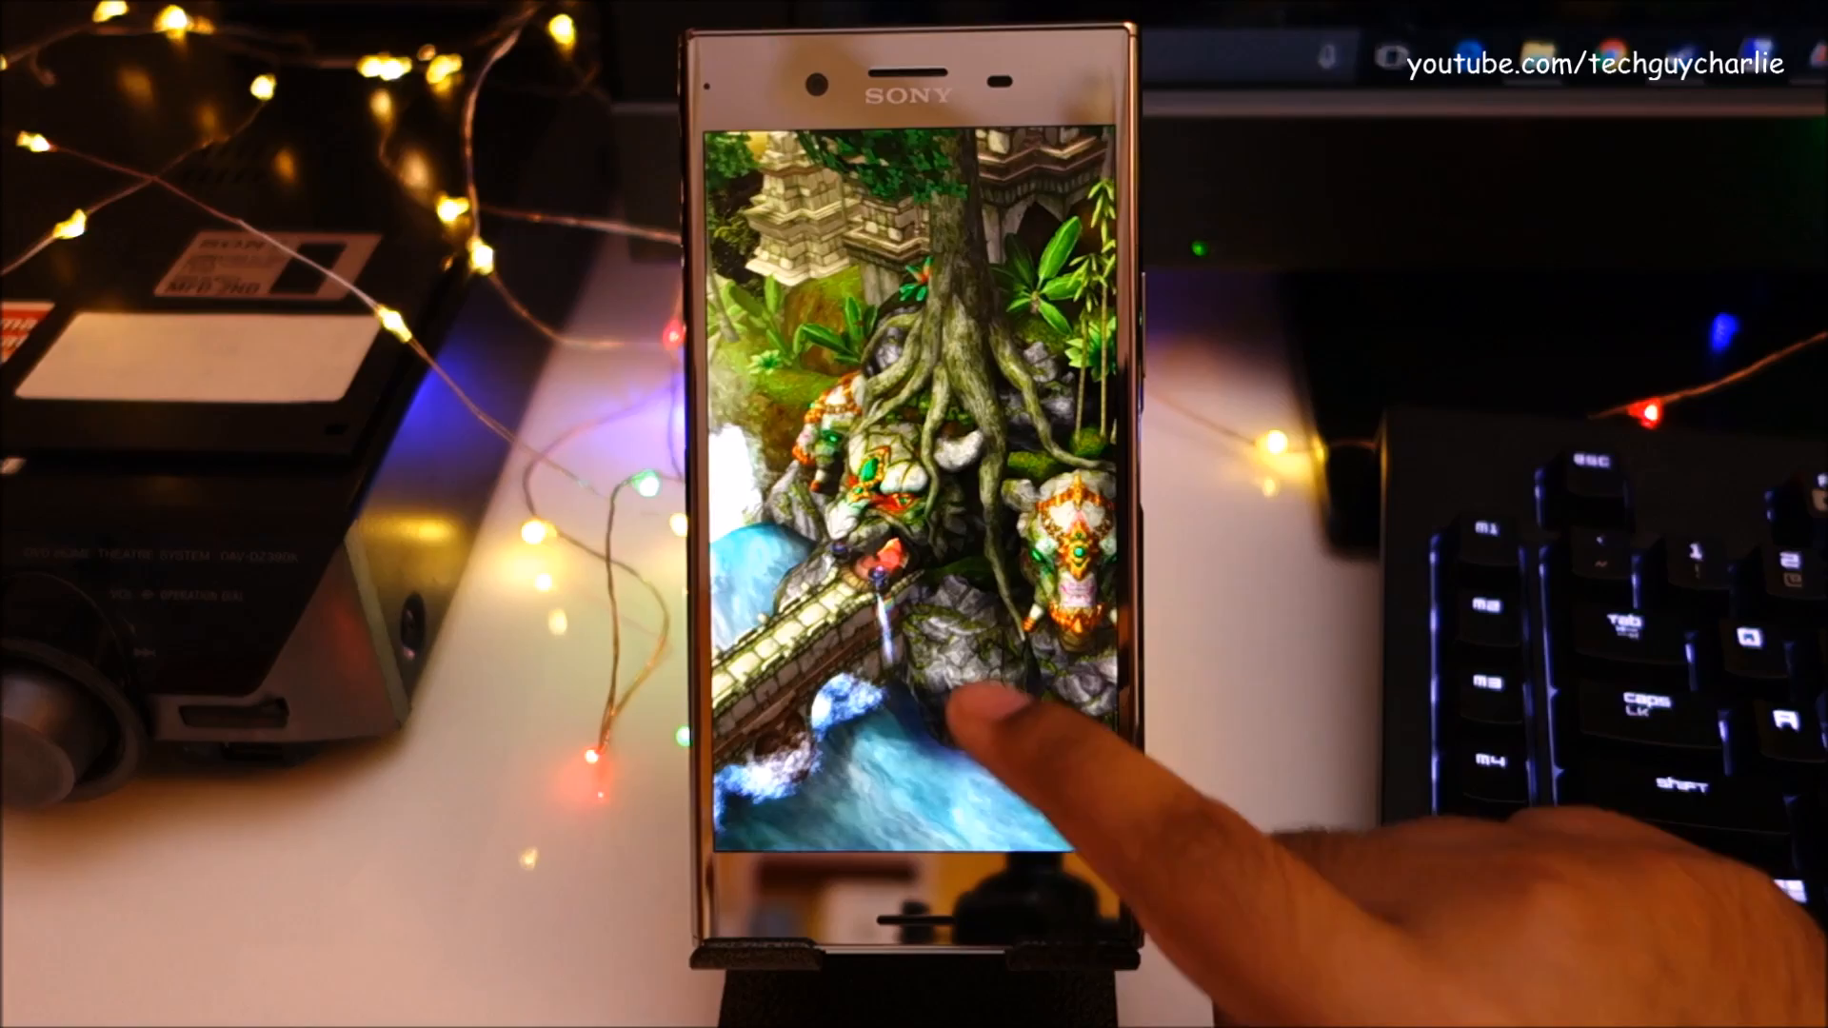
click(978, 723)
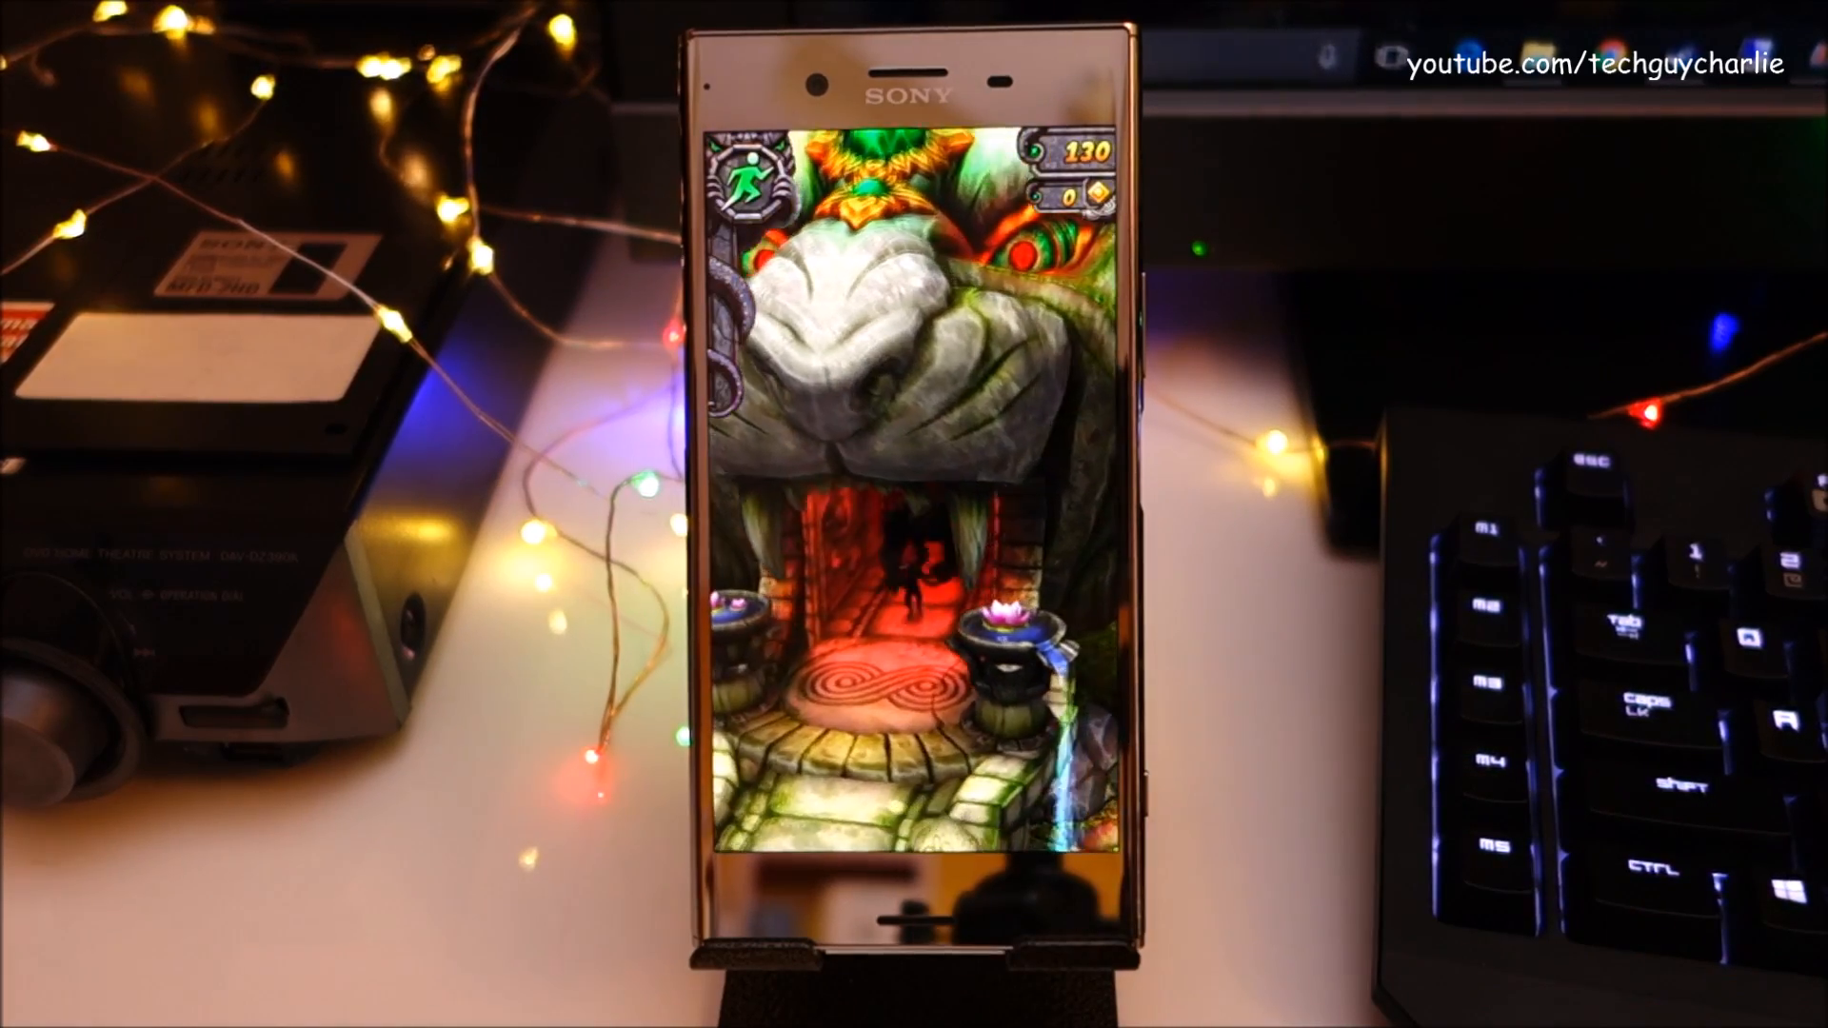
click(1003, 698)
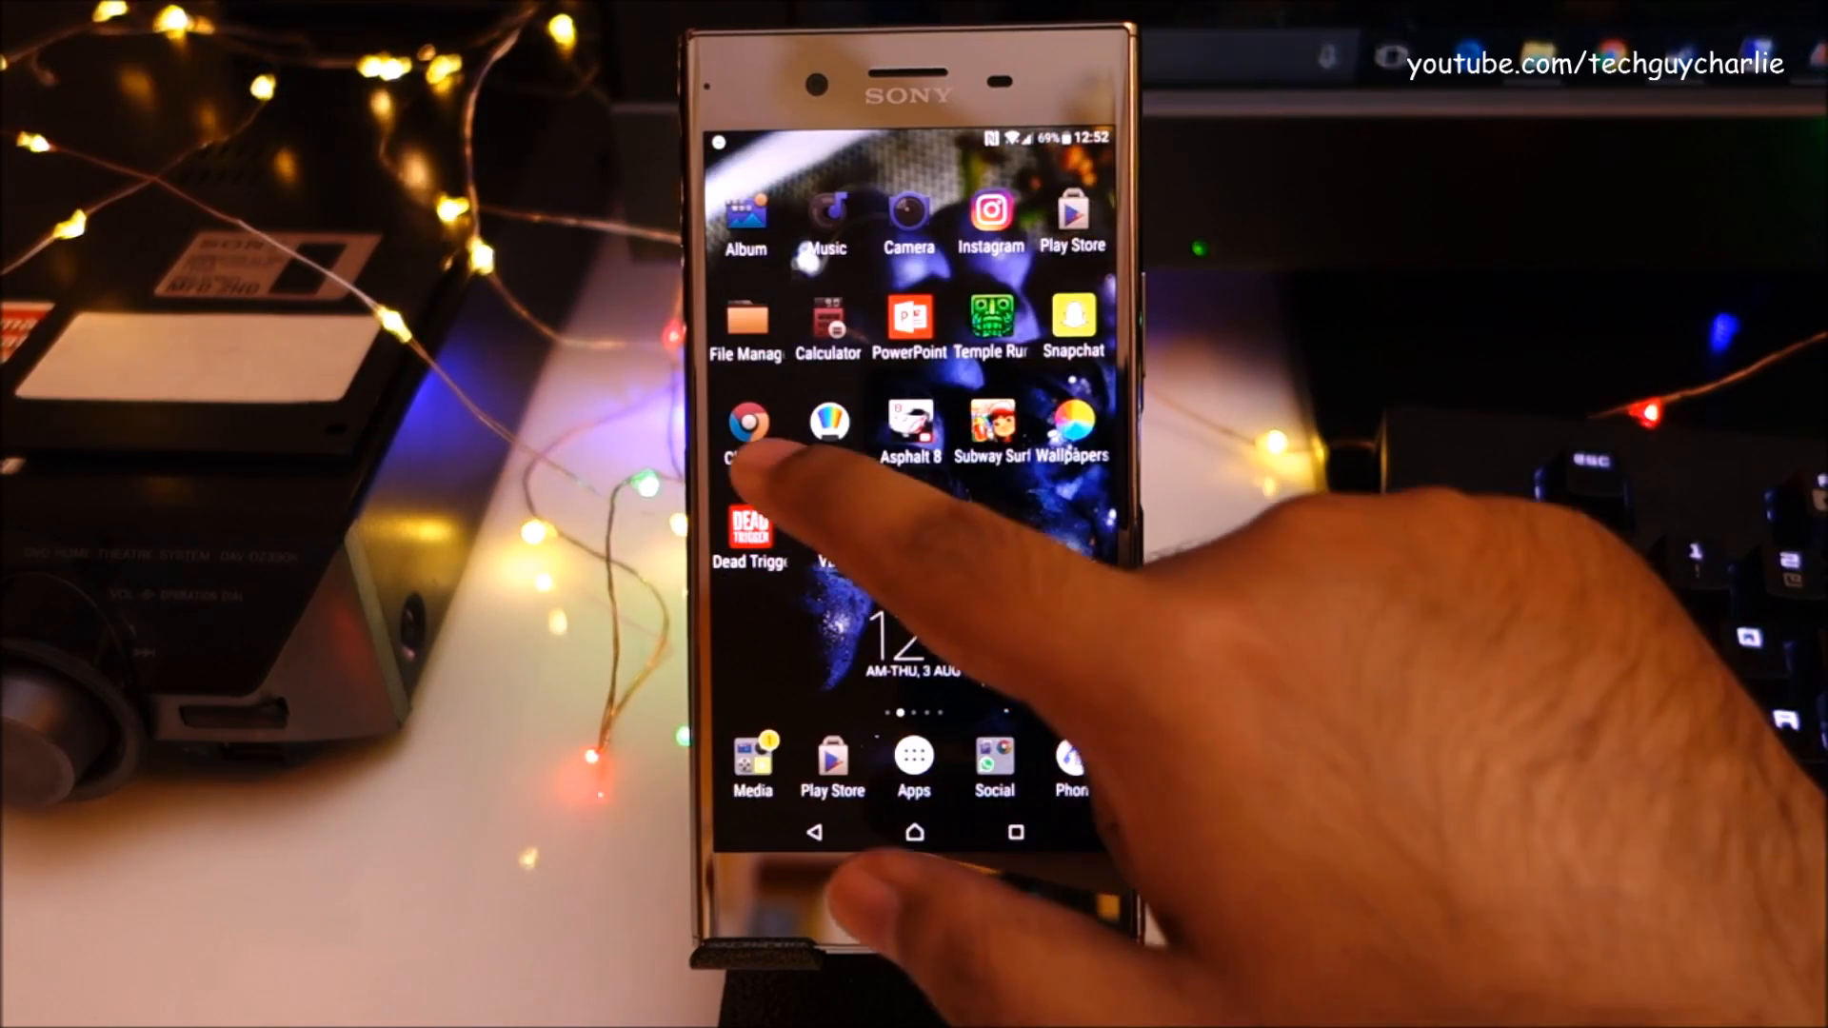
click(746, 438)
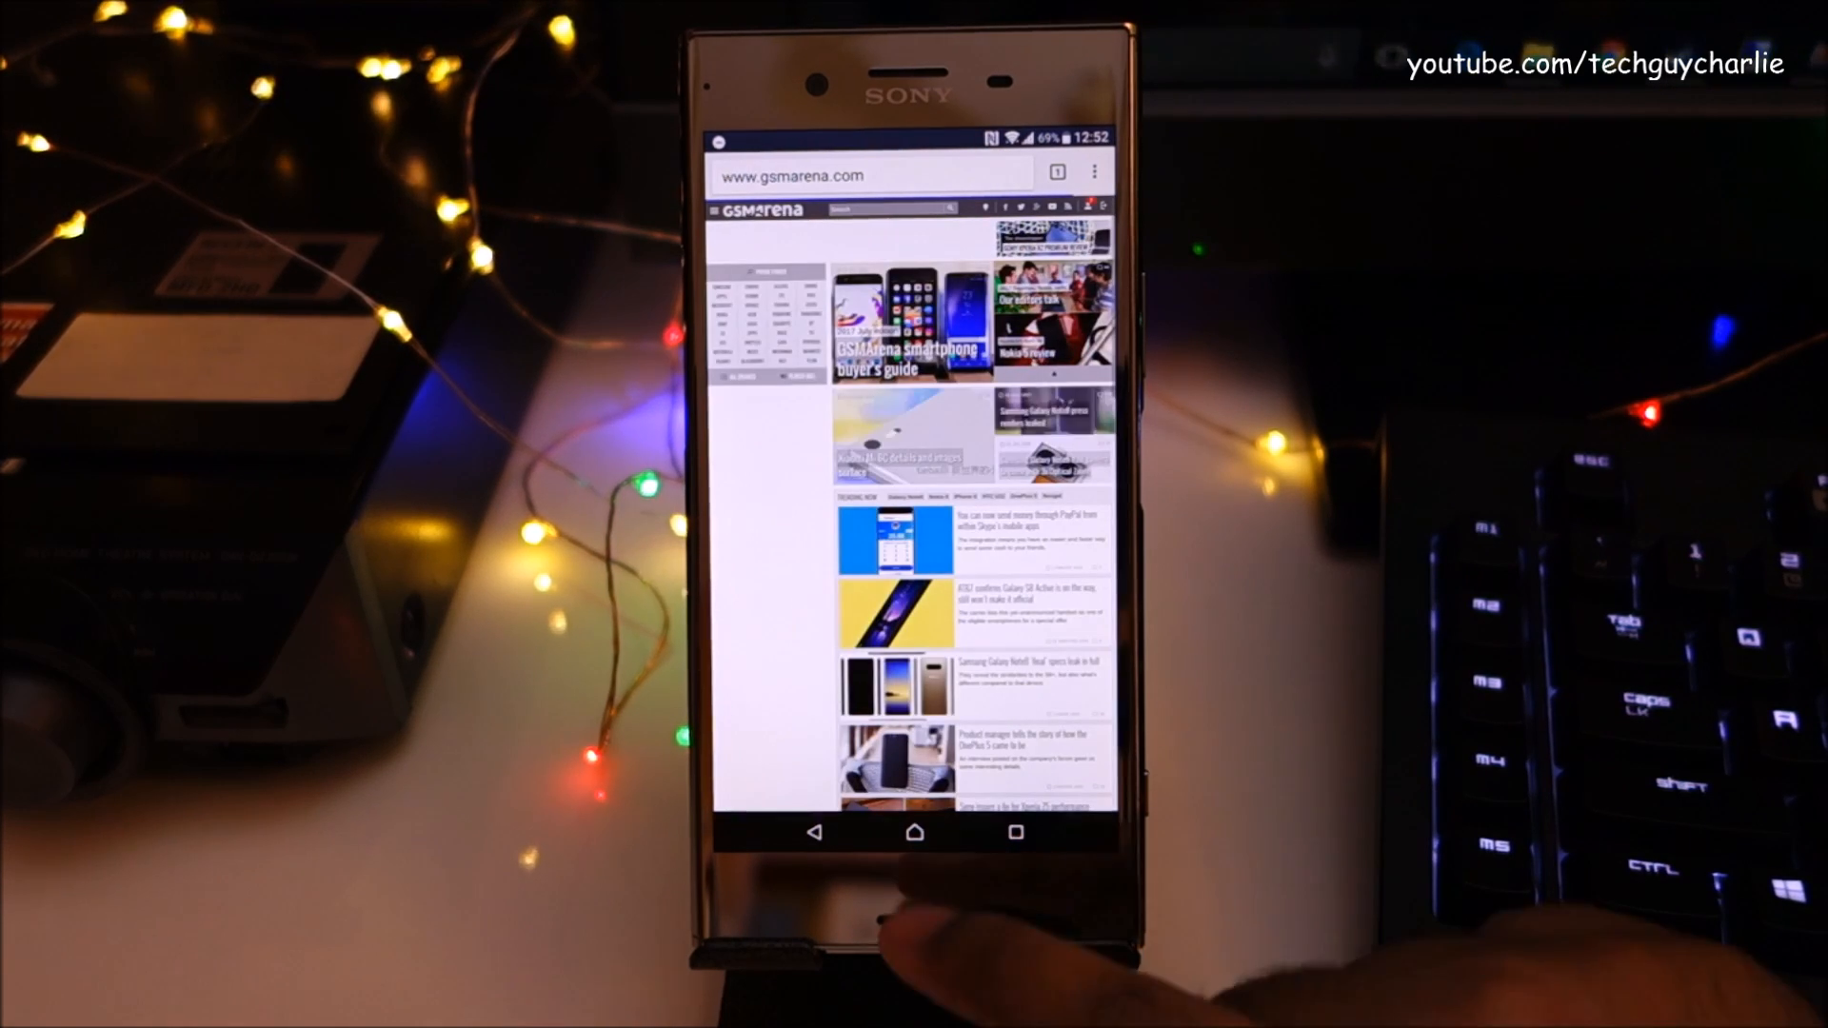
click(1015, 832)
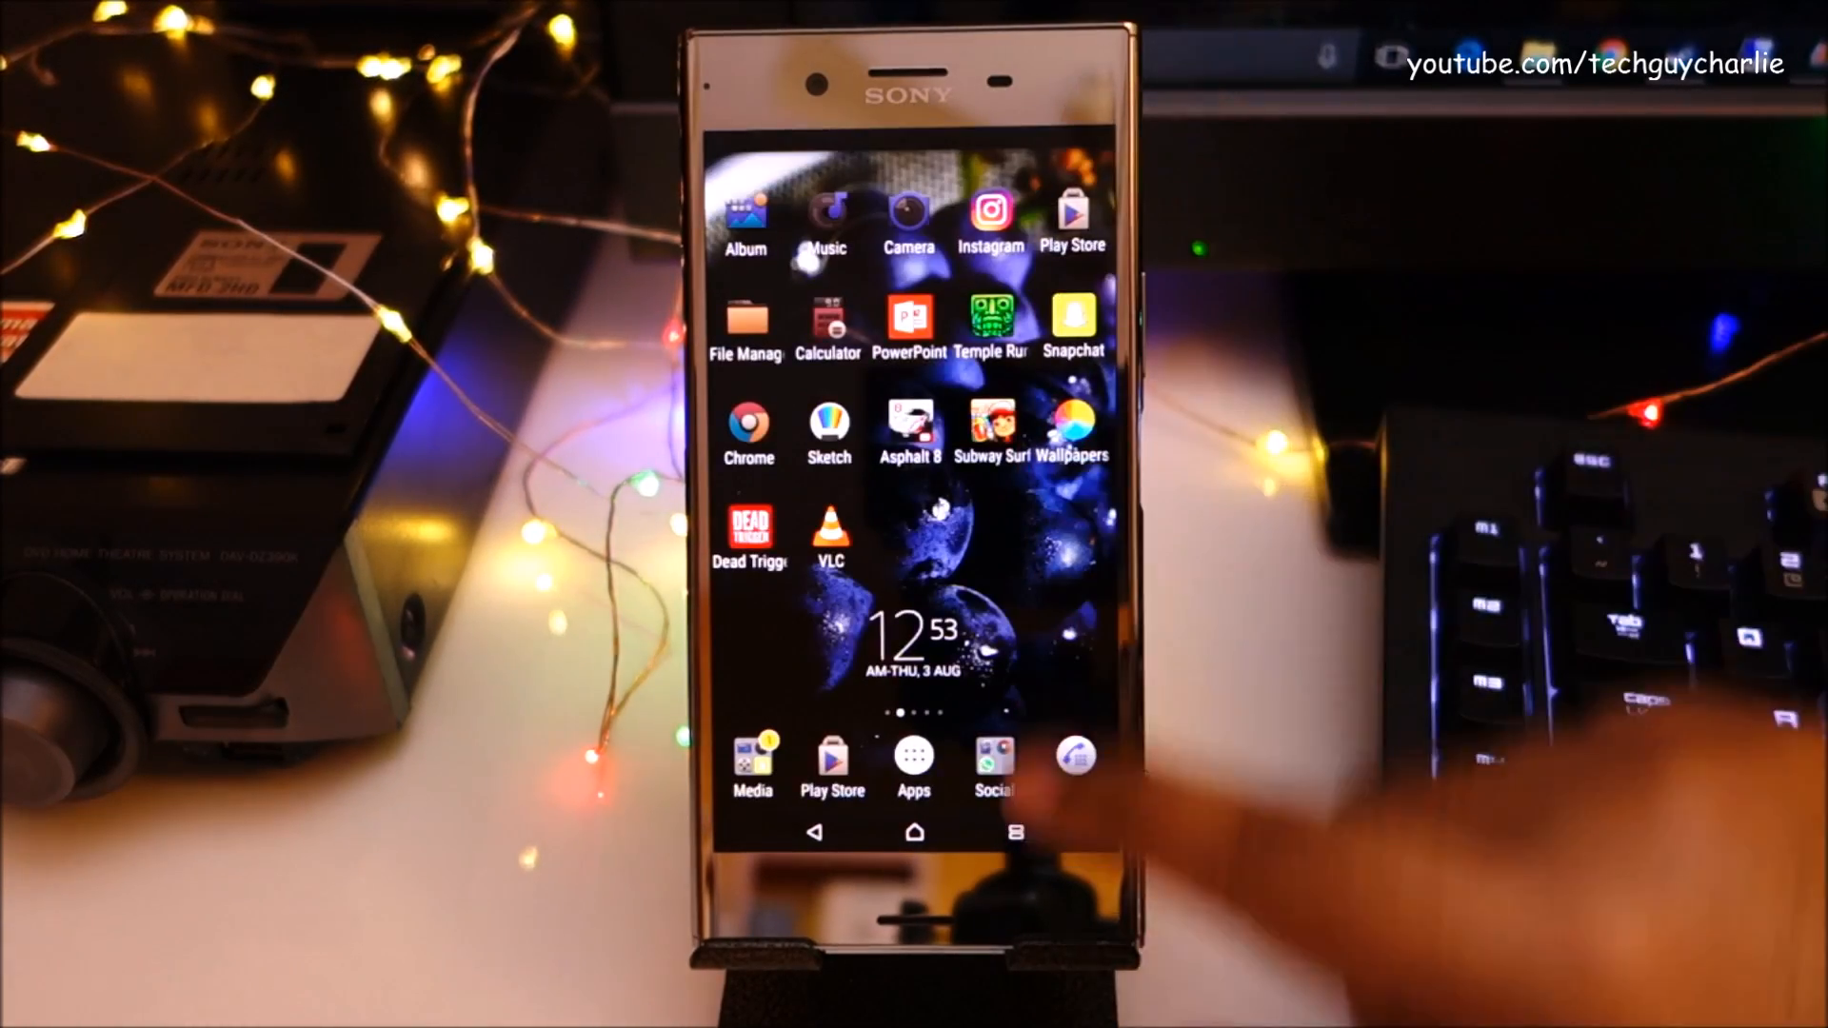
click(1016, 832)
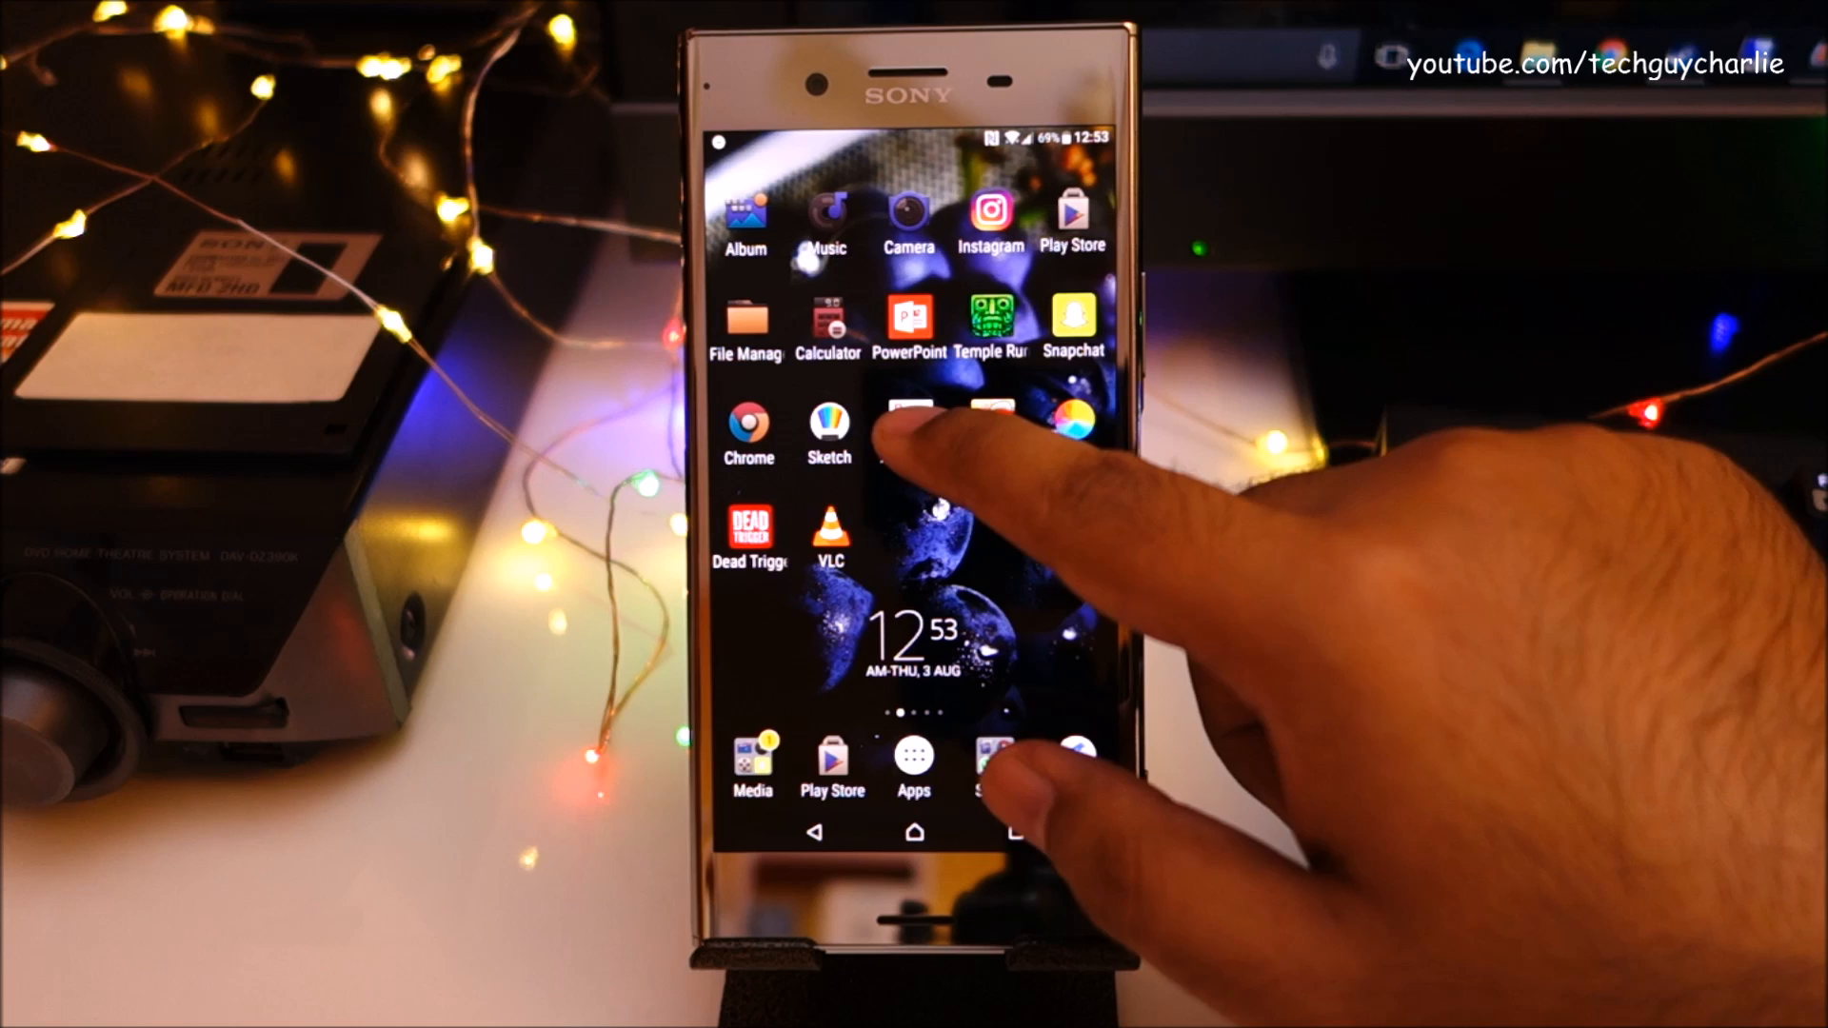
click(910, 425)
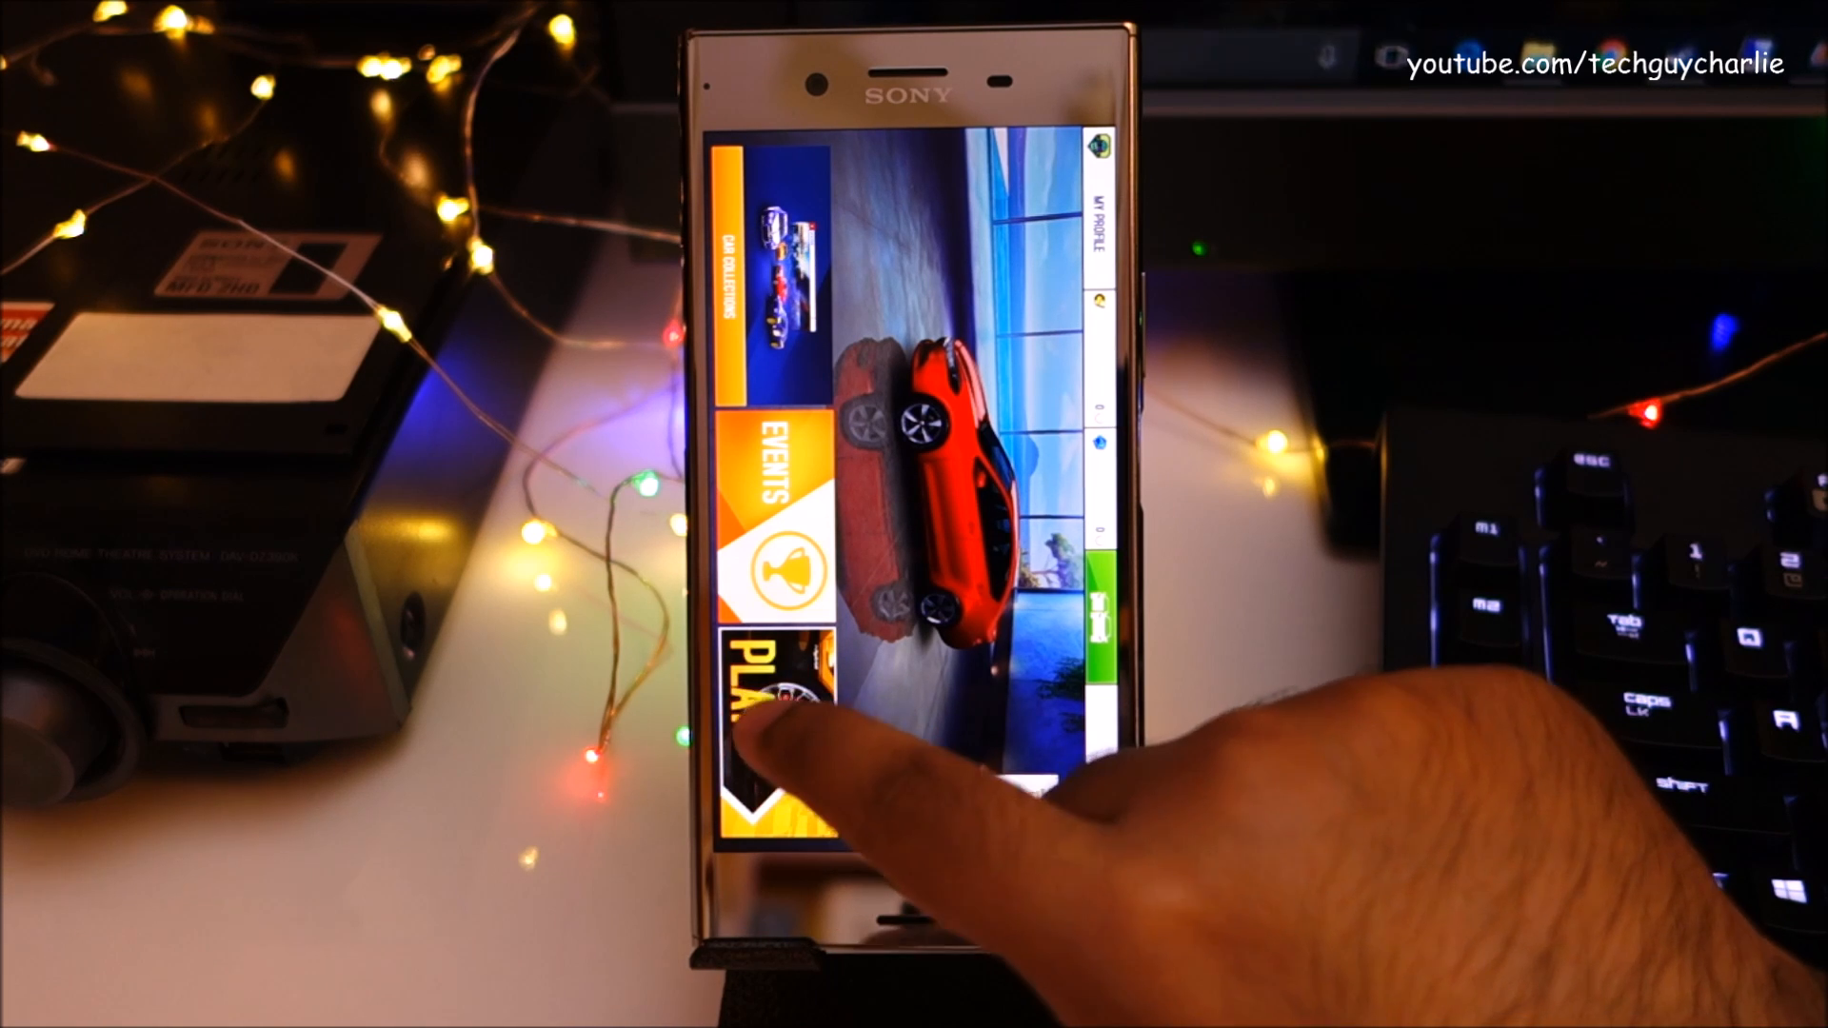
click(780, 723)
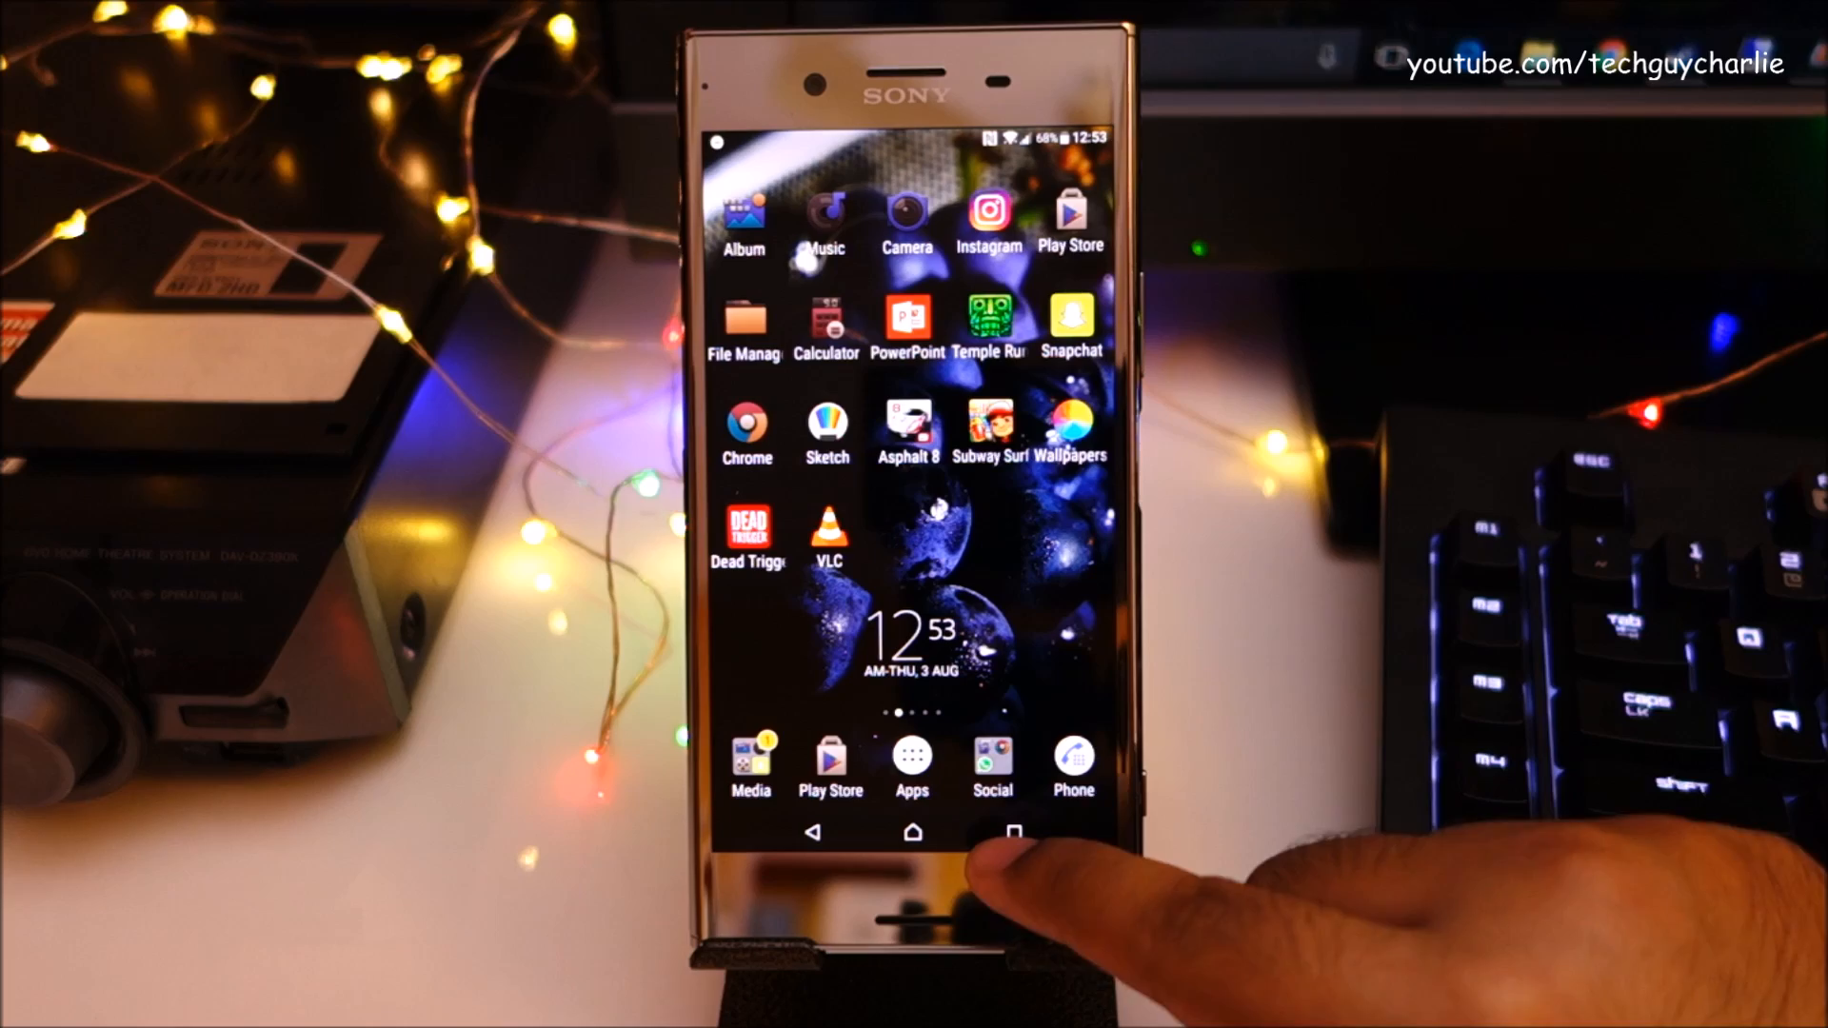
click(1013, 832)
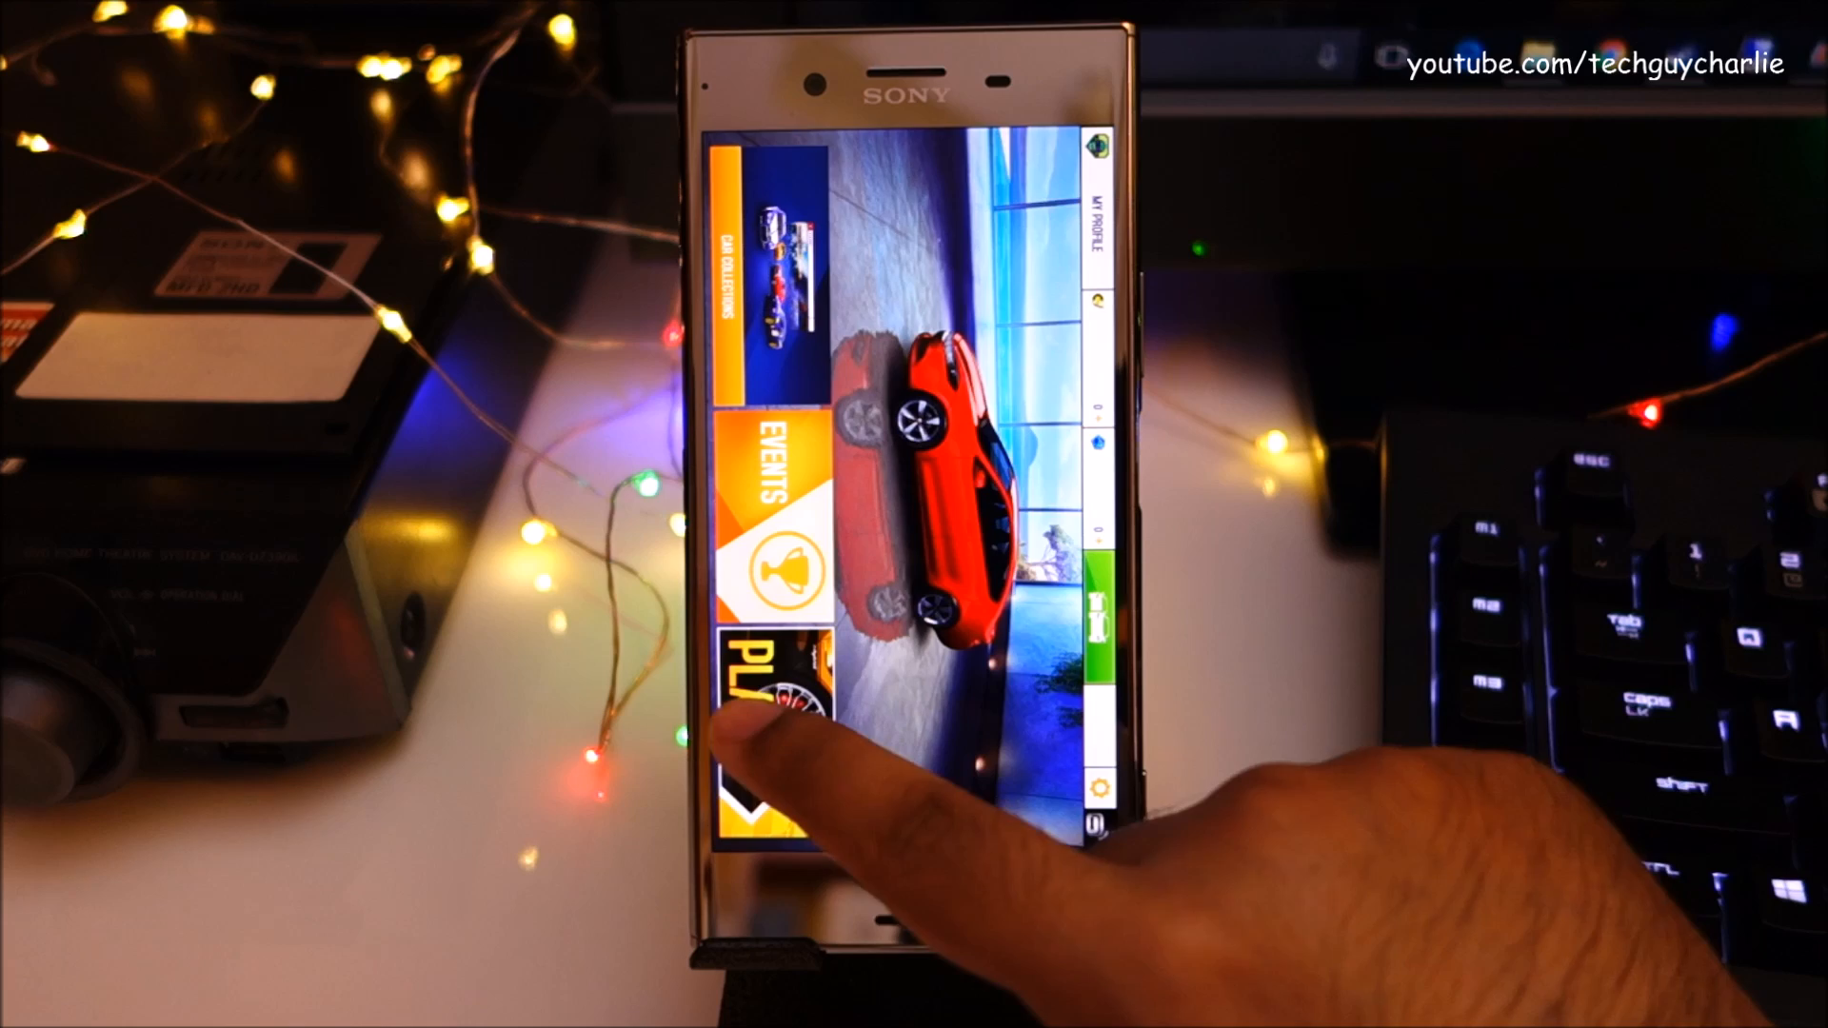
click(769, 723)
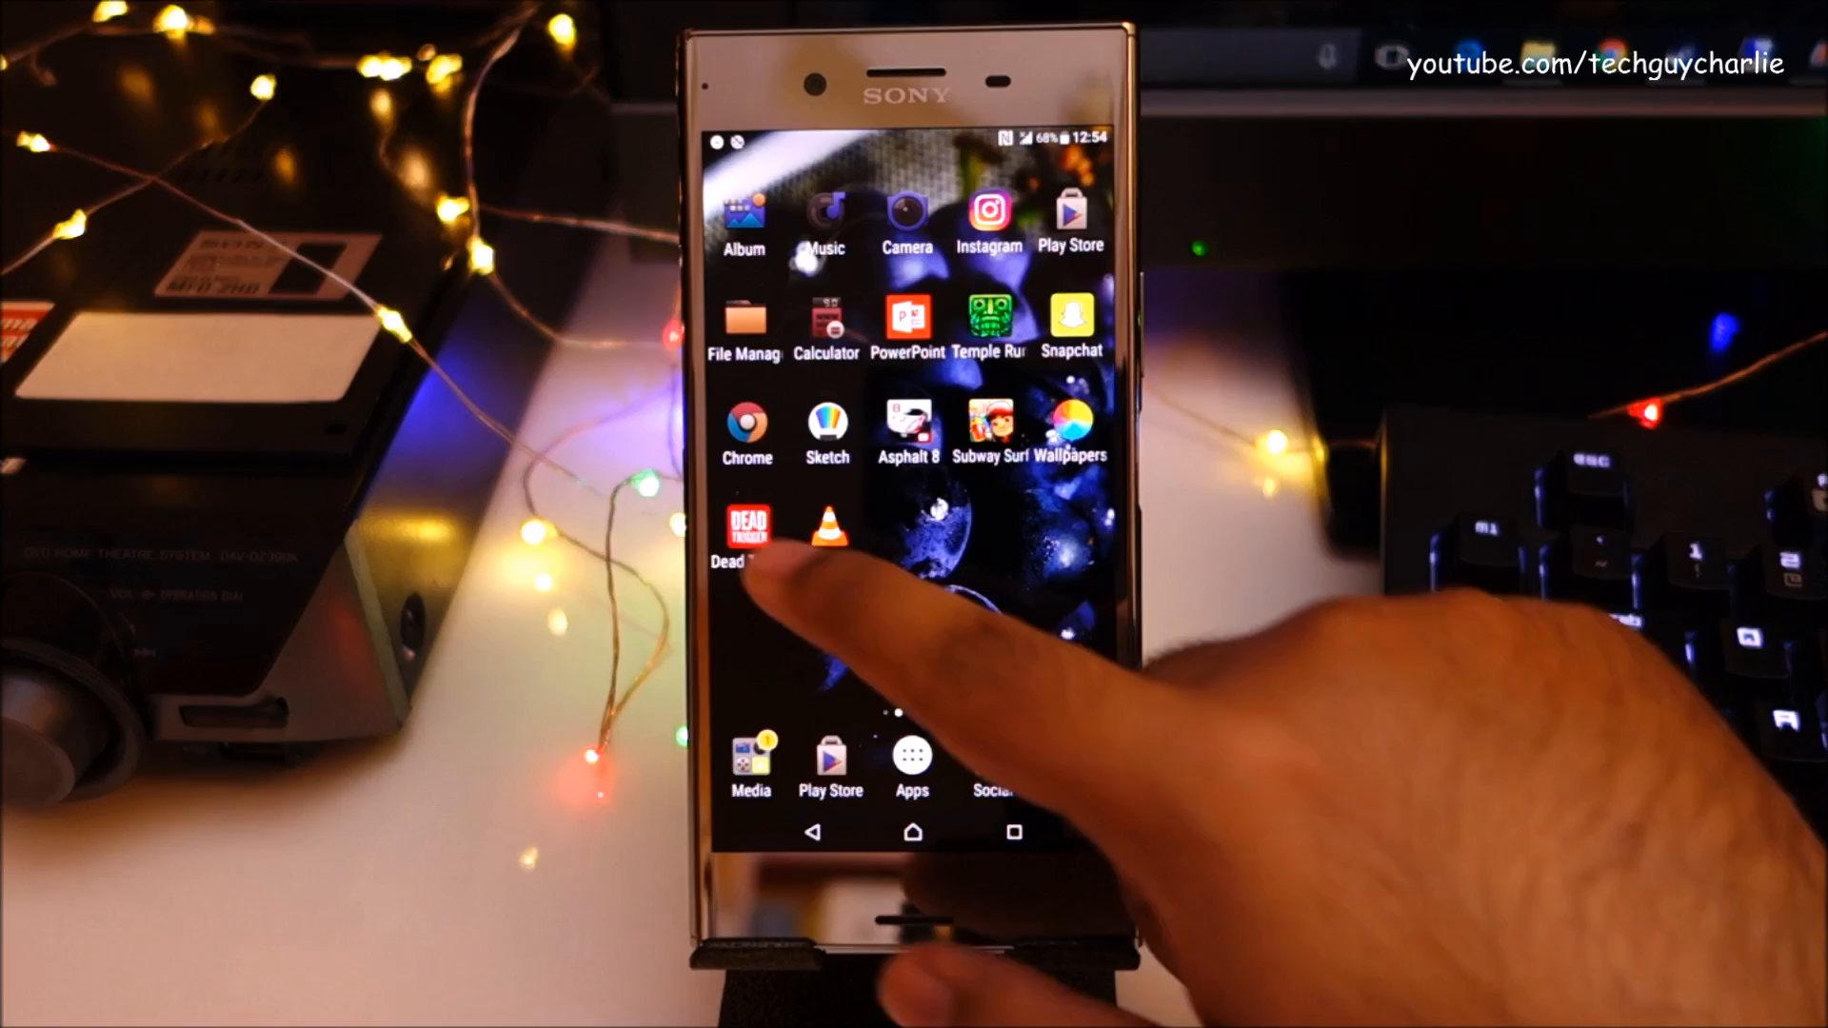
Preview the sailboat wallpaper in Wallpapers, then bring up the recent apps list.
click(743, 324)
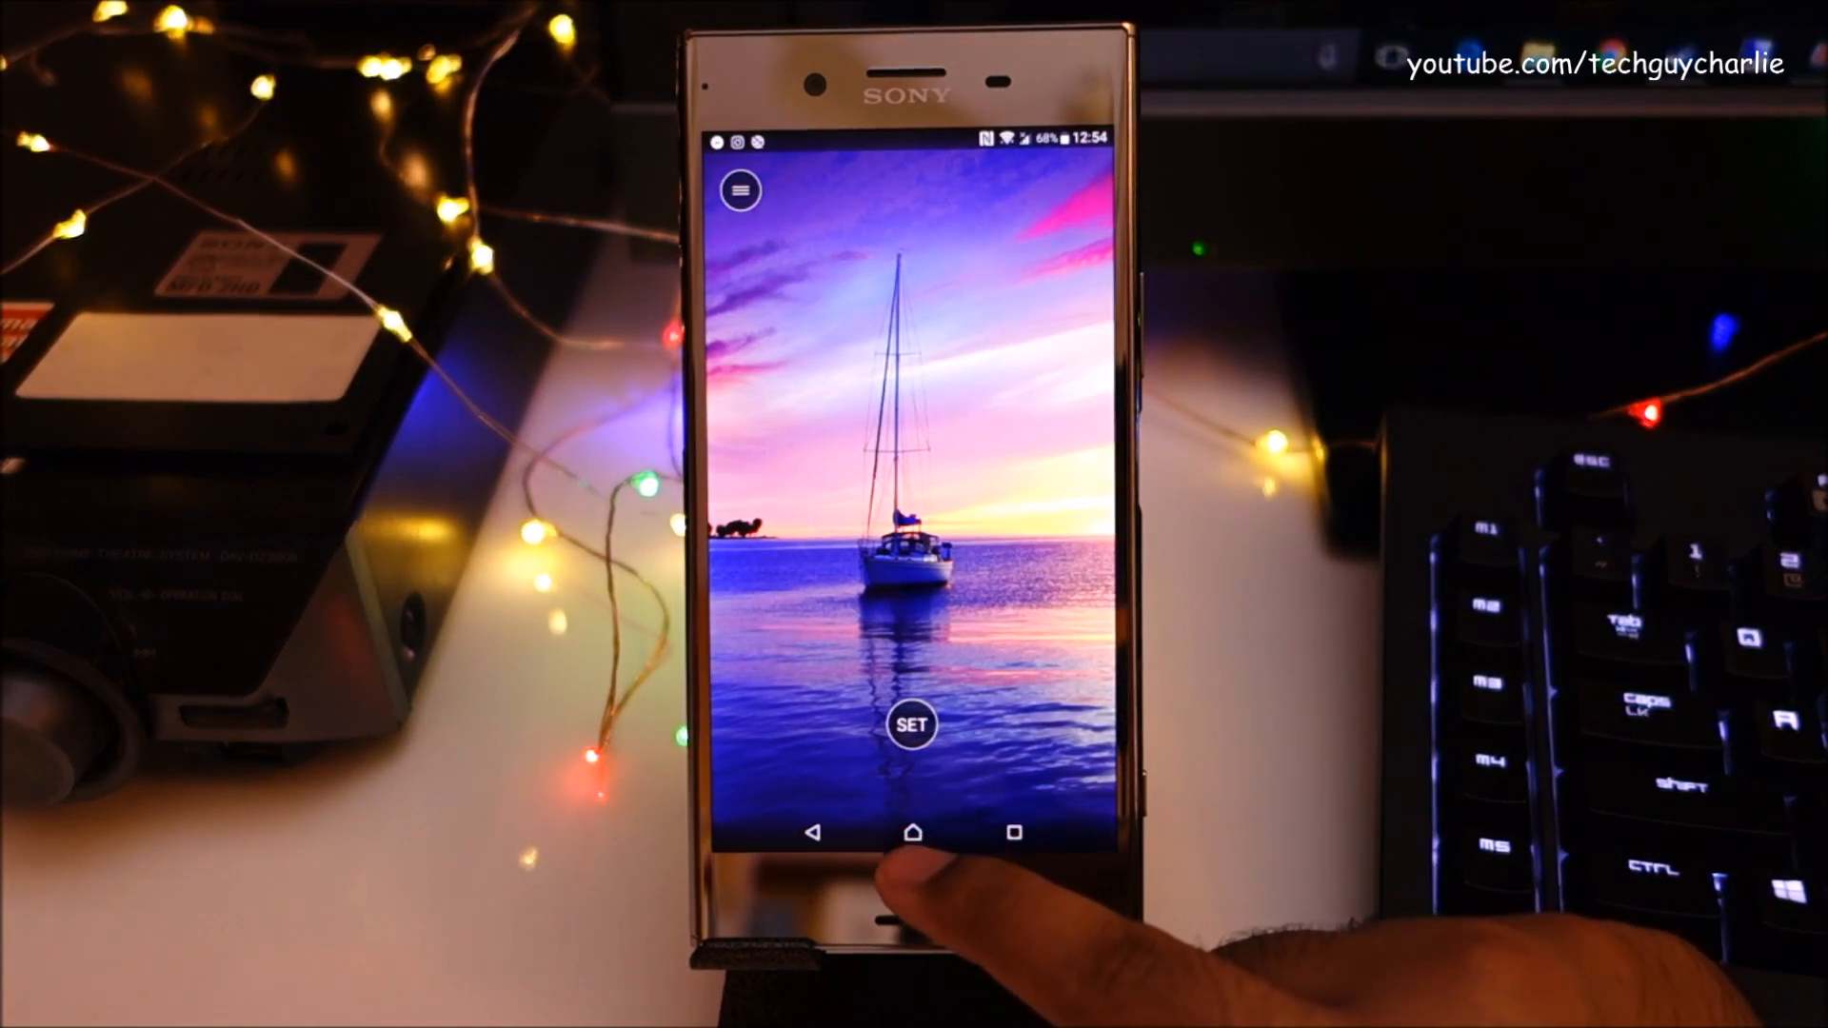
click(912, 725)
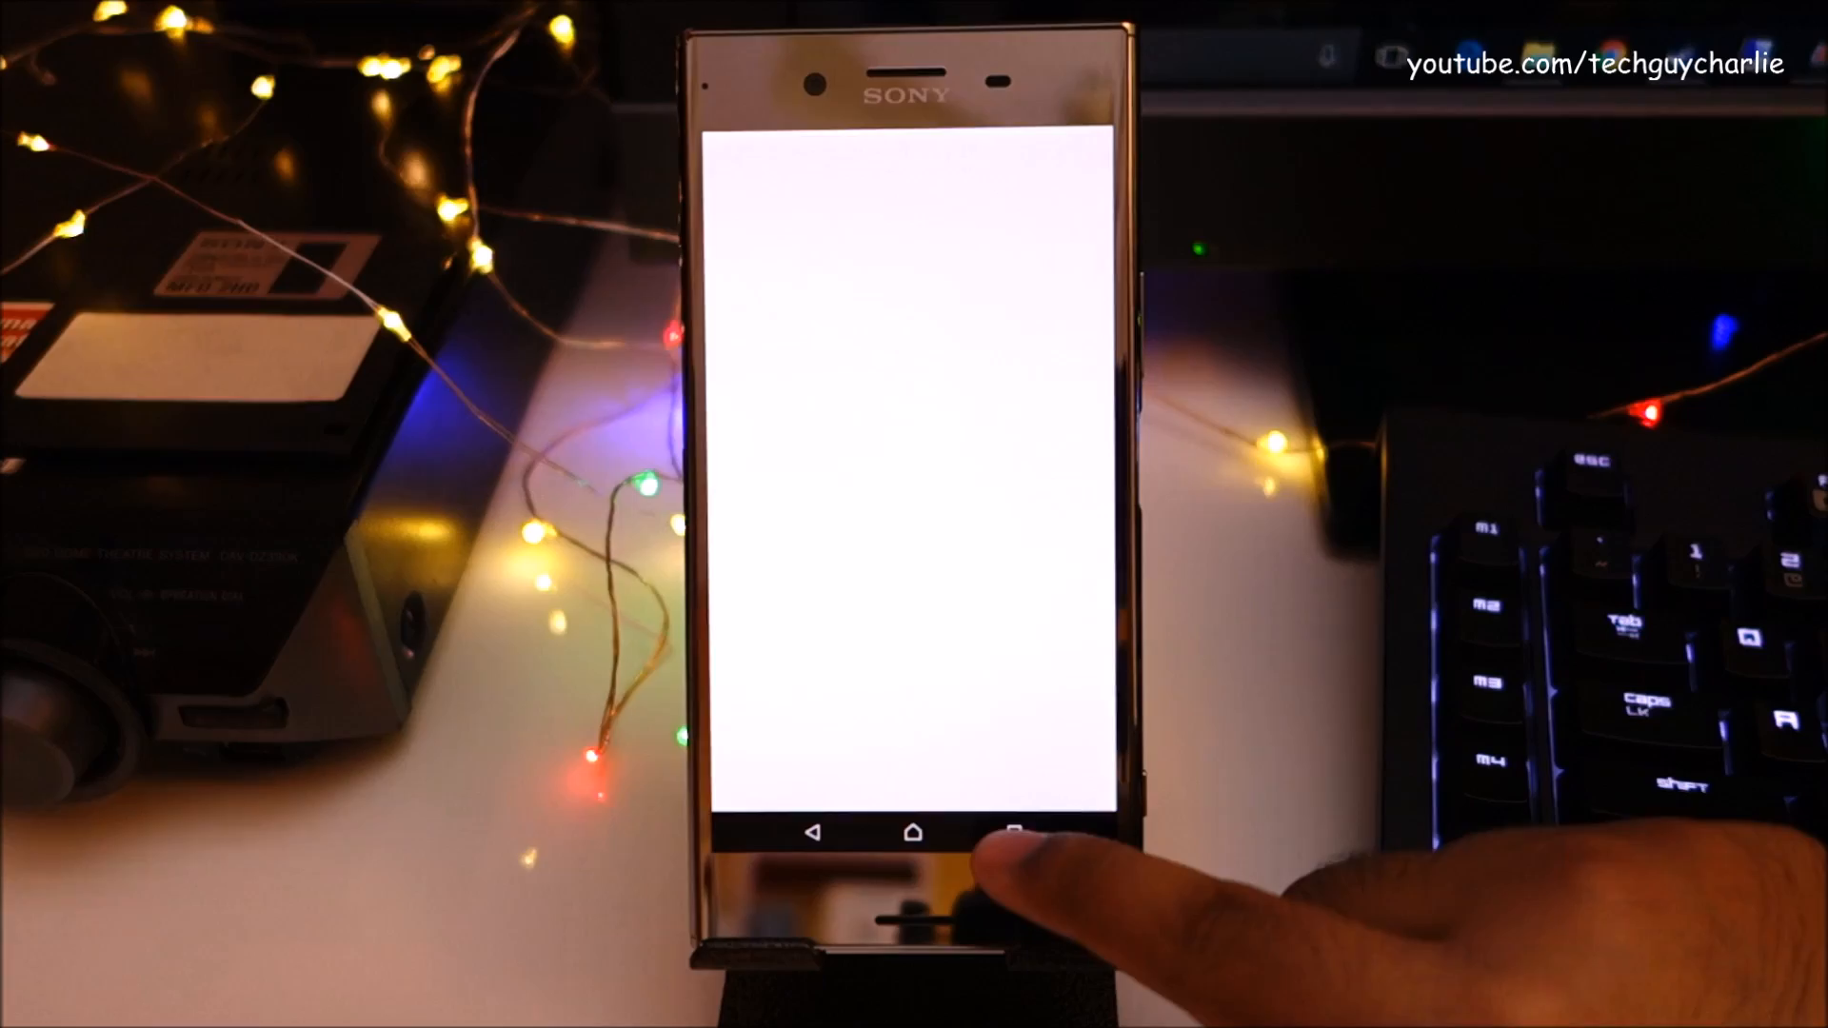
click(1013, 832)
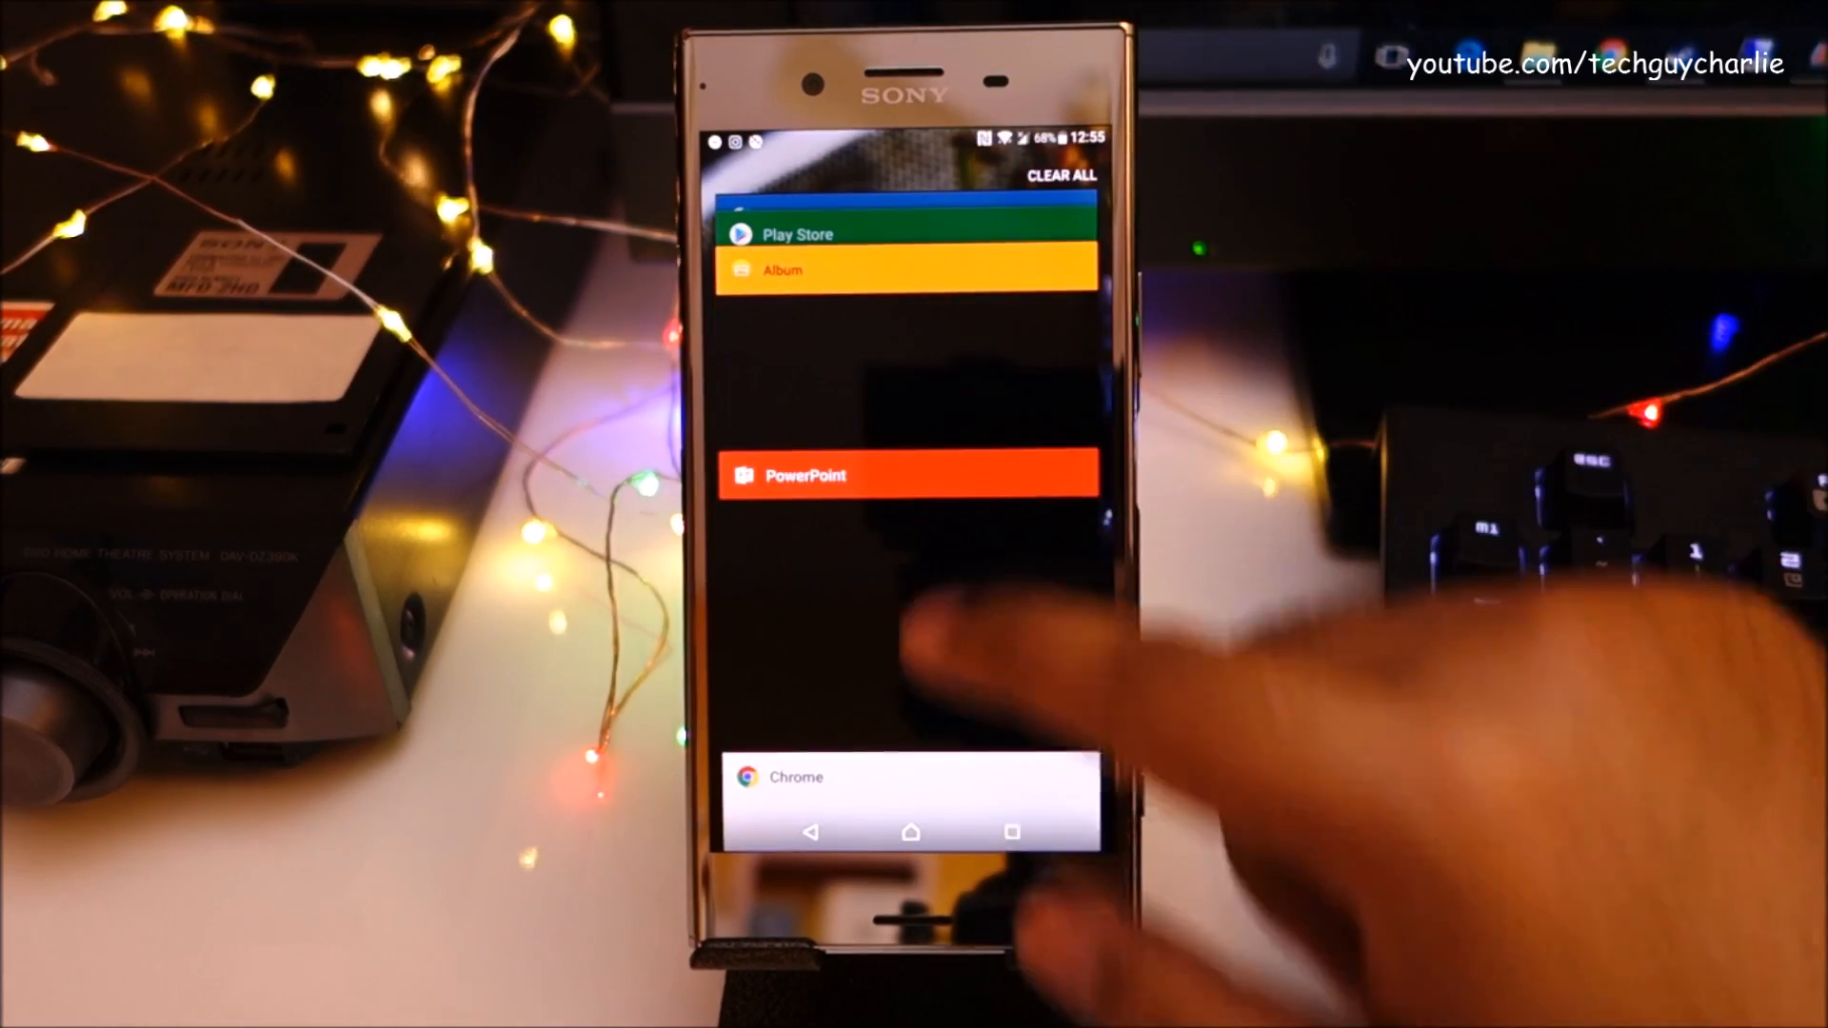
View The Red British presentation in PowerPoint, then launch Dead Trigger from recents.
click(910, 476)
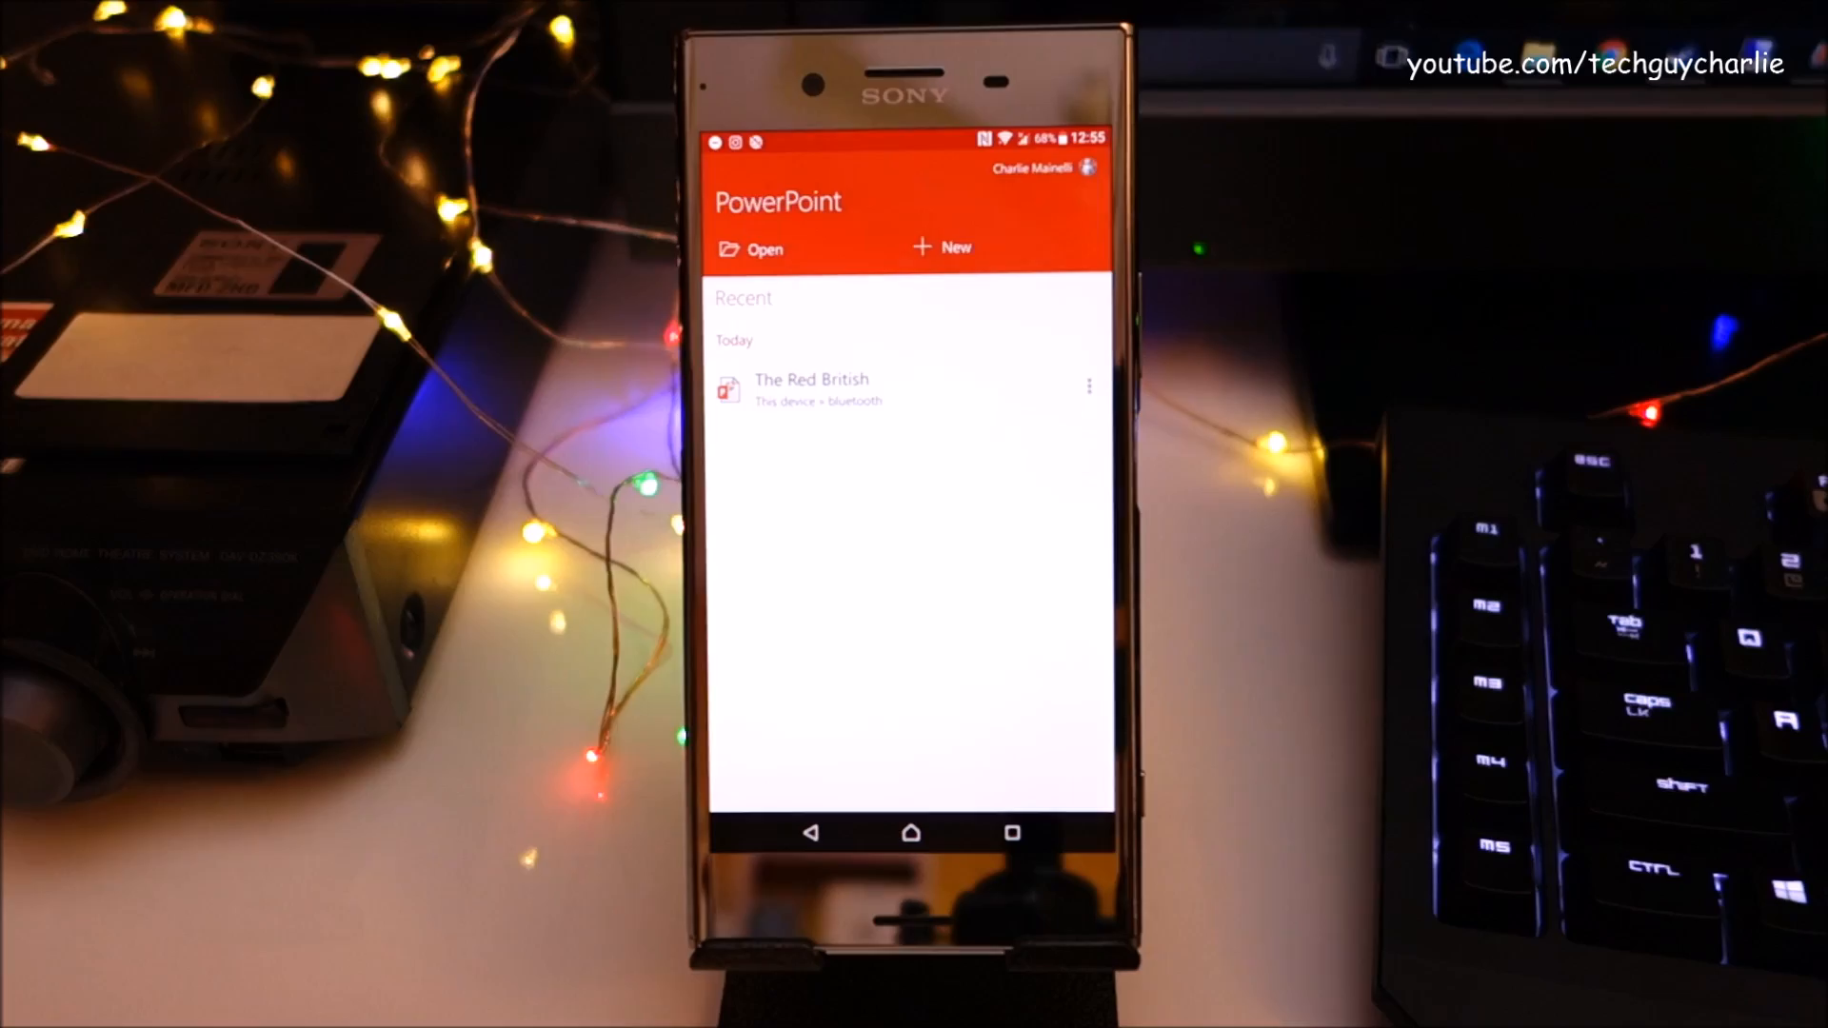
click(813, 388)
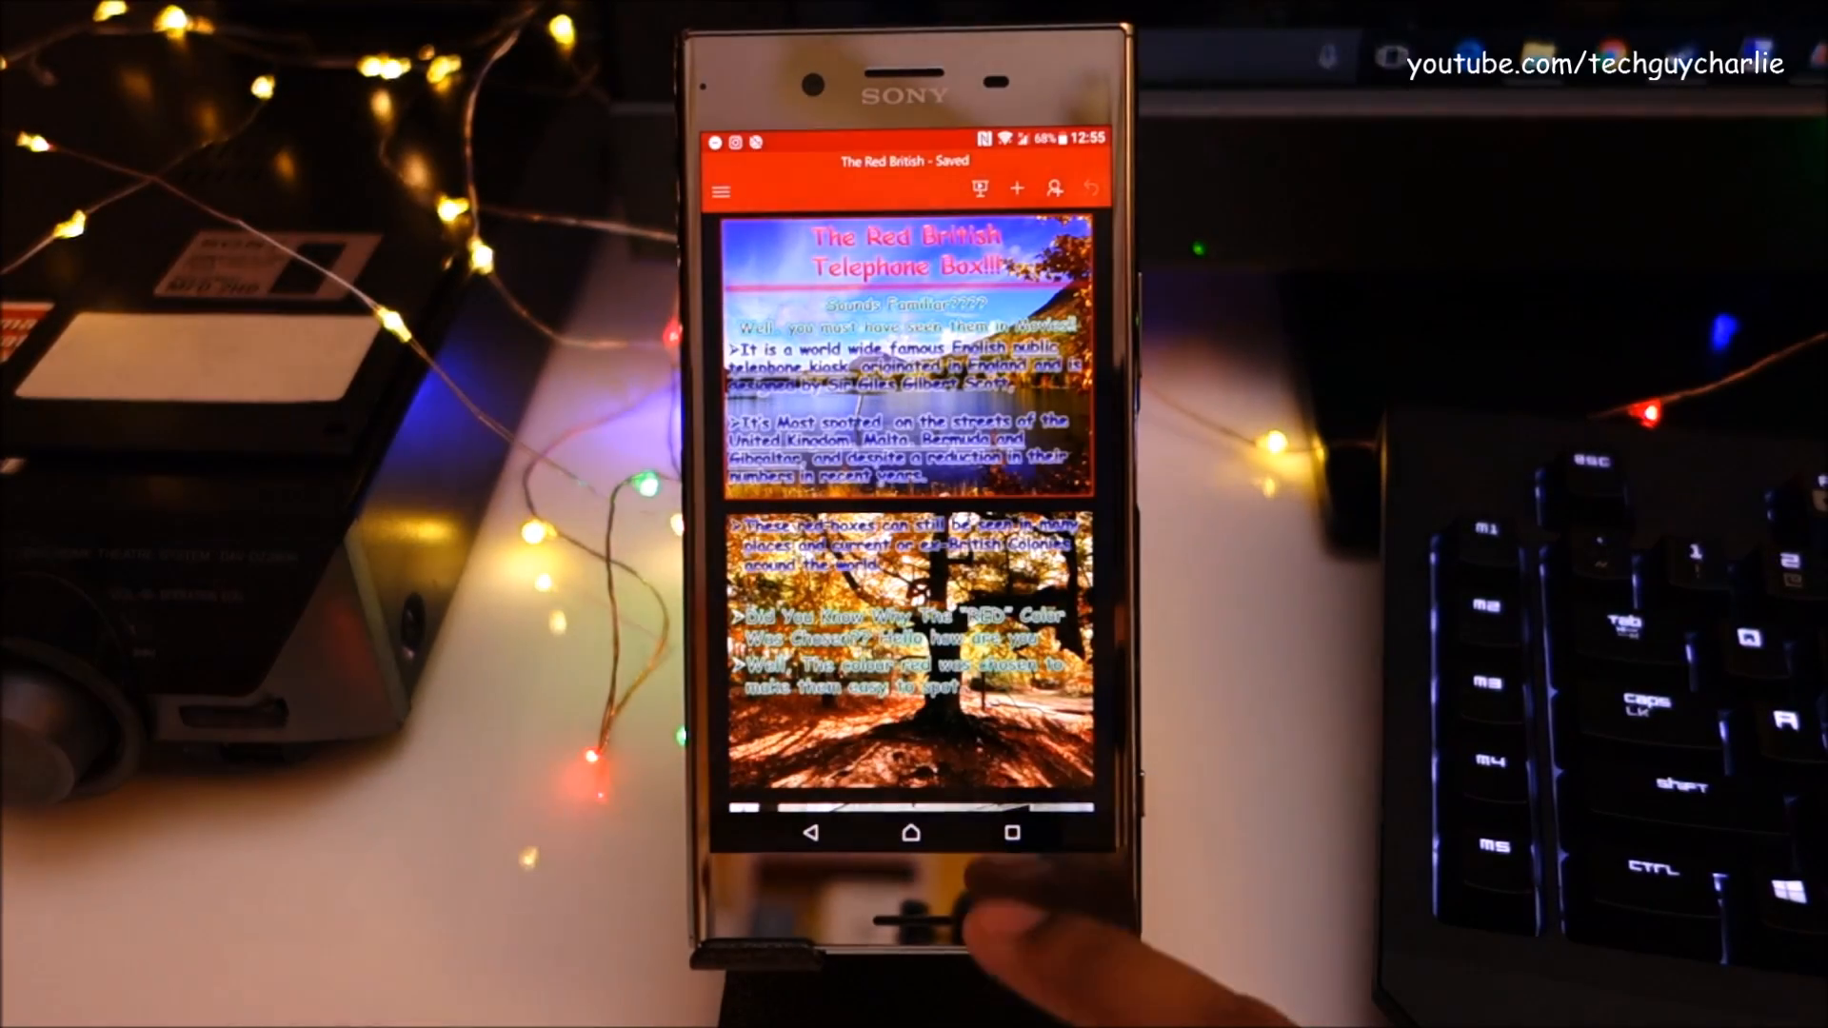
click(1009, 832)
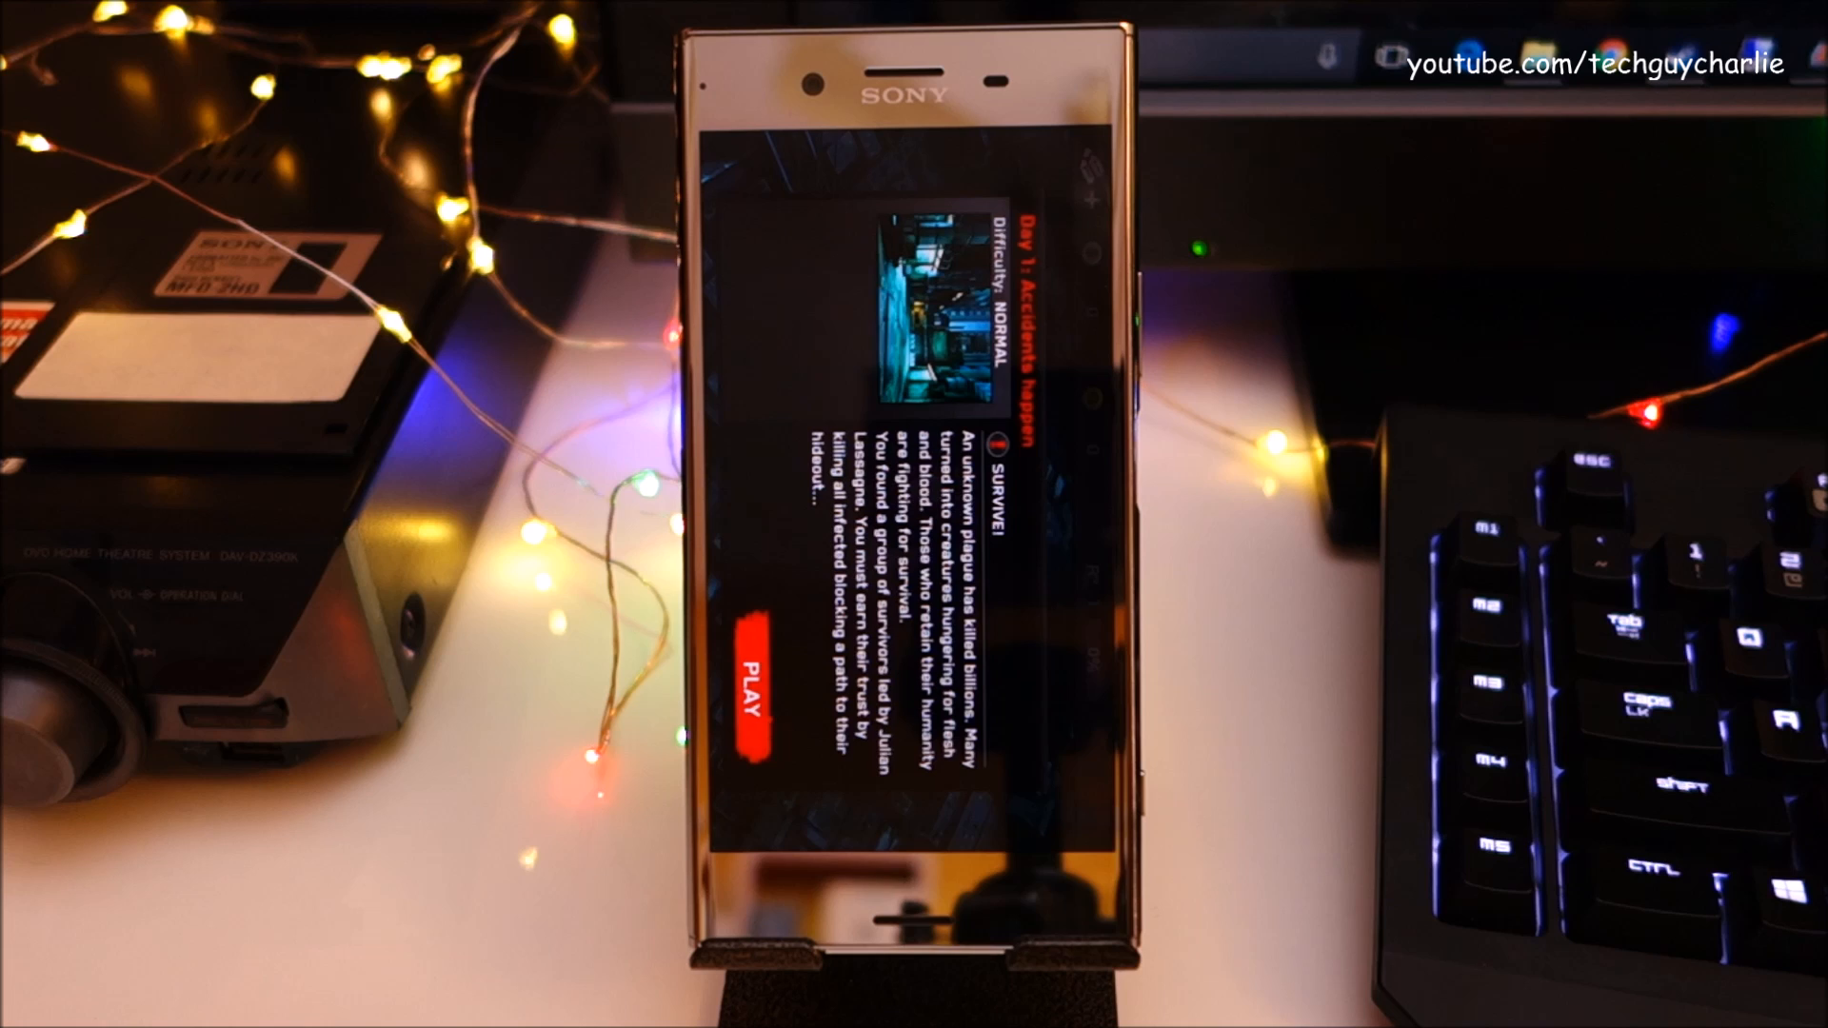
Start Dead Trigger's Day 1: Accidents happen mission.
click(754, 686)
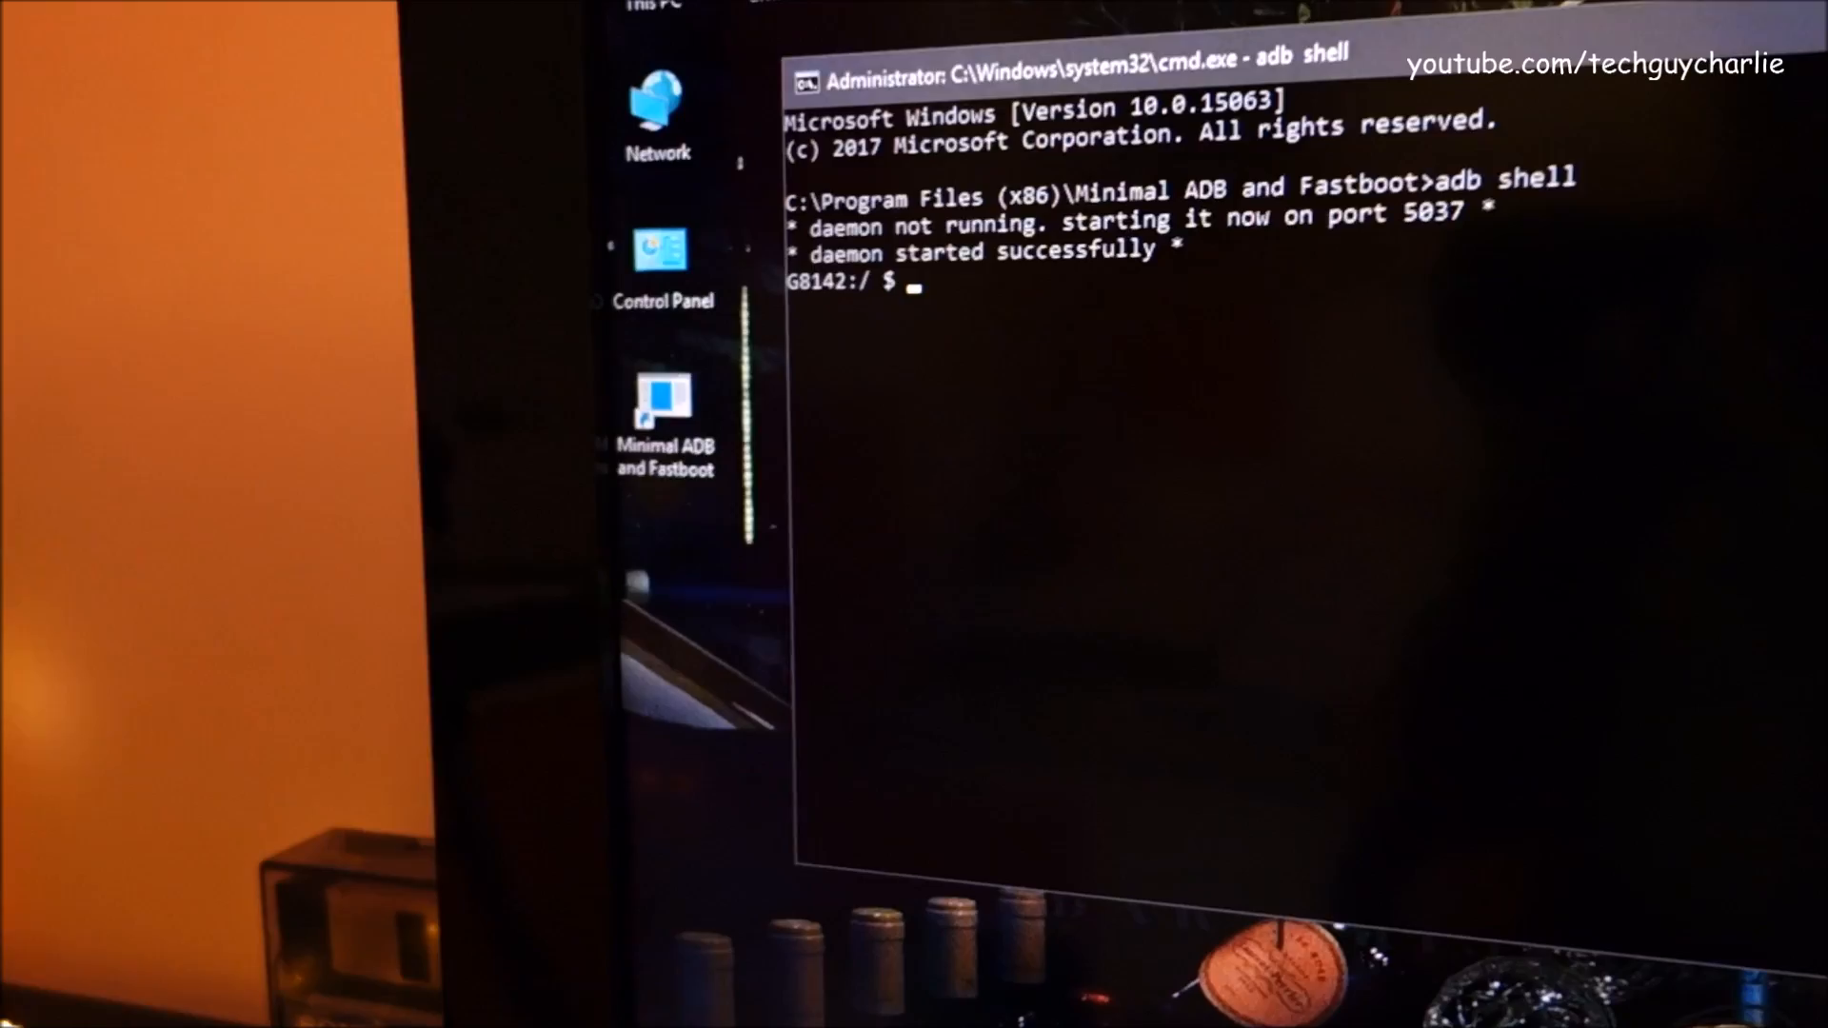
Enter the wm size 1080x1920 command at the adb shell prompt.
text(w)
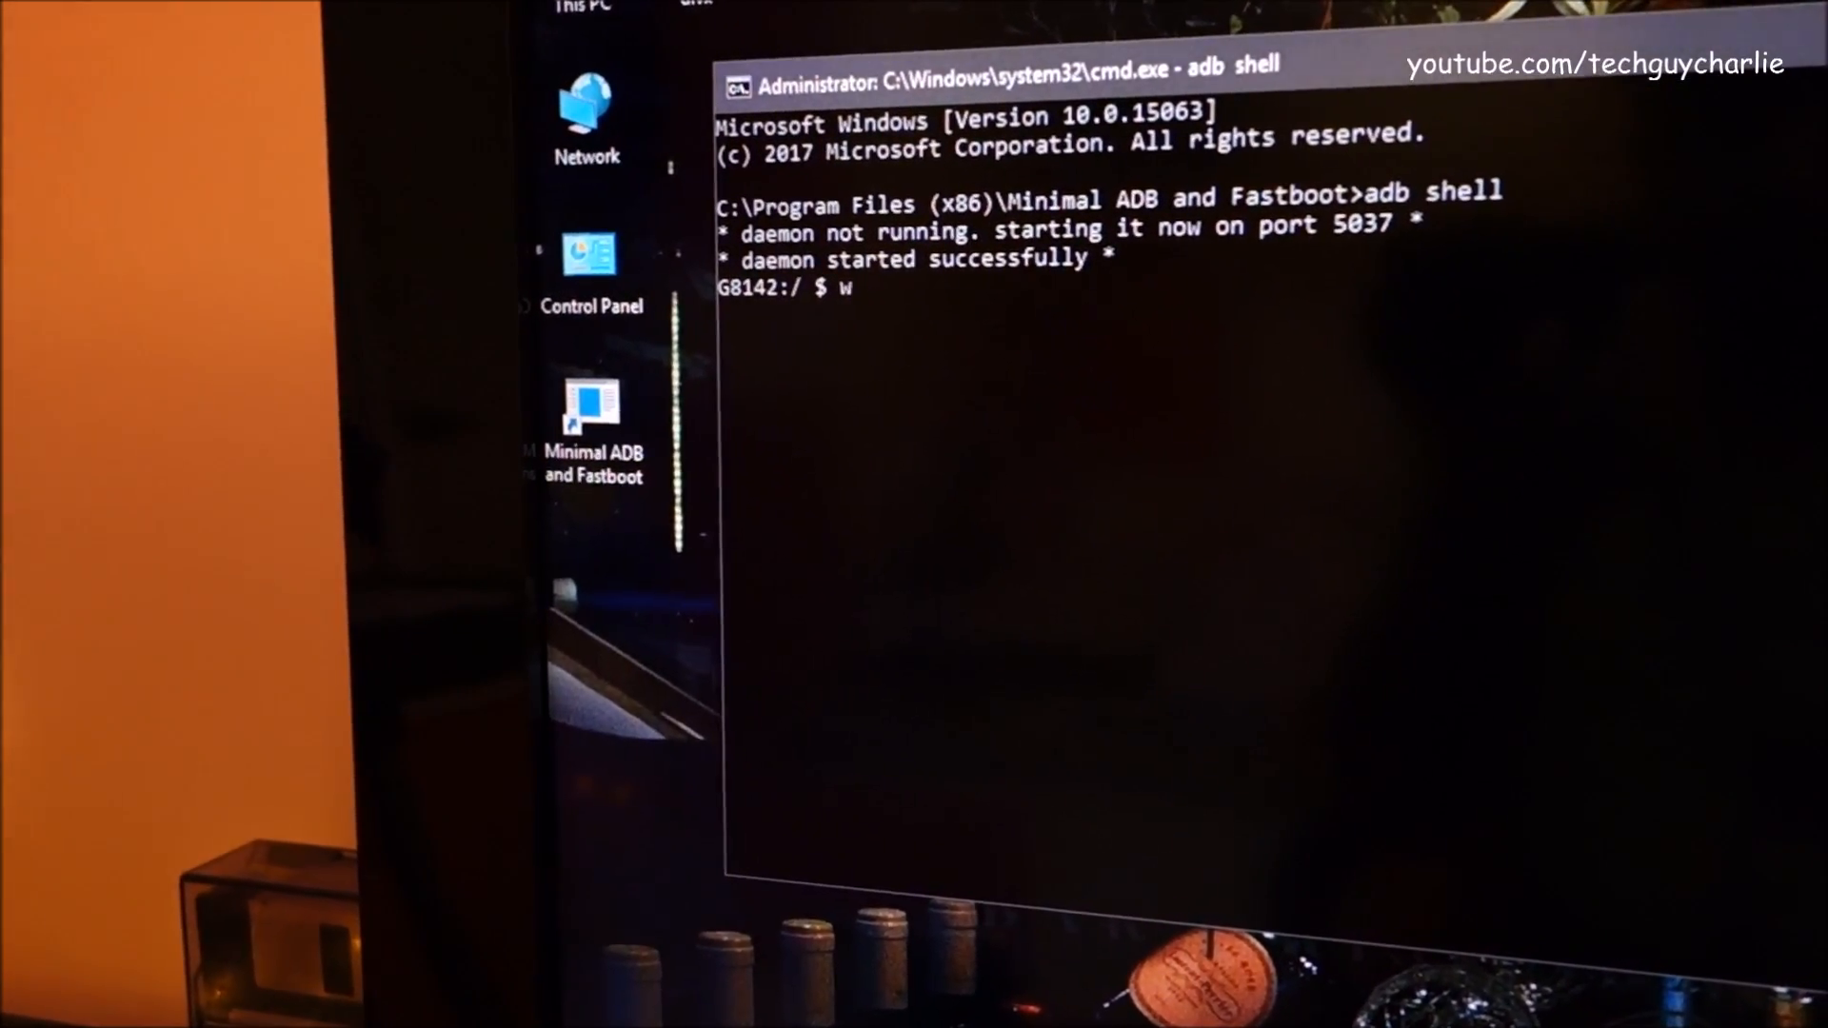
text(m size 1)
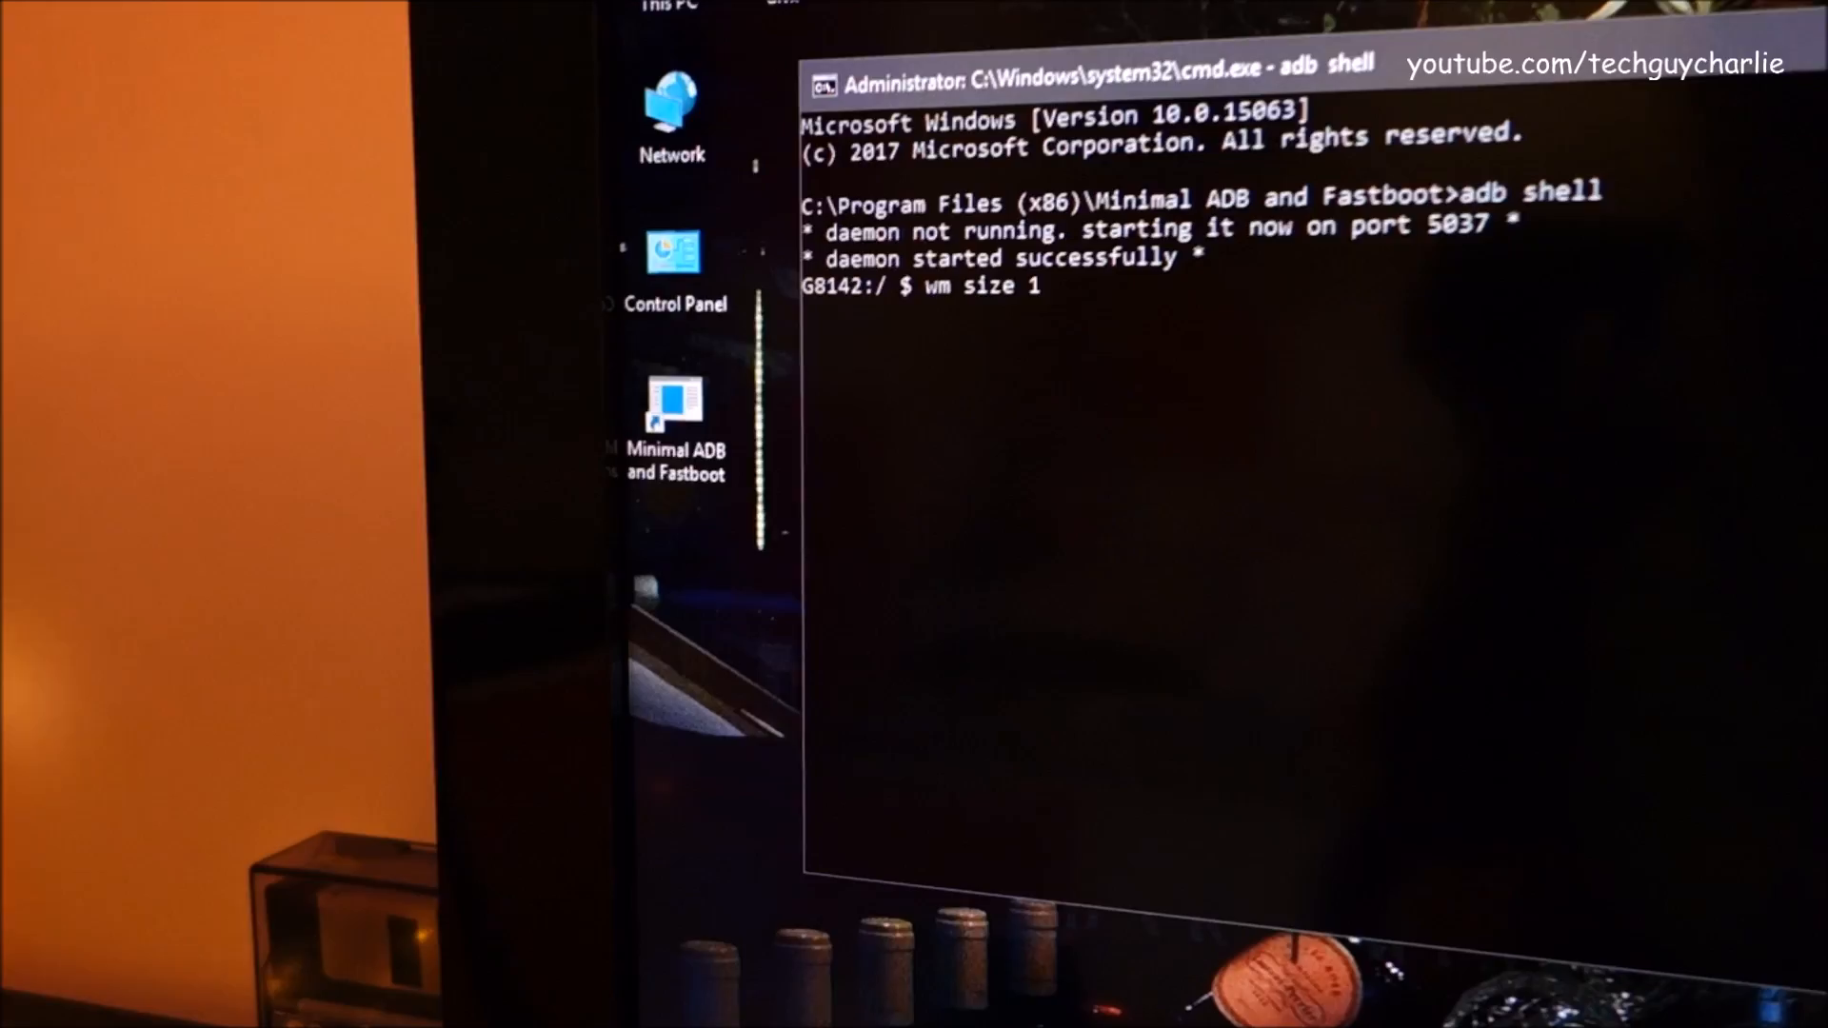
text(080x)
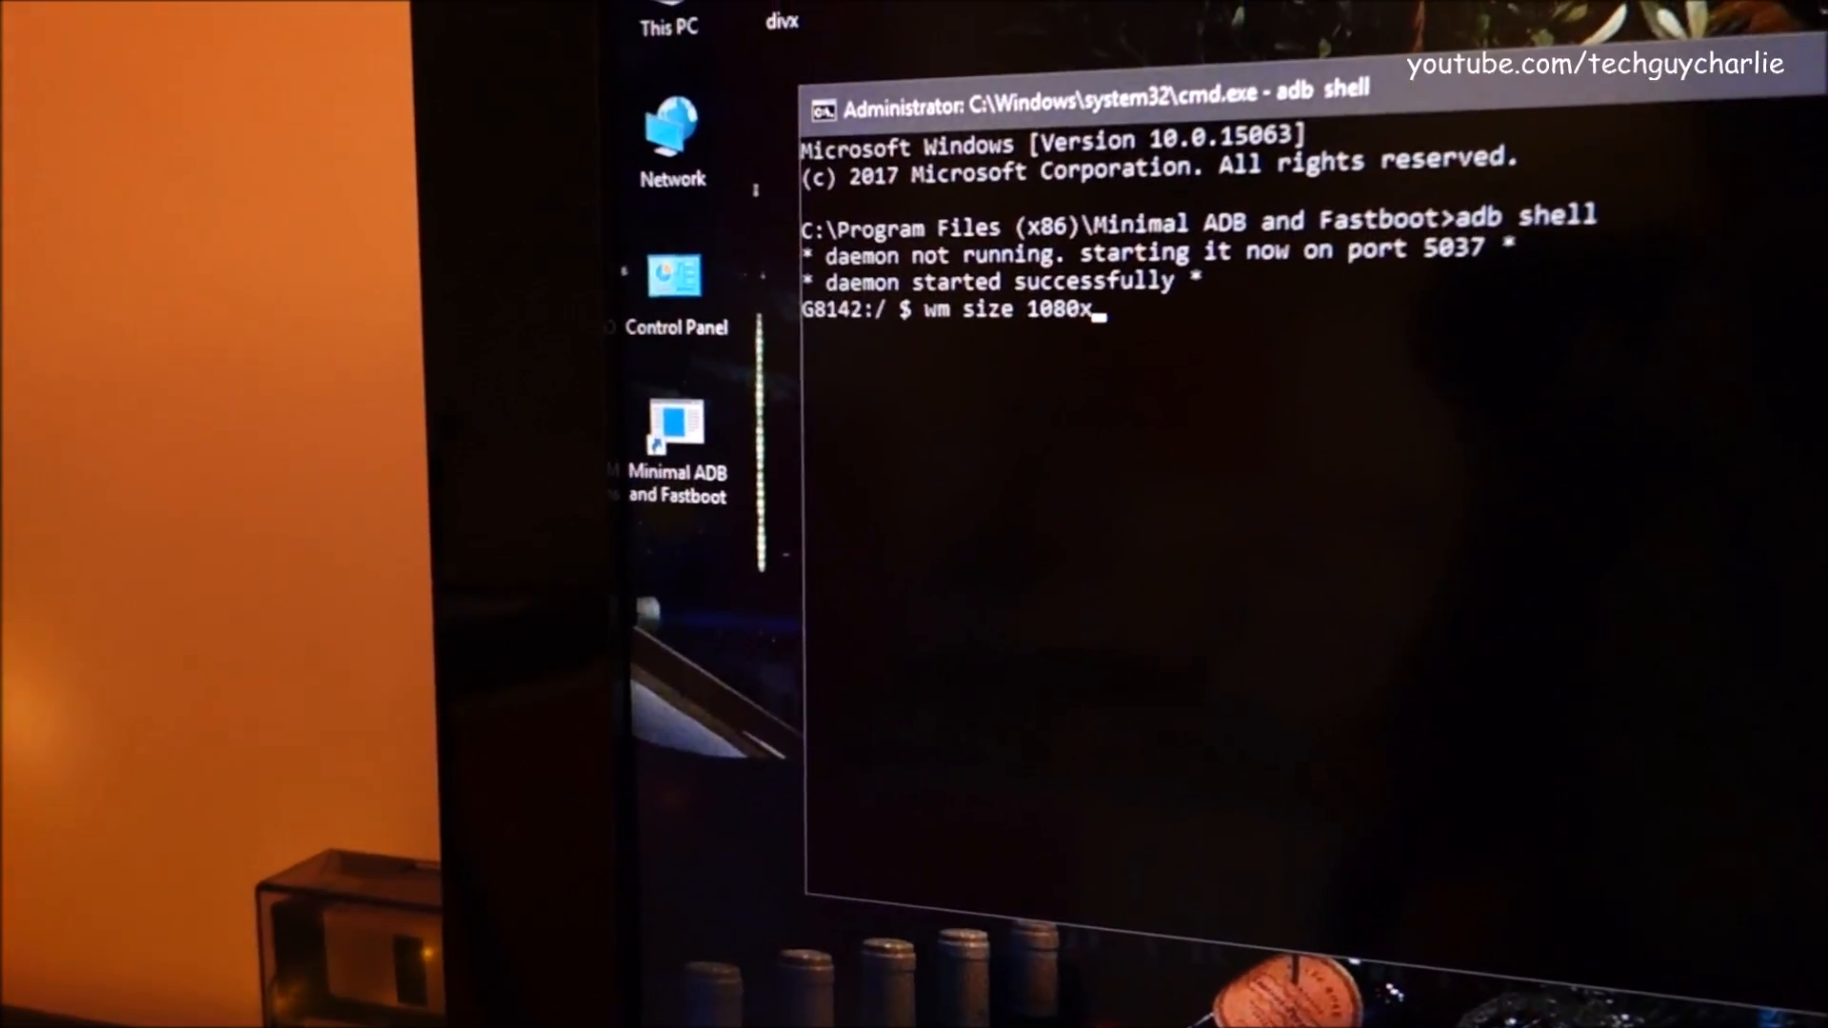
text(19)
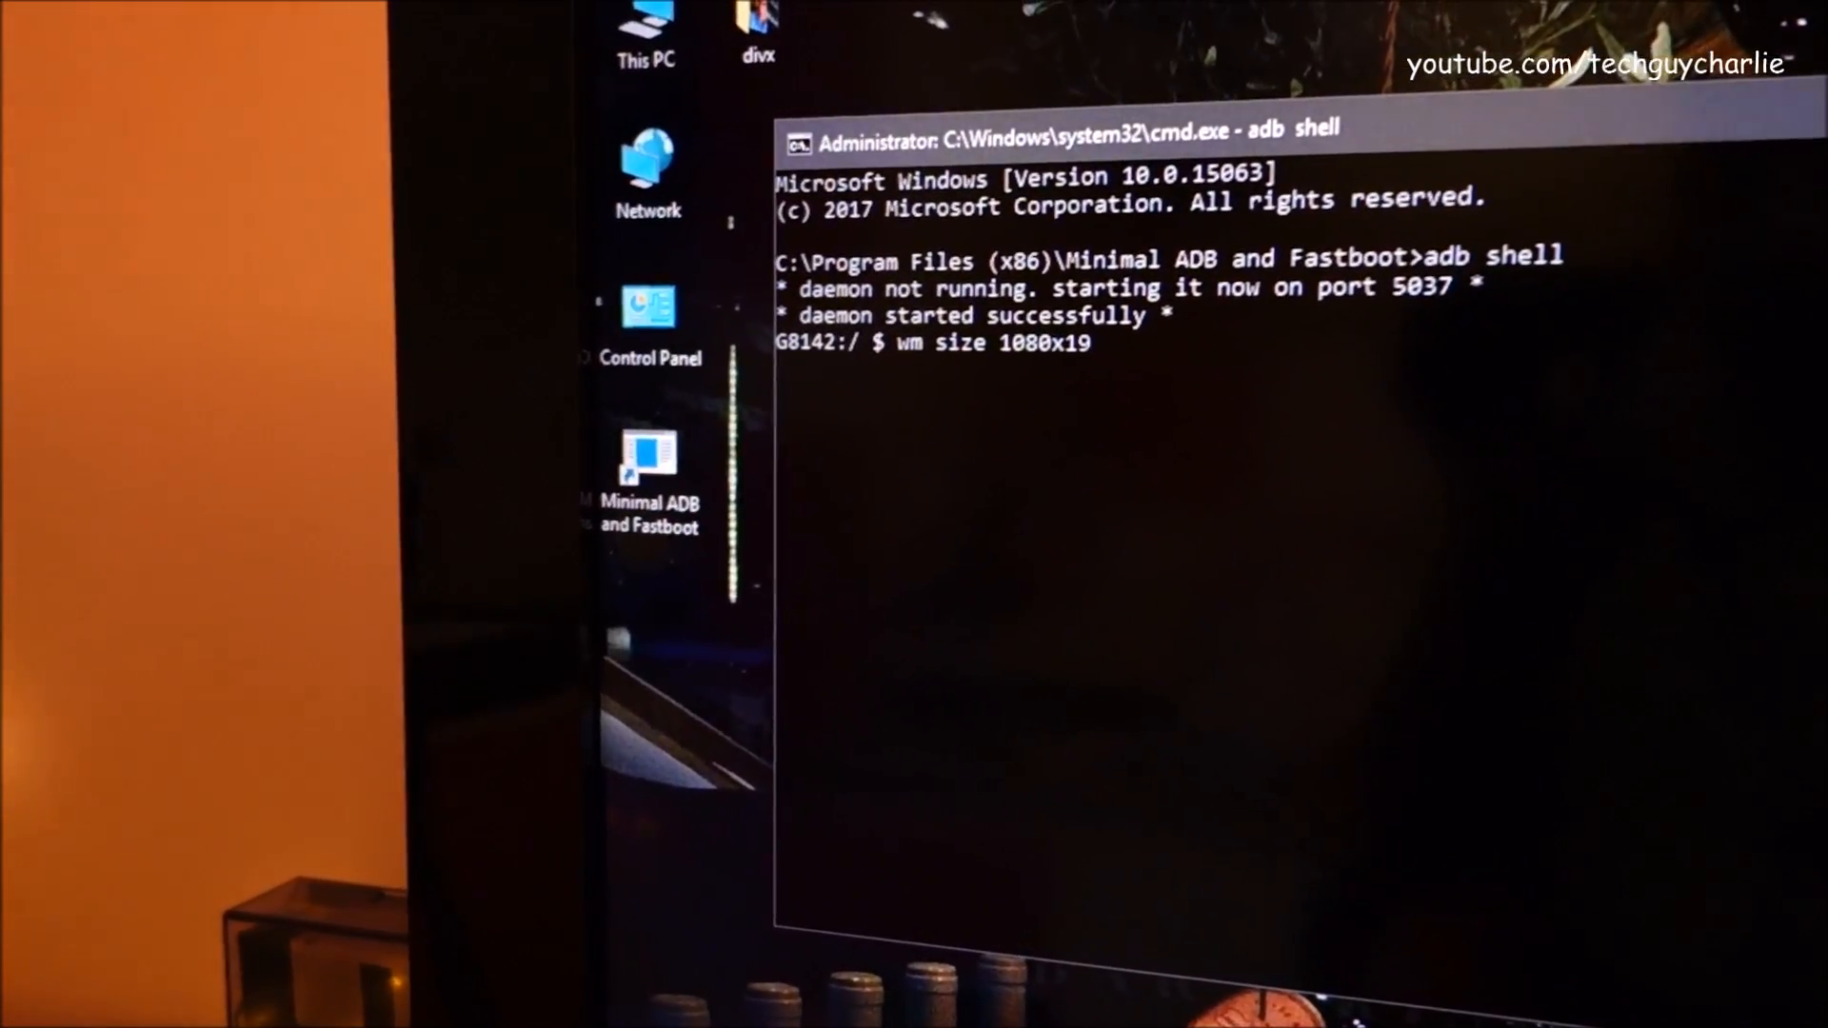